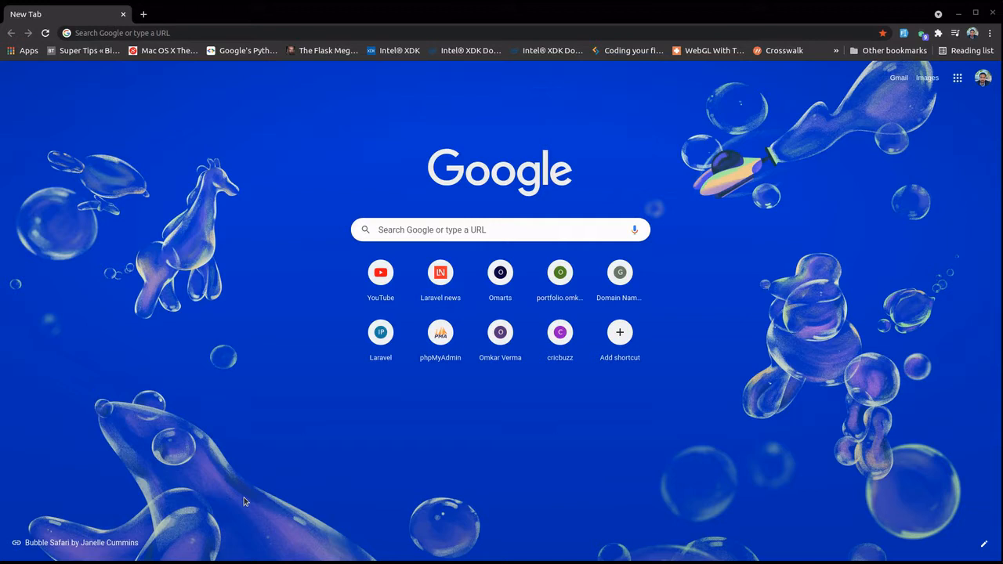
mouse_move(168, 313)
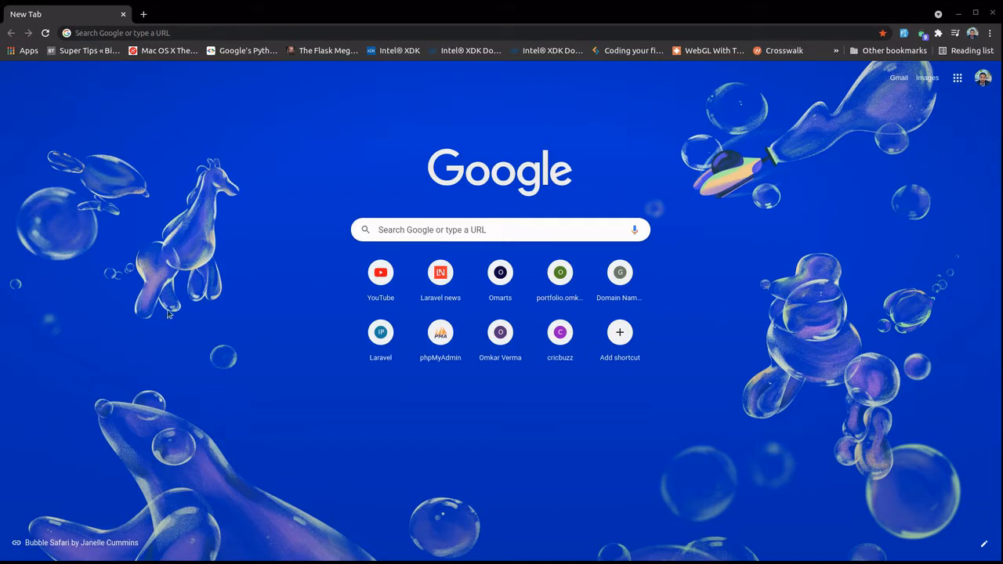
mouse_move(219, 309)
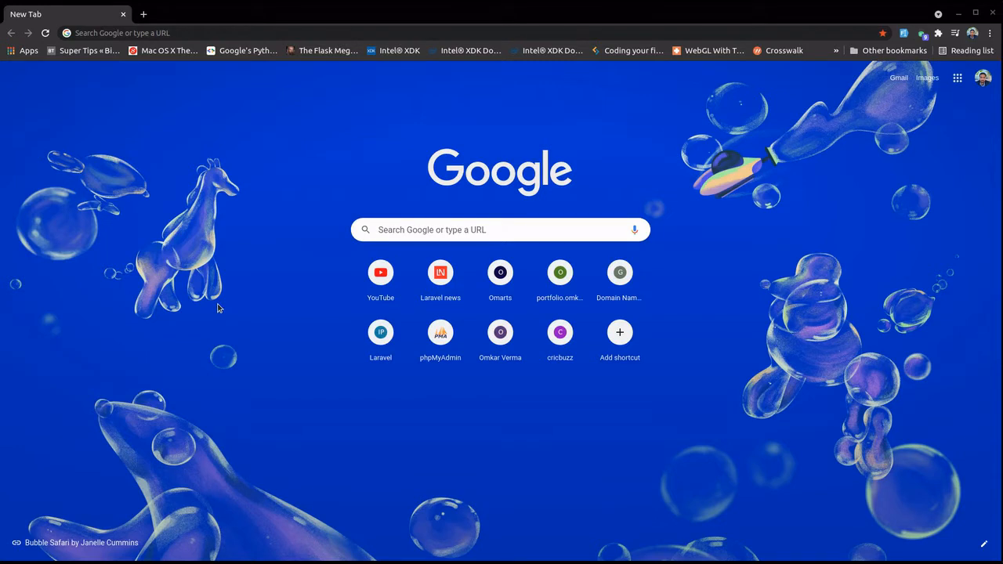
mouse_move(306, 277)
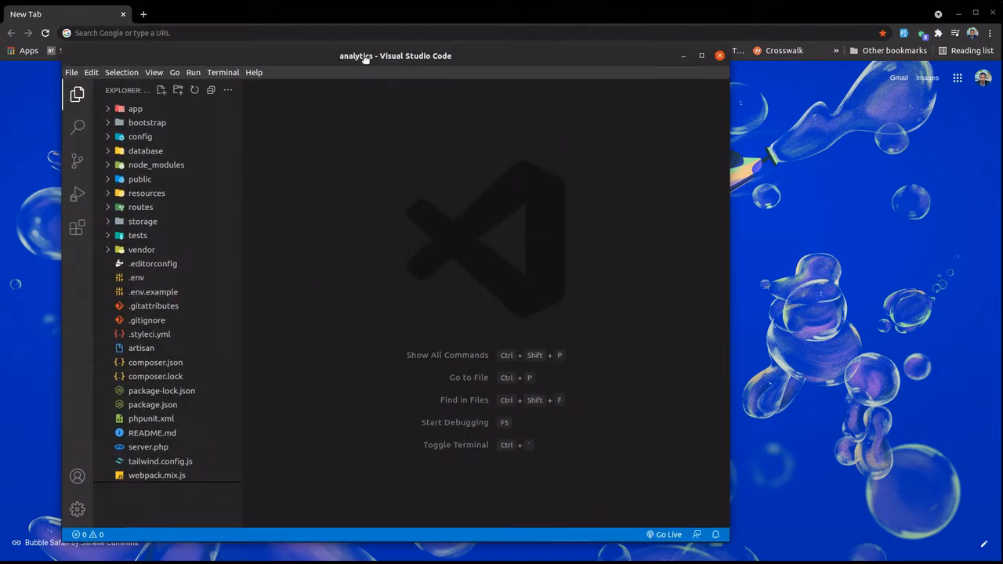
mouse_move(331, 221)
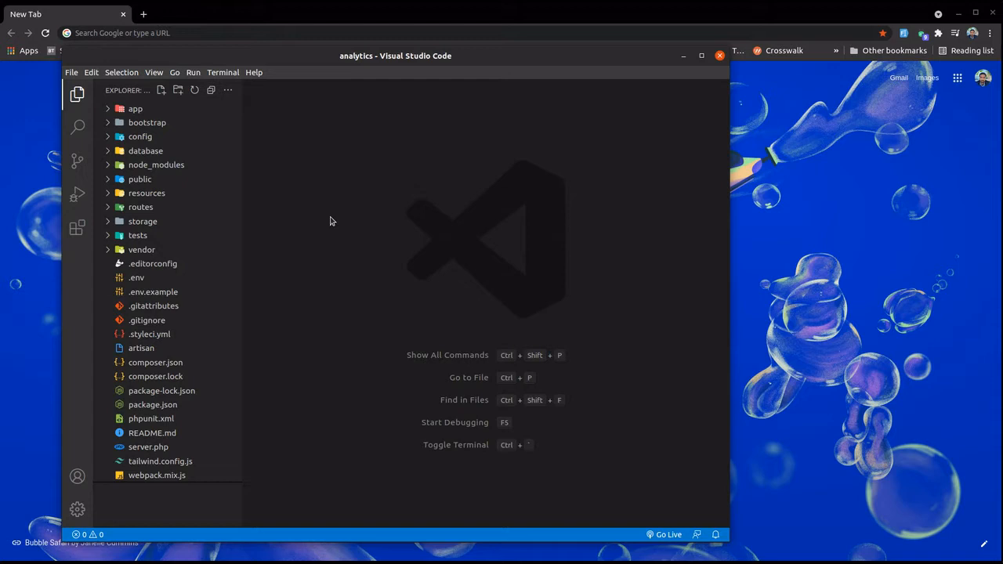
mouse_move(353, 248)
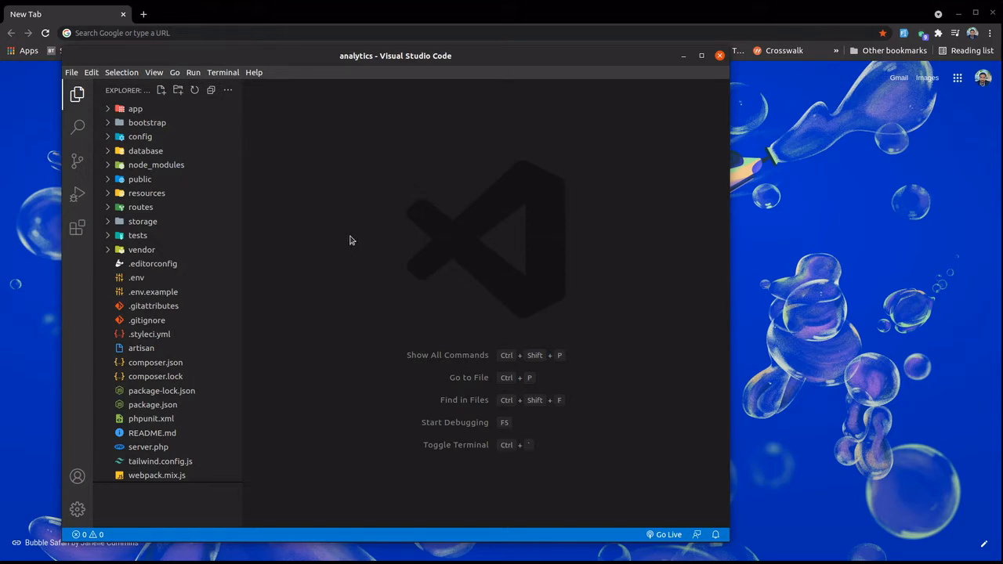
mouse_move(360, 265)
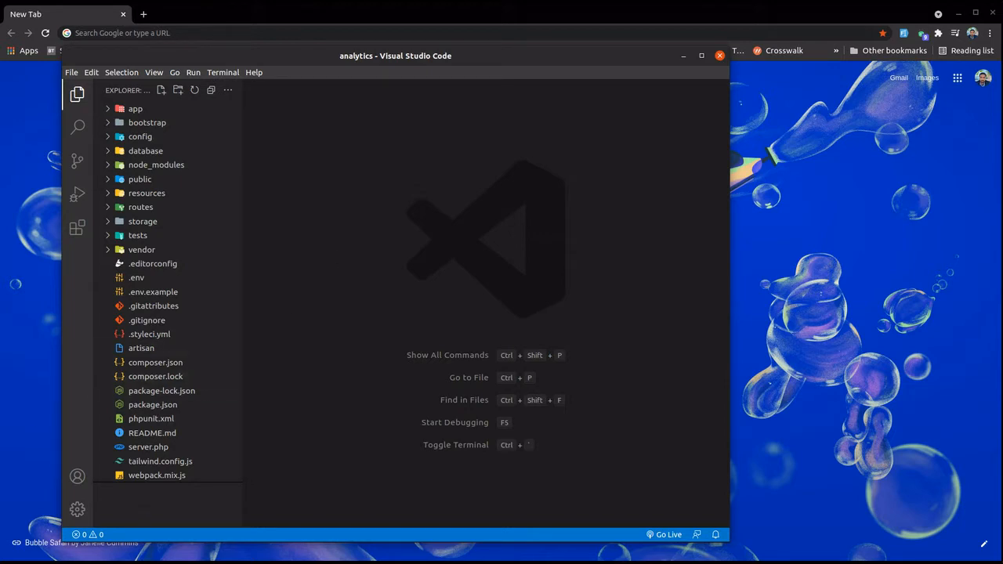
mouse_move(304, 386)
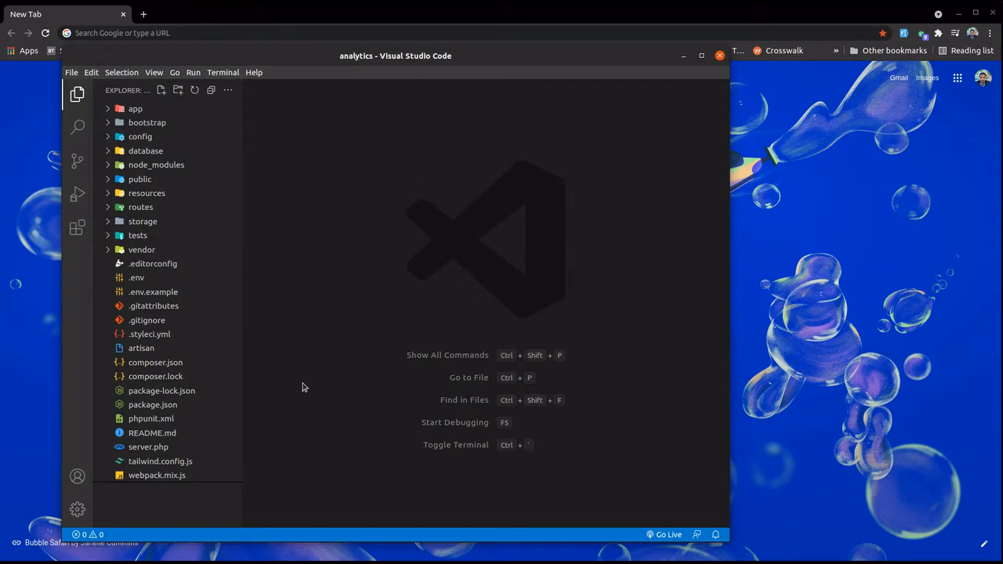
mouse_move(332, 365)
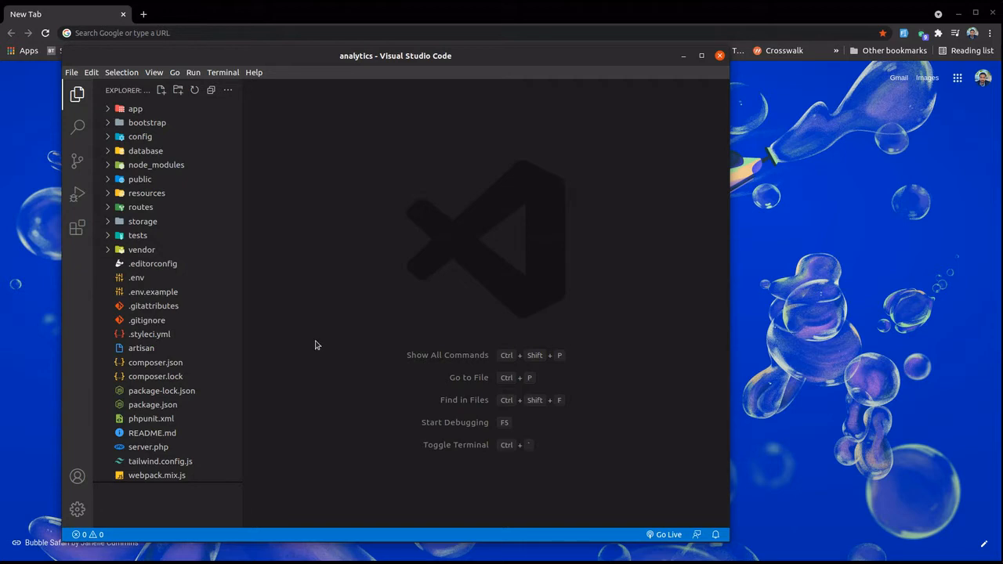
mouse_move(313, 347)
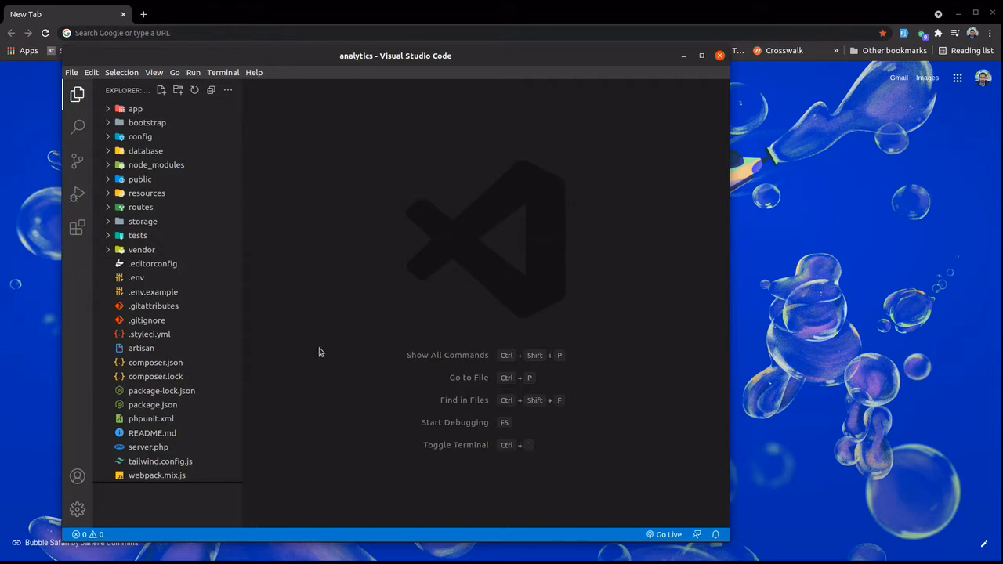
mouse_move(324, 358)
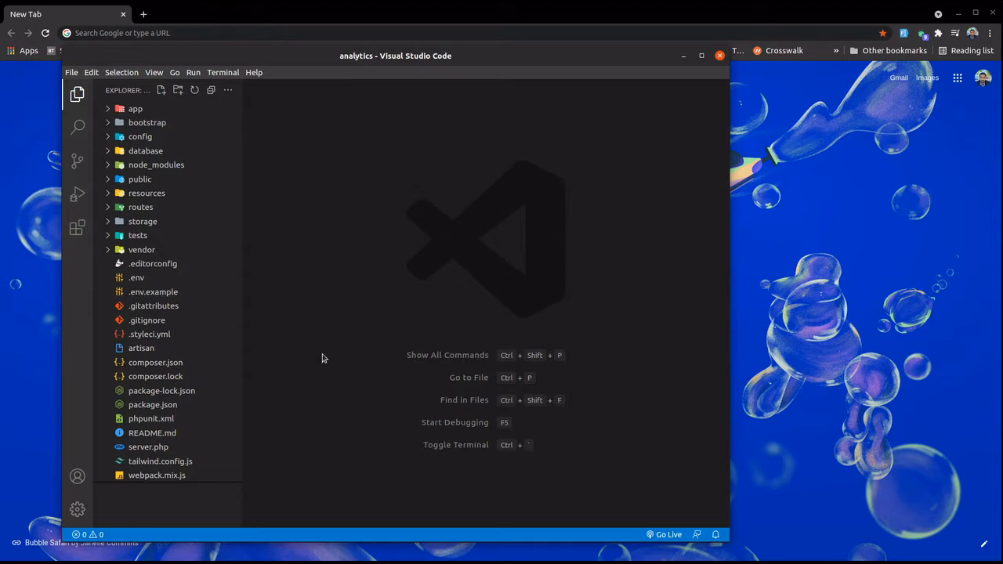
mouse_move(306, 334)
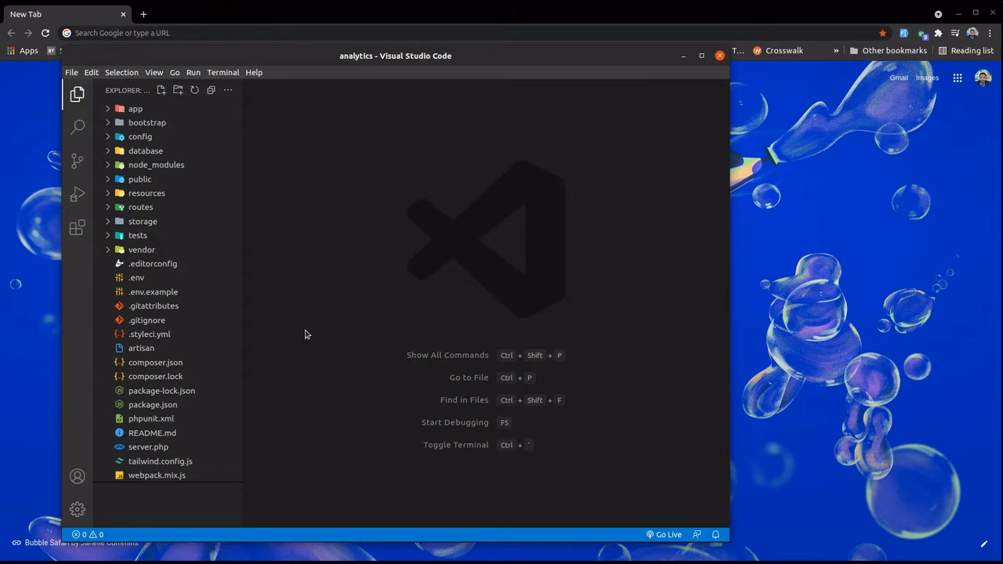
mouse_move(306, 327)
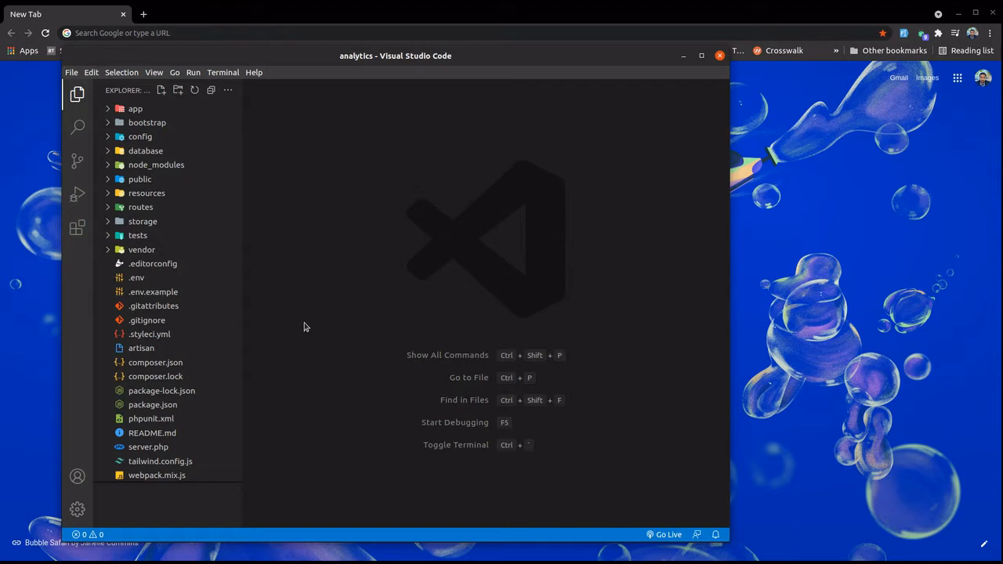
mouse_move(245, 285)
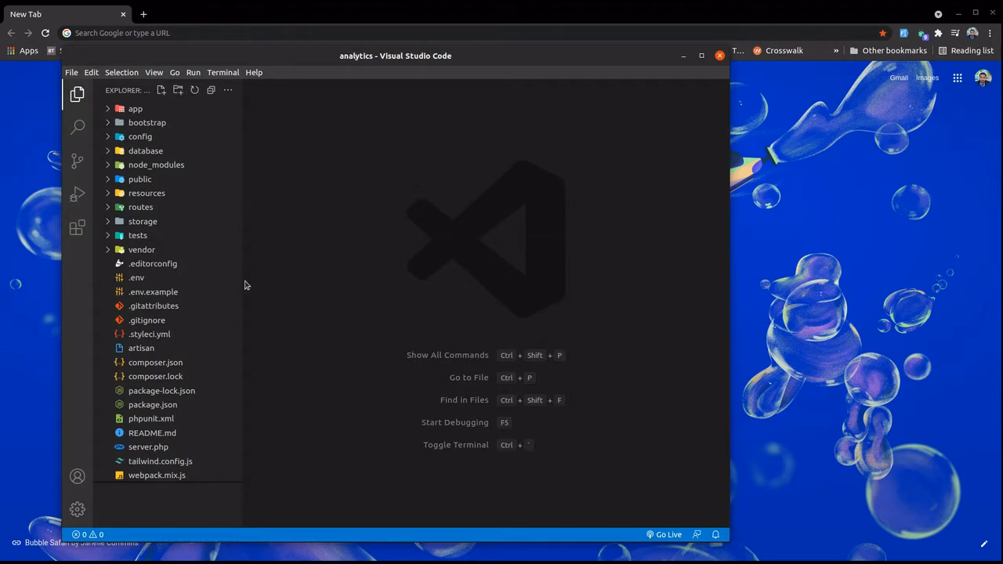
mouse_move(468, 290)
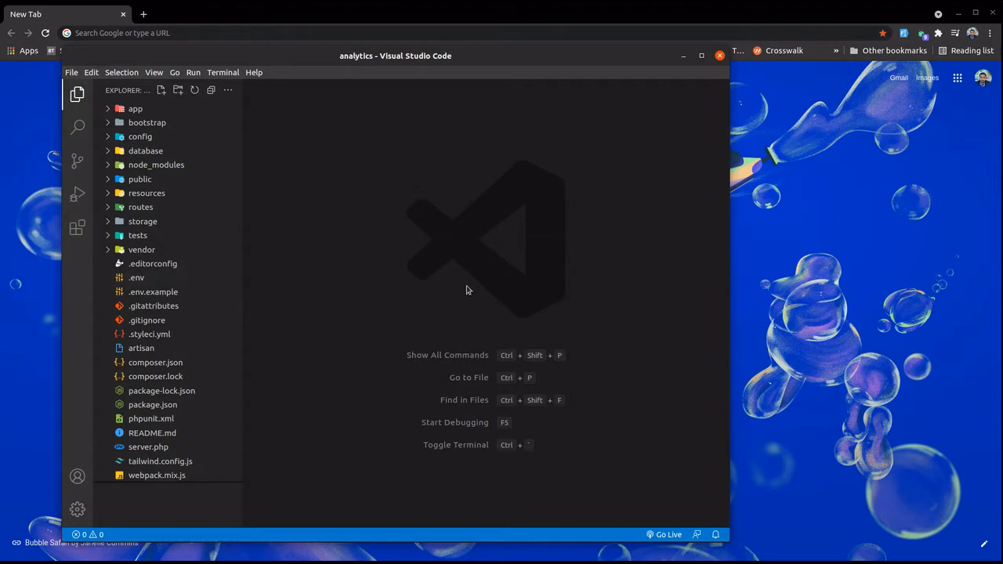
mouse_move(317, 301)
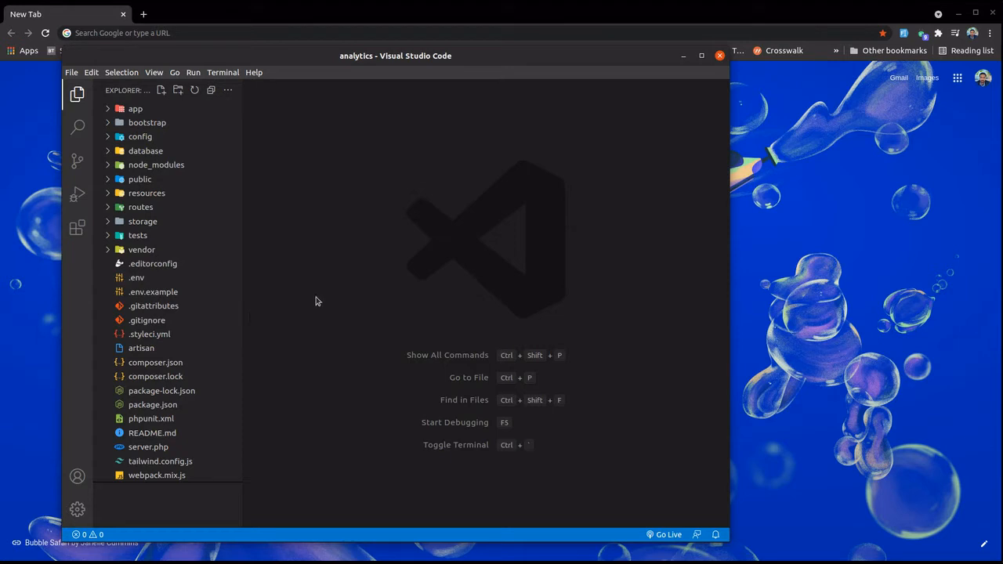
mouse_move(298, 290)
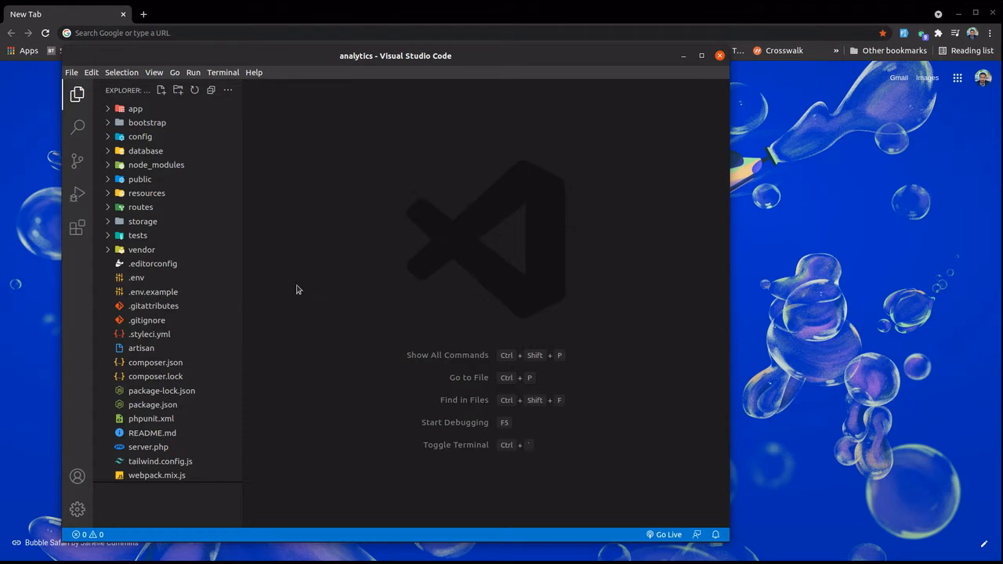
mouse_move(251, 263)
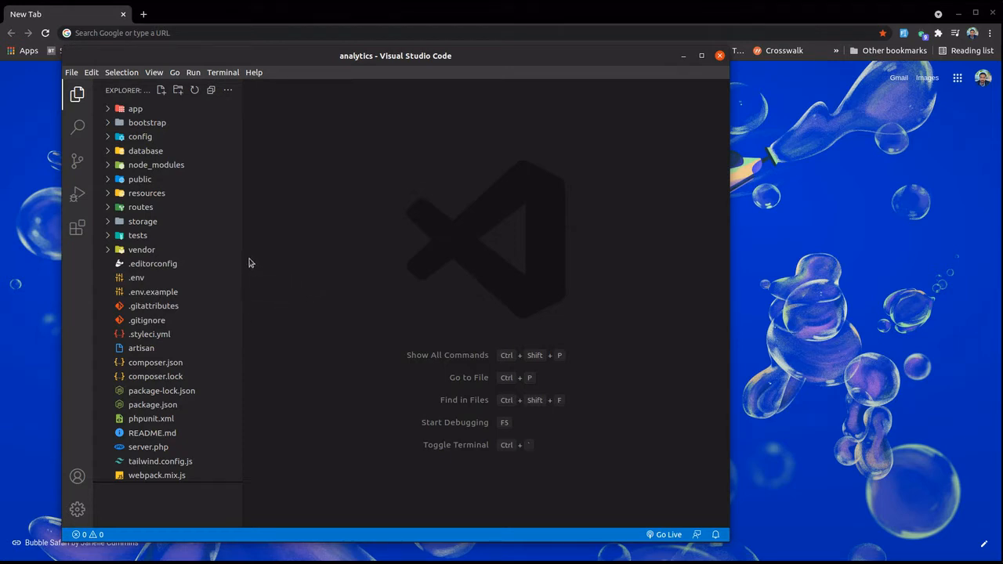
mouse_move(261, 269)
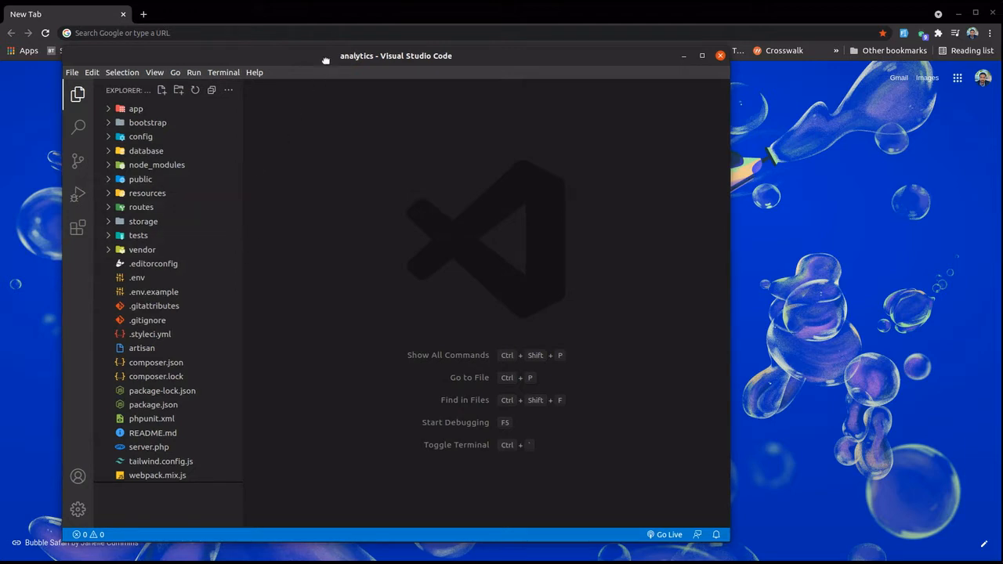
mouse_move(264, 274)
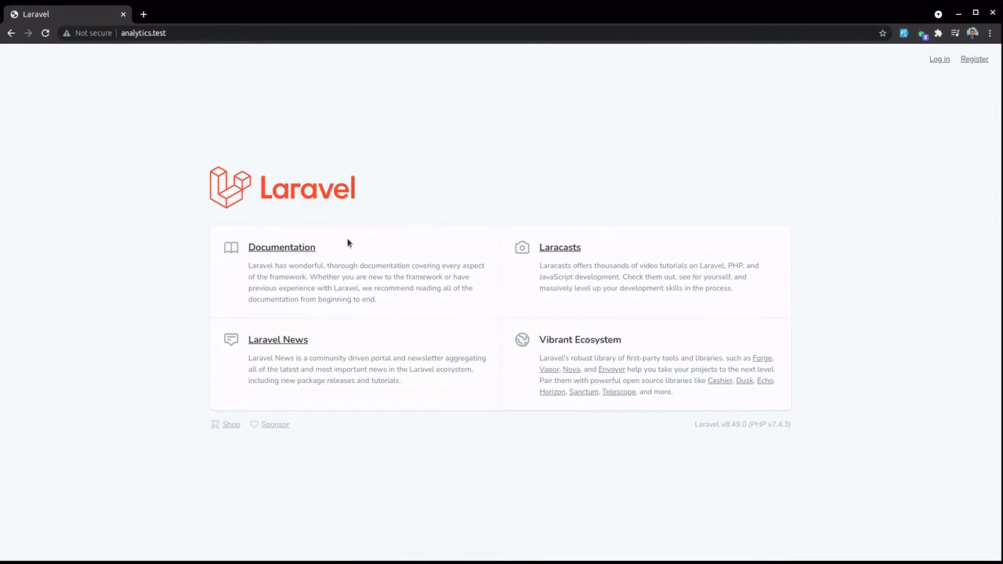
mouse_move(473, 191)
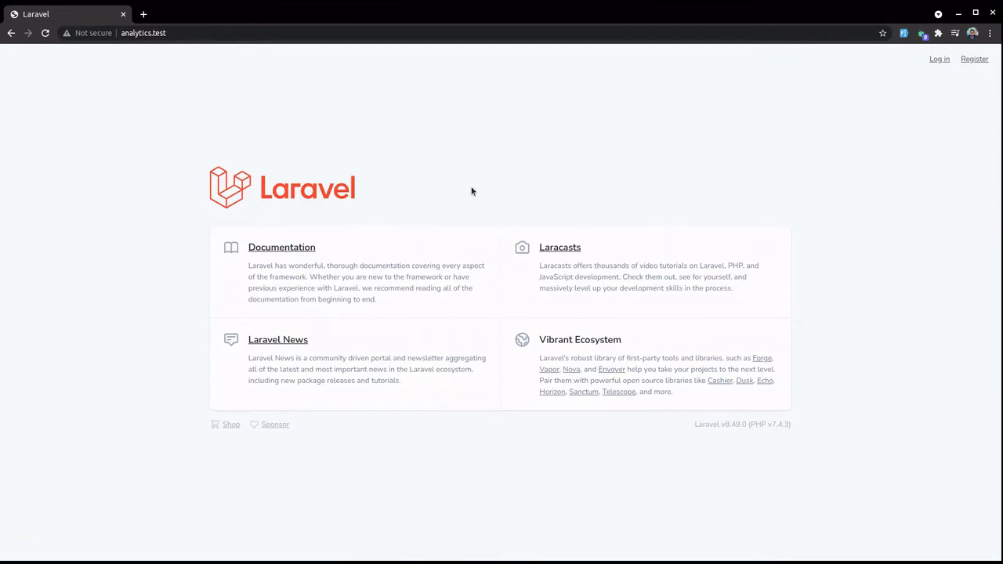
mouse_move(939, 58)
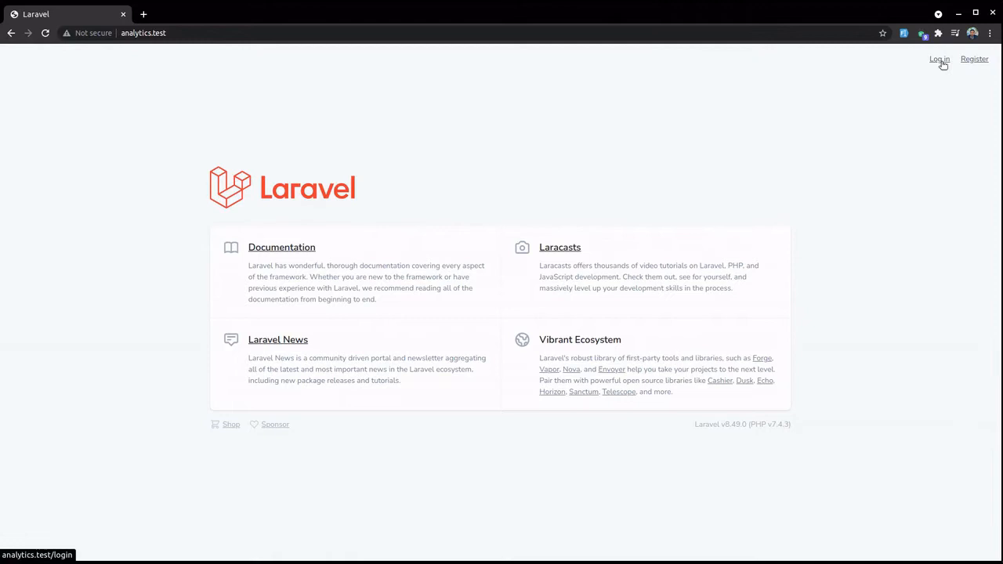
Step: View the analytics.test Laravel welcome page, then search Google for Google Analytics in a second tab
left_click(940, 58)
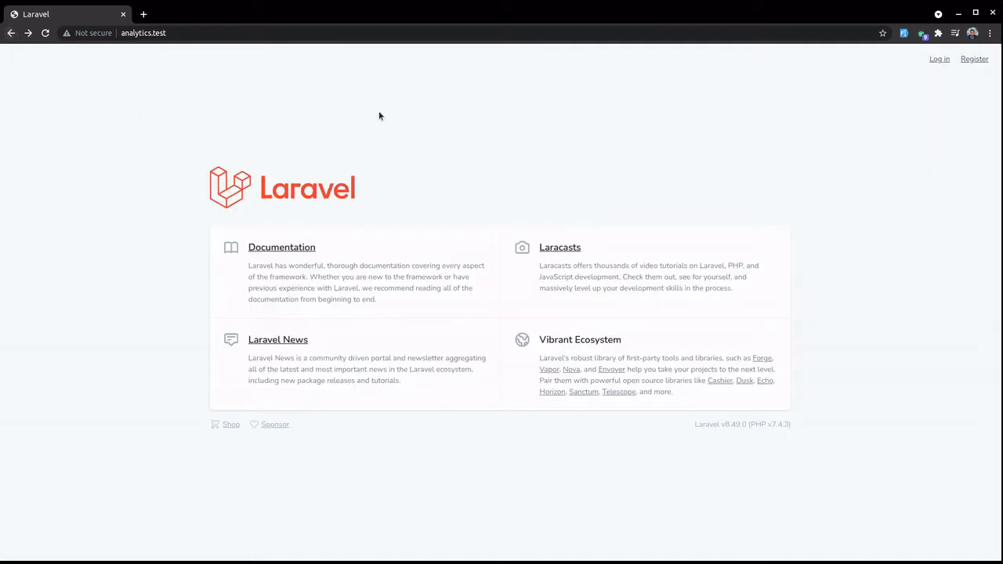
mouse_move(585, 191)
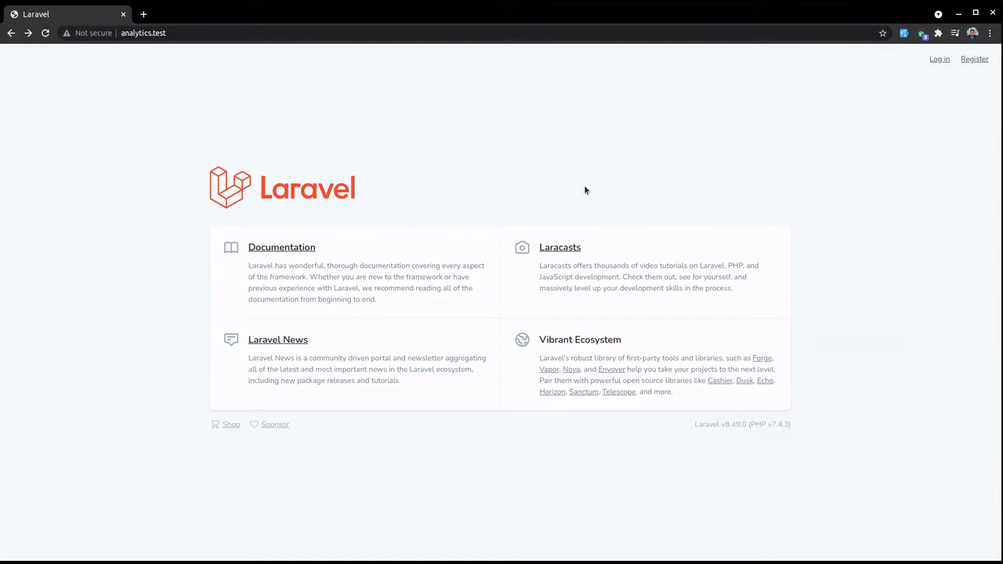
mouse_move(466, 202)
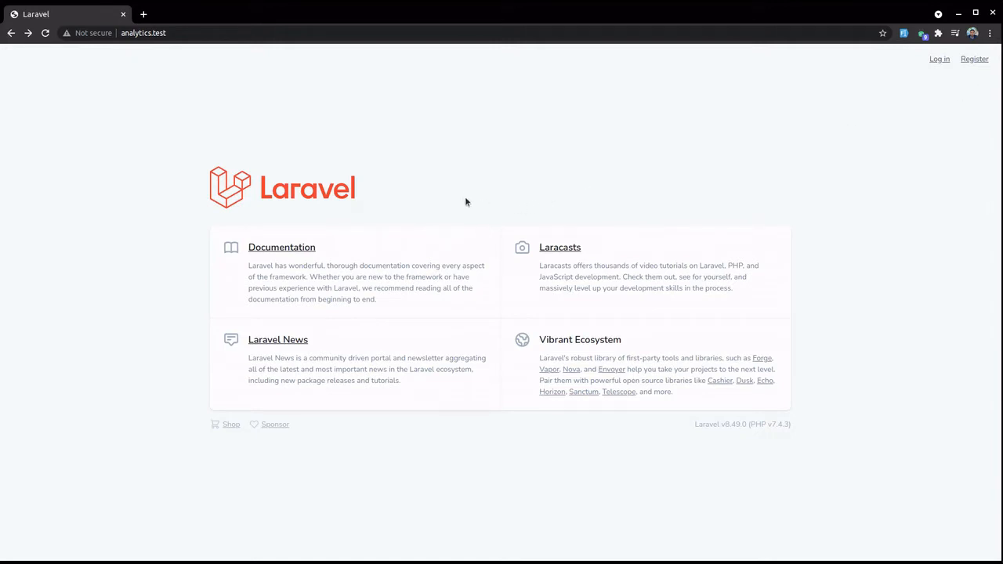
mouse_move(252, 87)
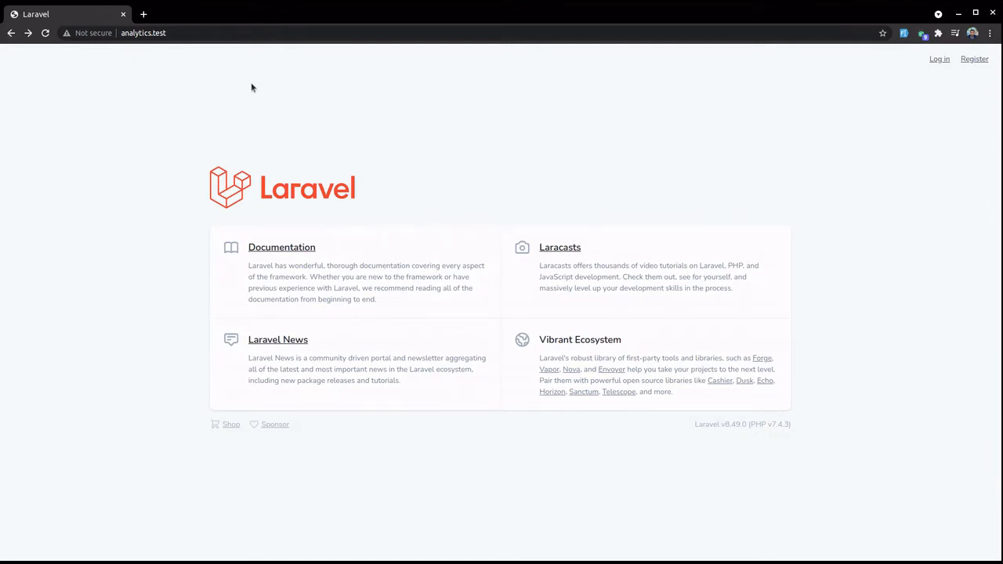
left_click(145, 15)
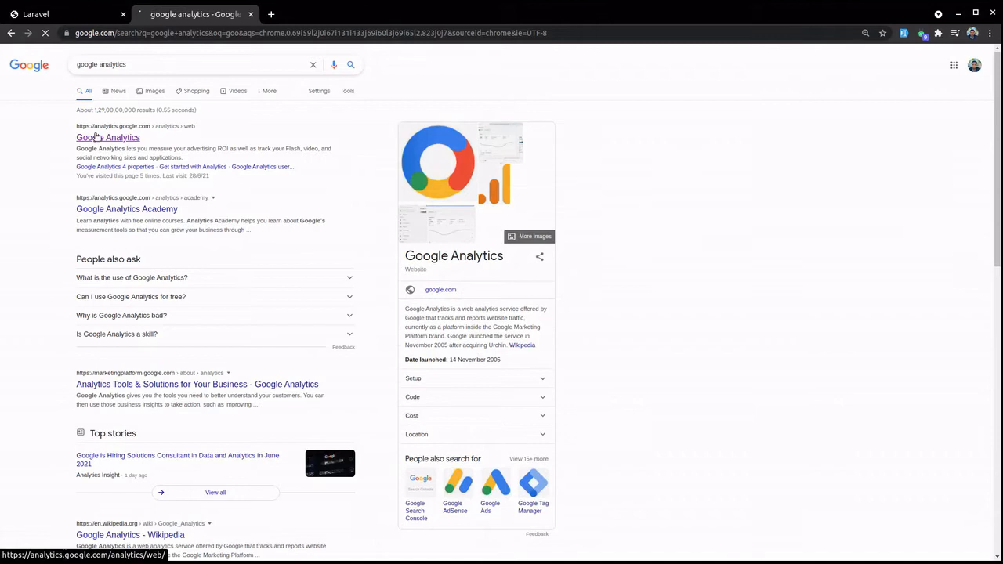
Step: Open the Google Analytics site from the search results to reach the omkar property's Home dashboard
left_click(108, 137)
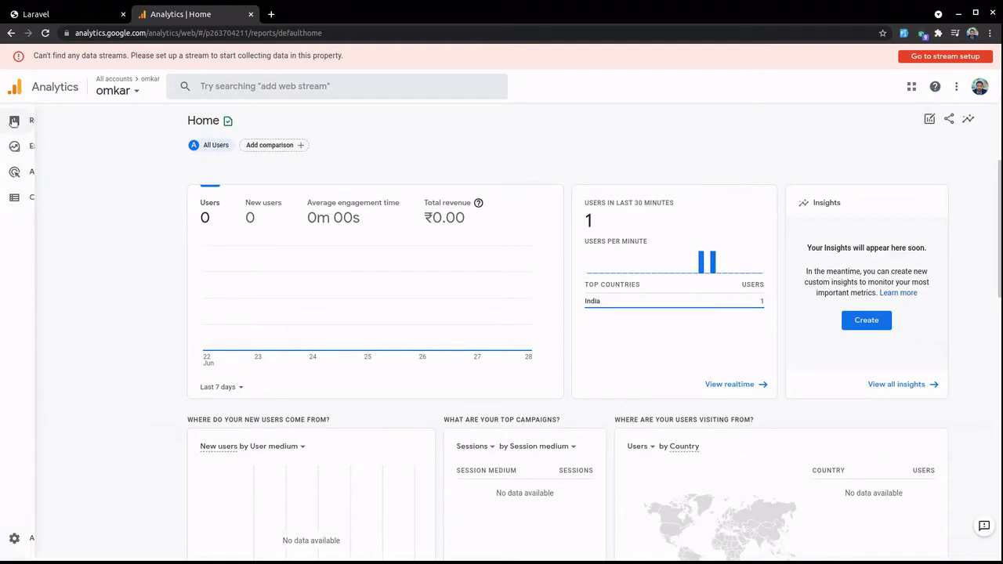
Step: Go through Reports to the omkar Admin settings, briefly opening and closing the property list
left_click(12, 120)
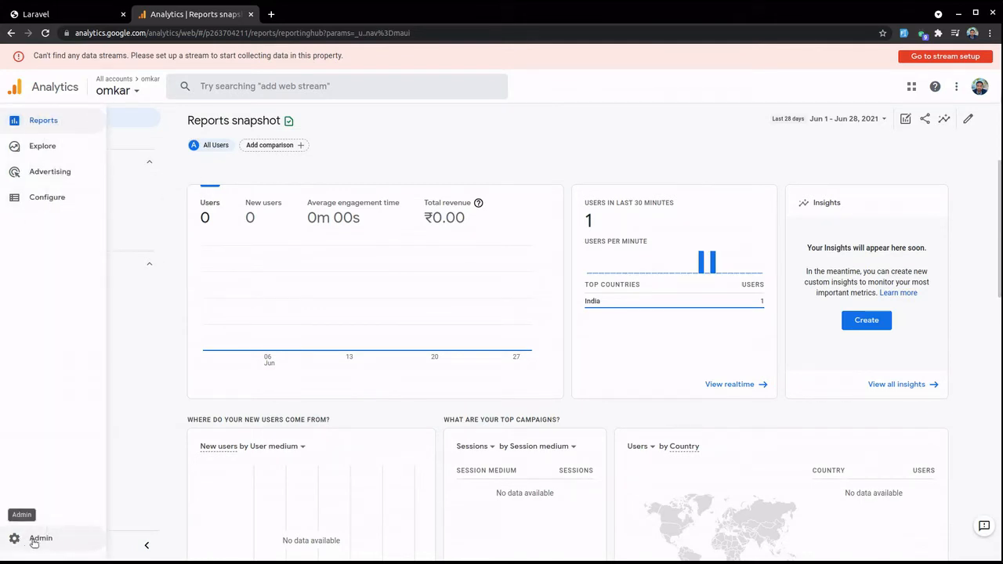
left_click(39, 538)
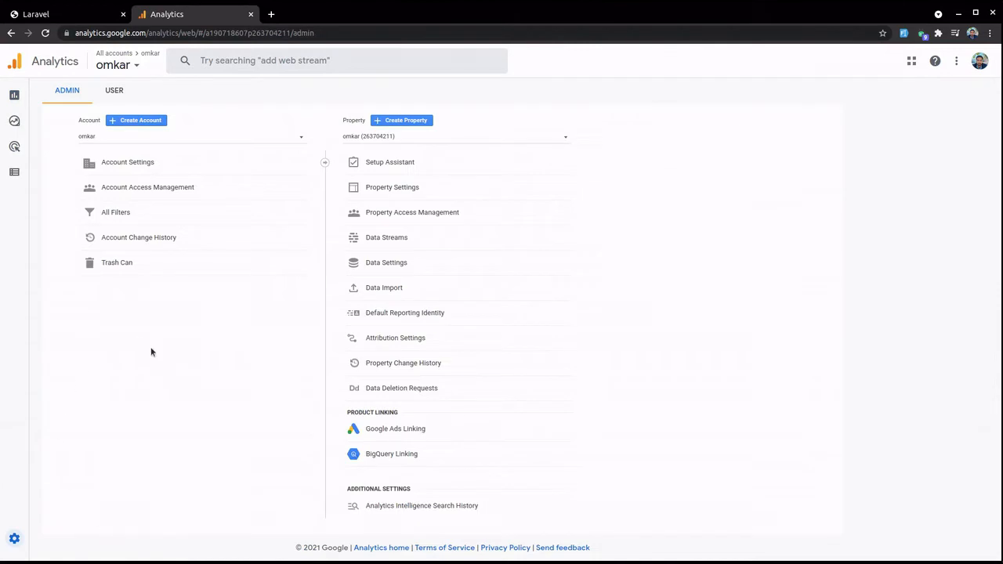
mouse_move(386, 242)
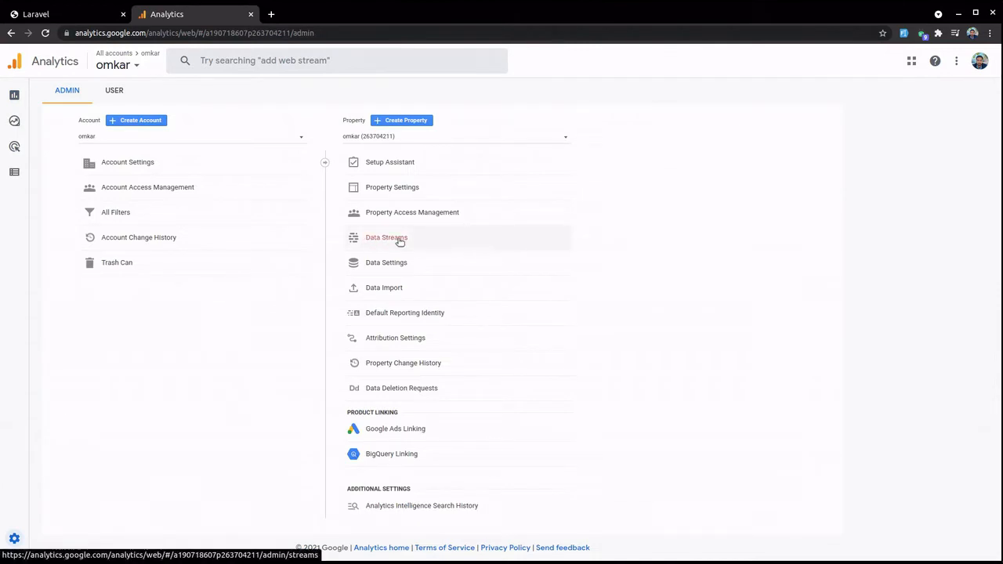
mouse_move(423, 424)
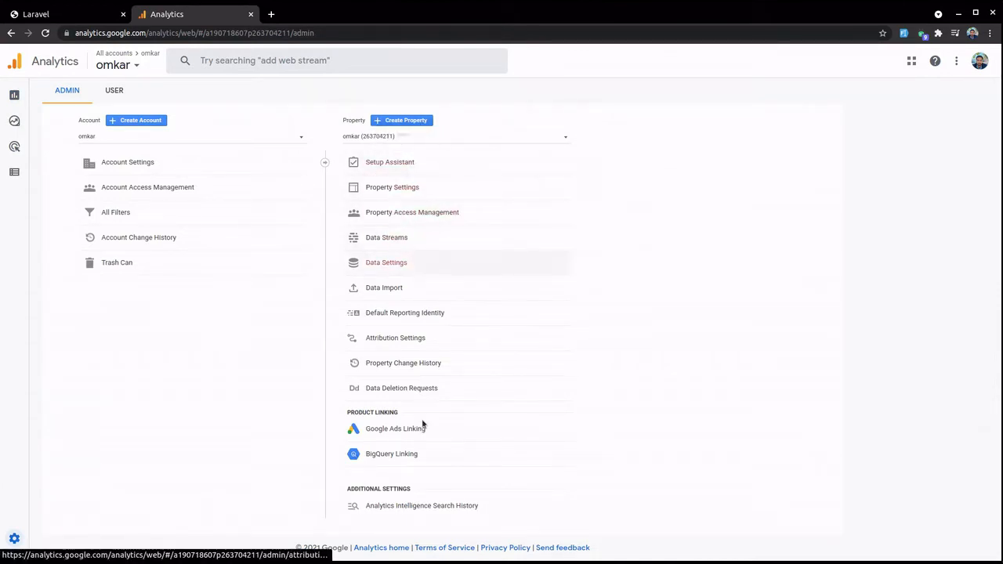
mouse_move(413, 506)
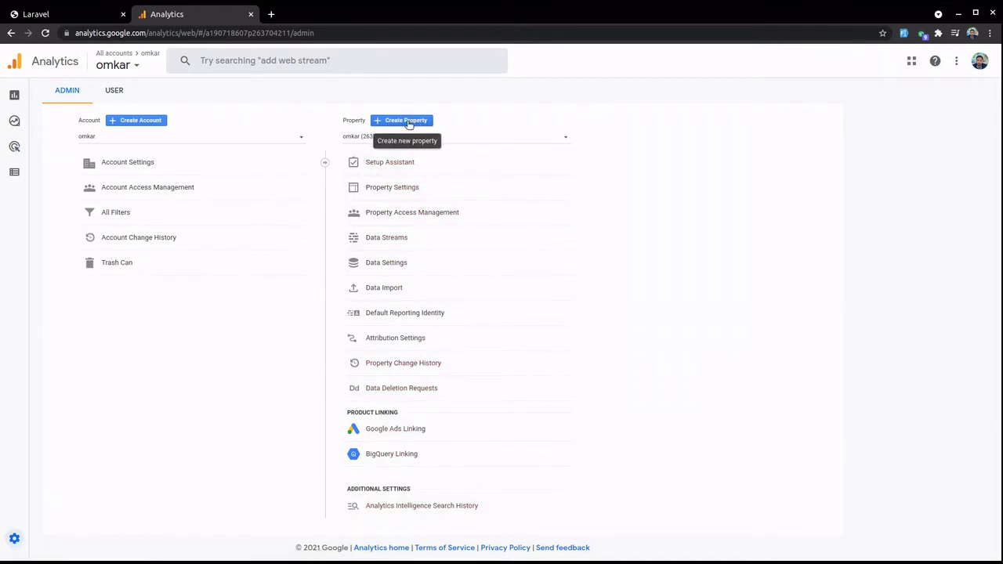
left_click(455, 136)
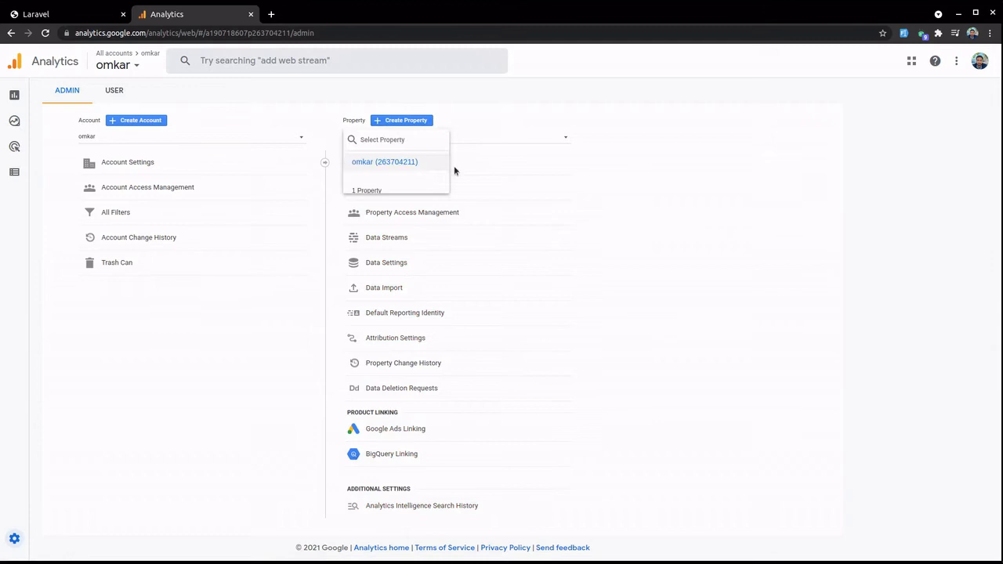
mouse_move(495, 155)
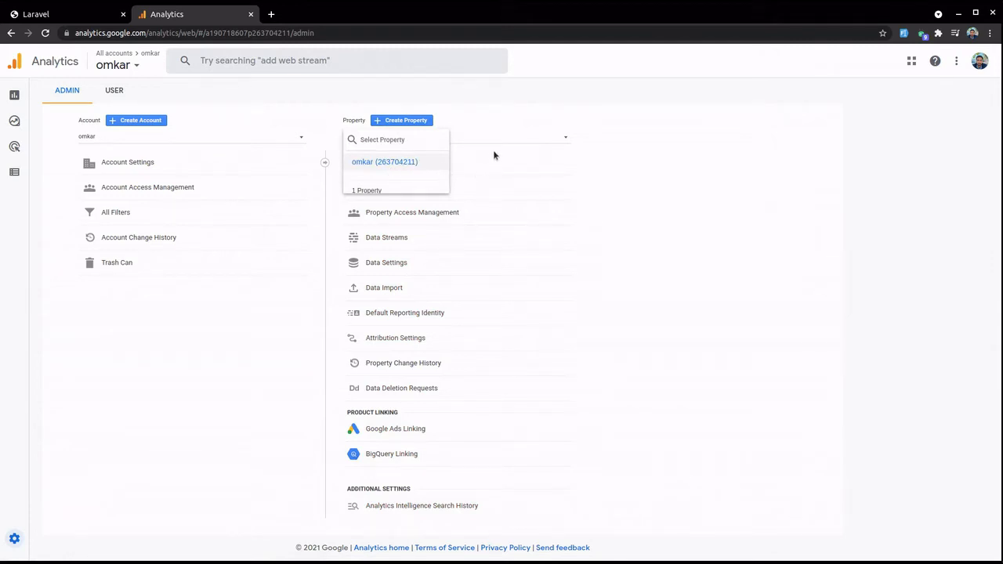
left_click(384, 162)
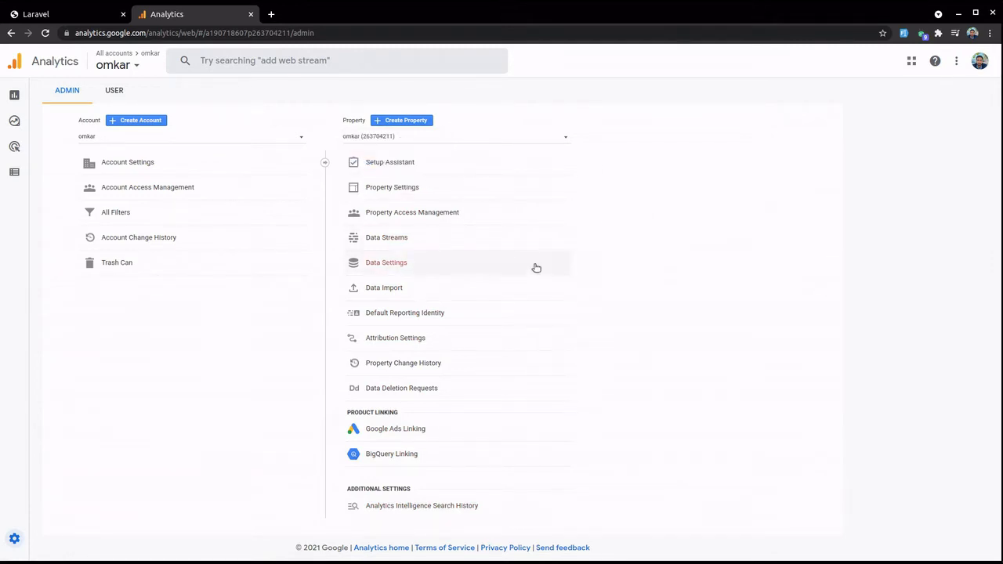
mouse_move(391, 241)
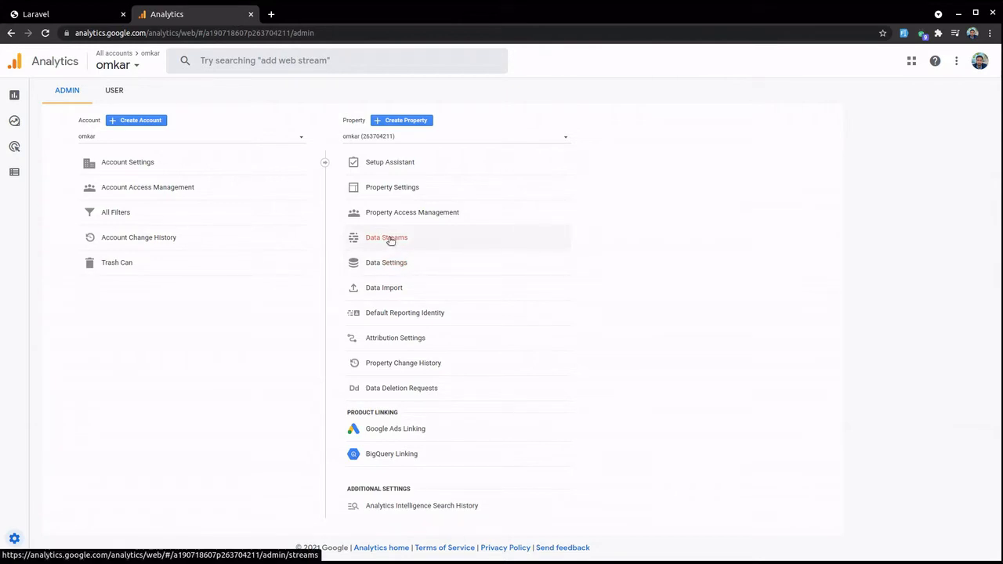
Step: Start a new Web data stream from Data Streams, focusing the empty Website URL field
left_click(386, 237)
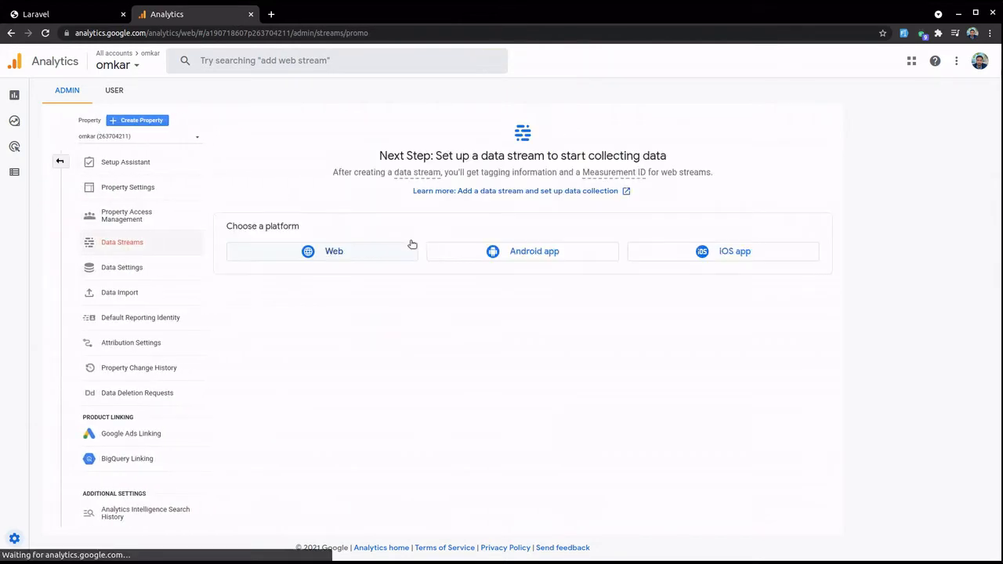
mouse_move(174, 256)
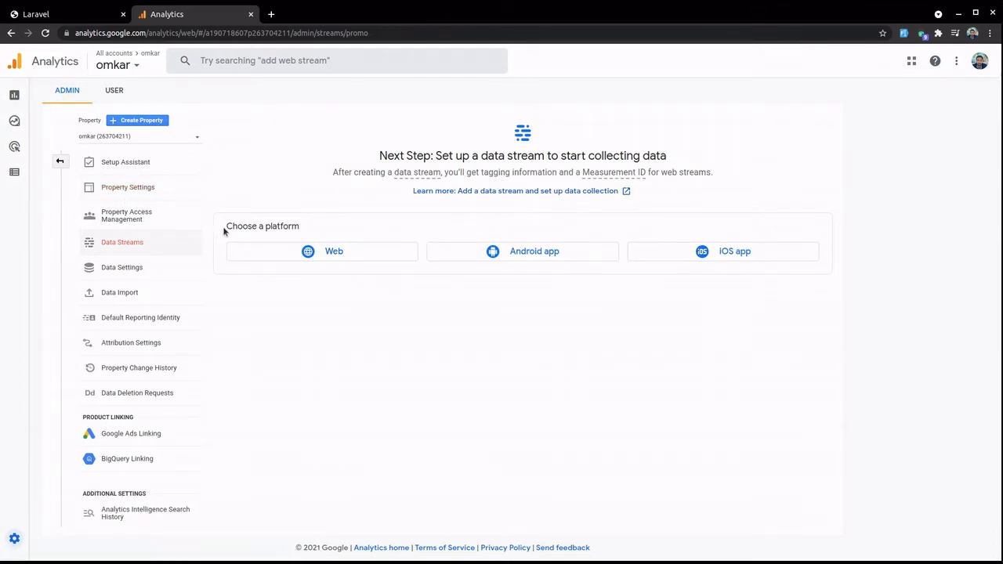
mouse_move(368, 286)
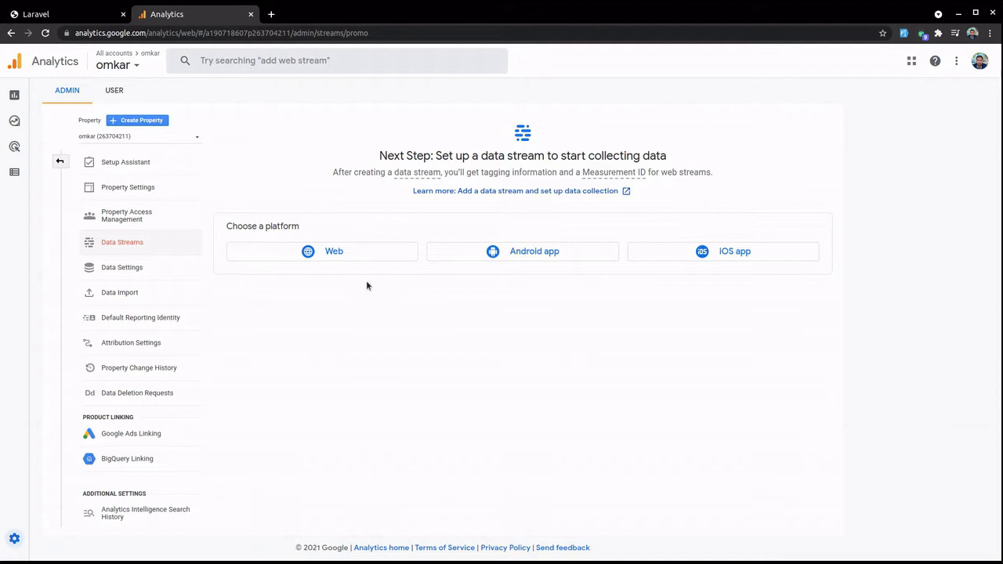
mouse_move(363, 285)
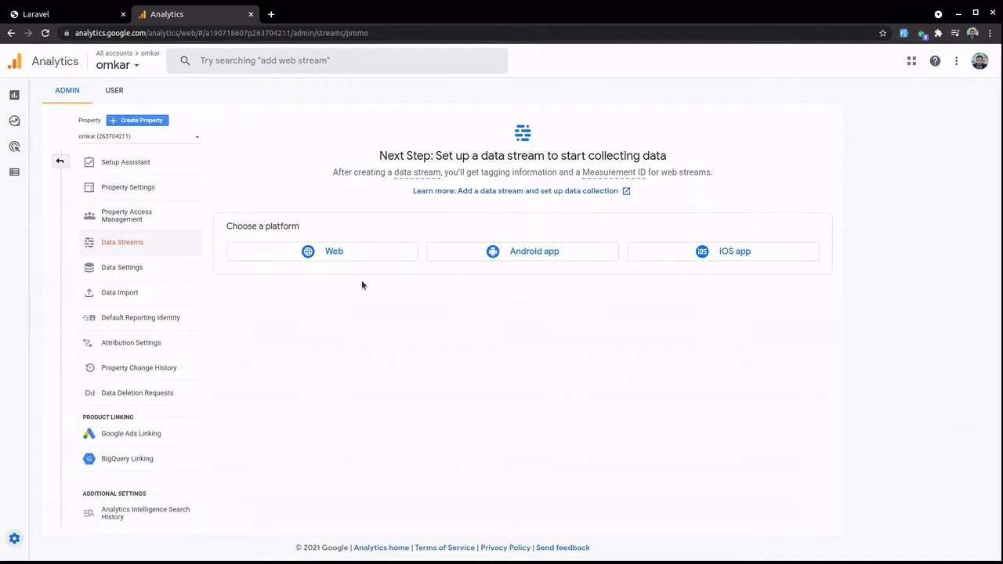
mouse_move(701, 280)
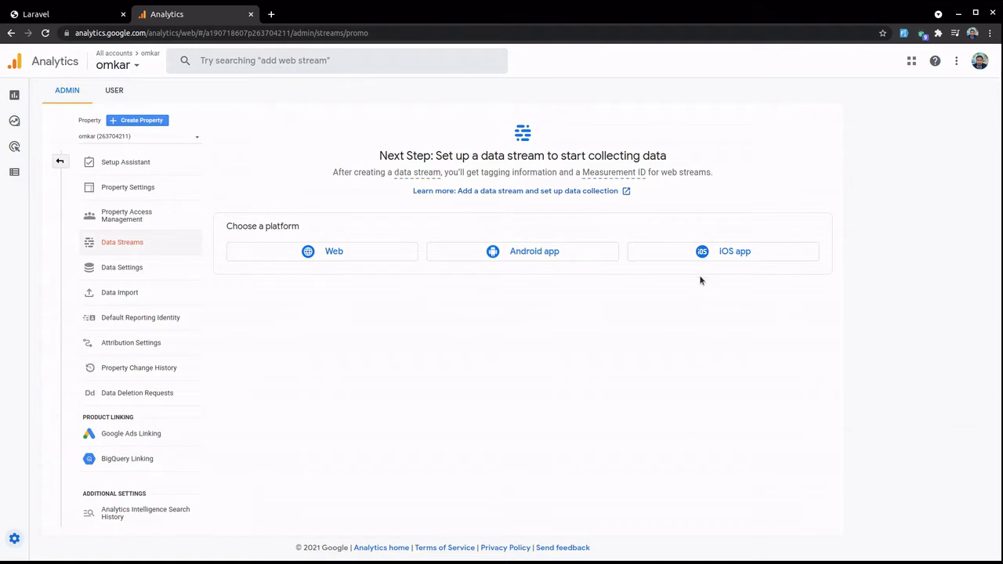
mouse_move(394, 302)
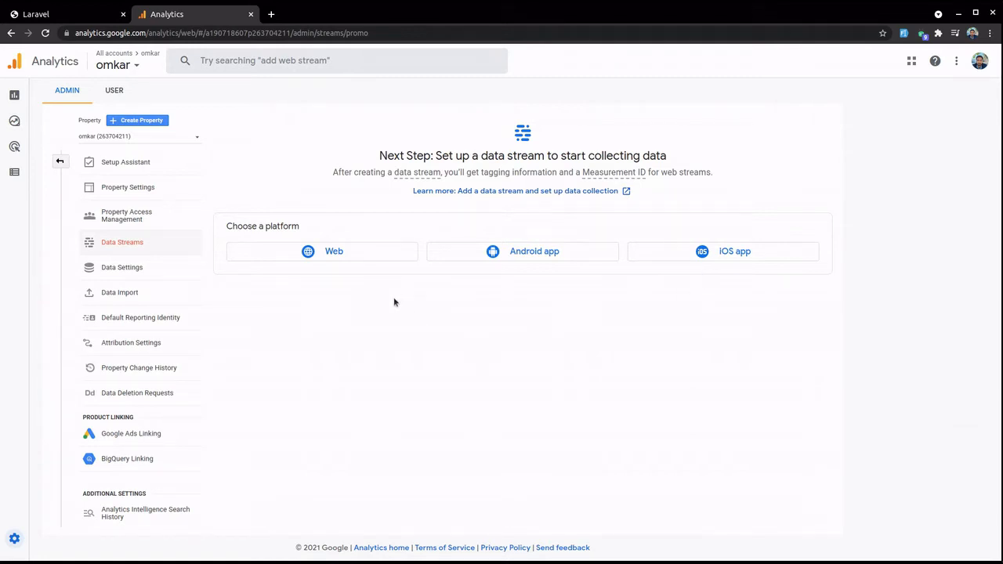
mouse_move(334, 251)
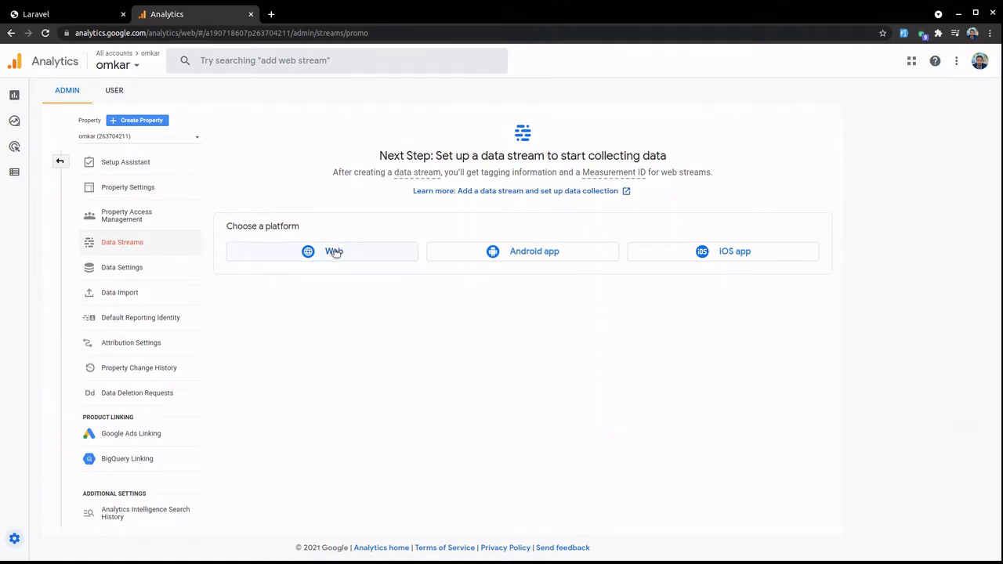
left_click(333, 251)
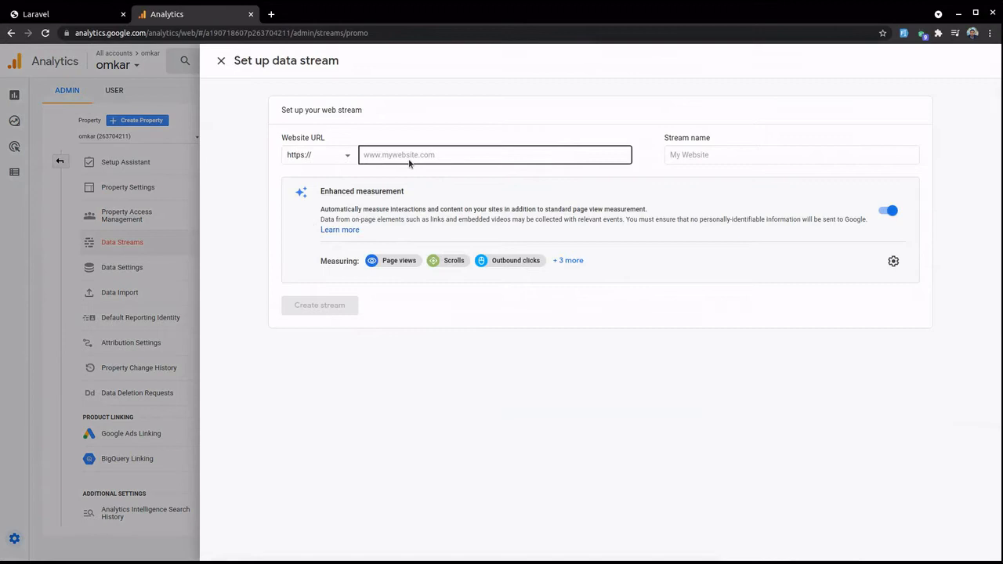
left_click(495, 155)
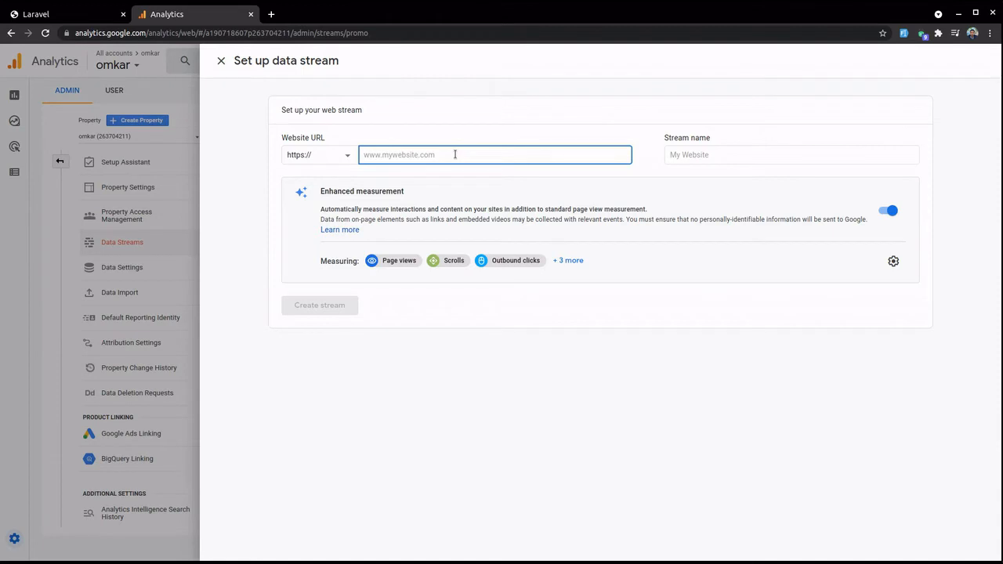
mouse_move(438, 176)
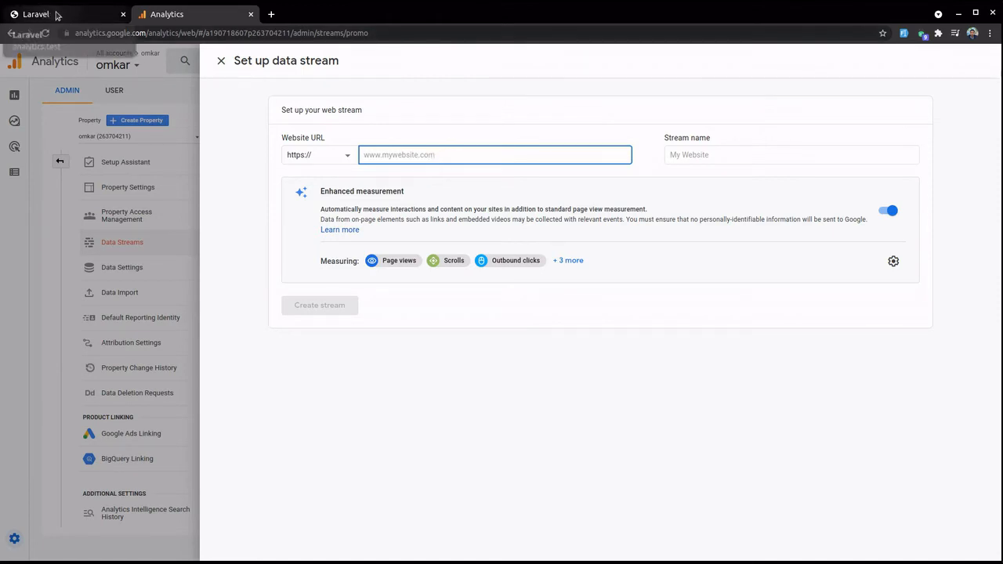
Step: Switch between the local Laravel site tab and the stream setup form to check the site
left_click(39, 14)
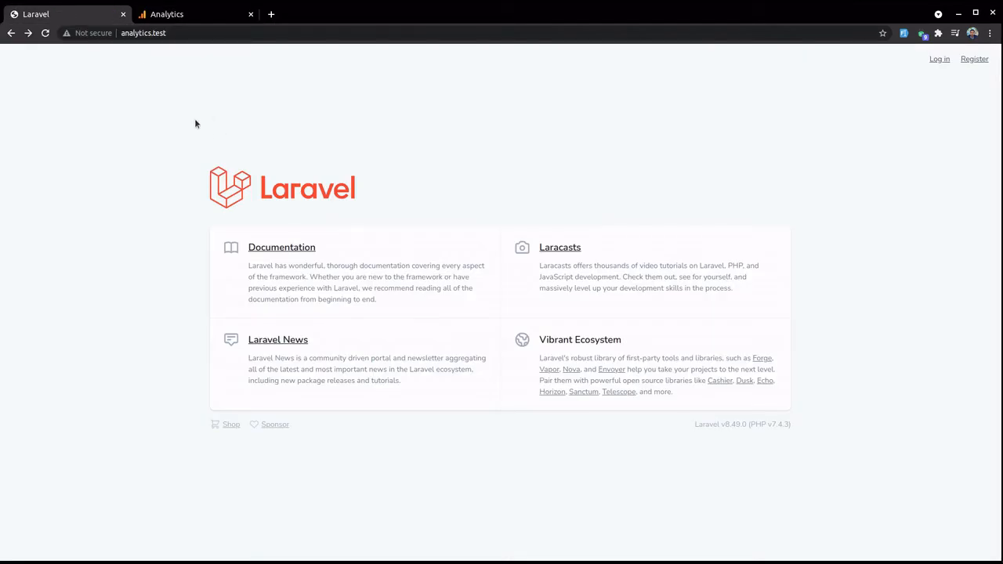
mouse_move(184, 116)
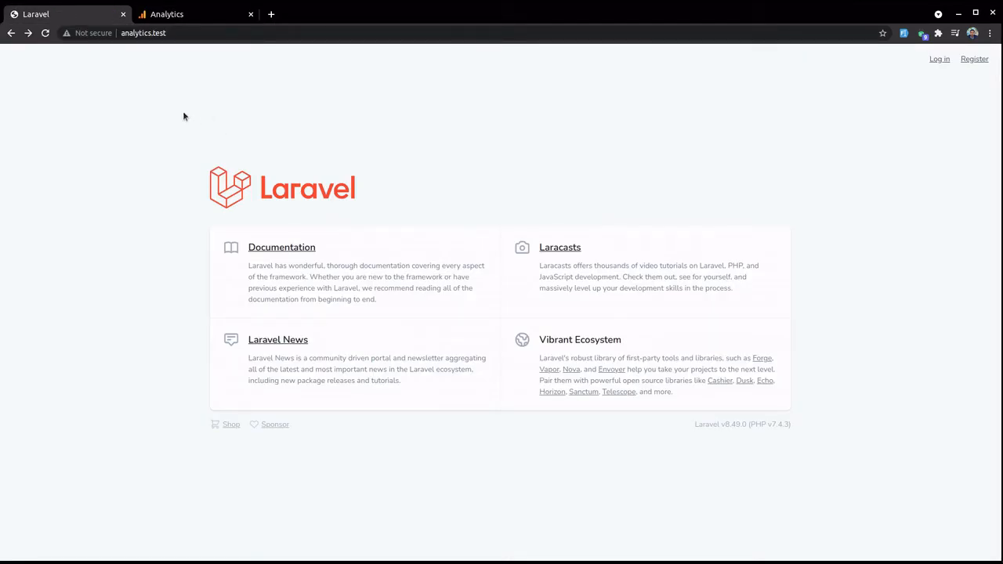
mouse_move(211, 24)
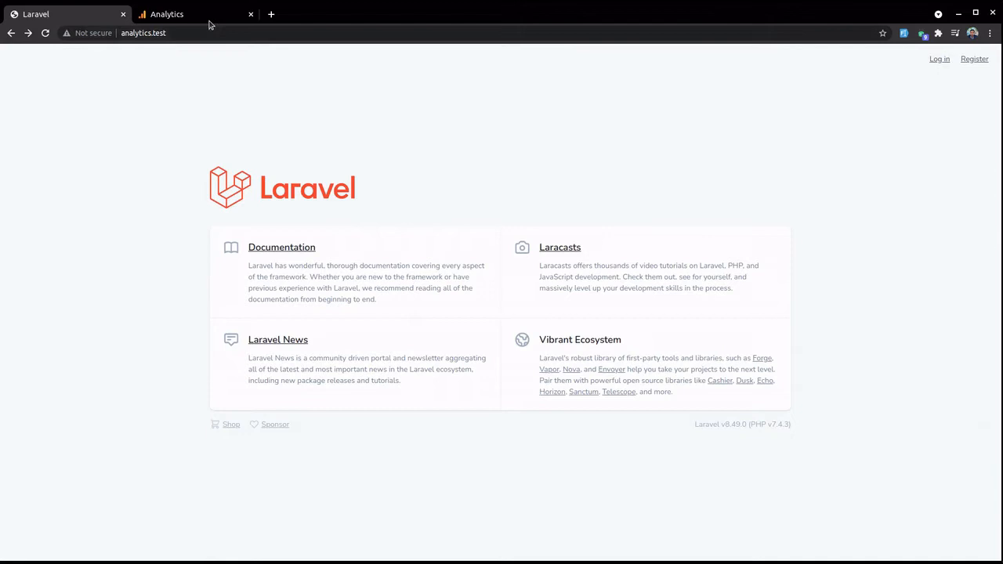
left_click(183, 13)
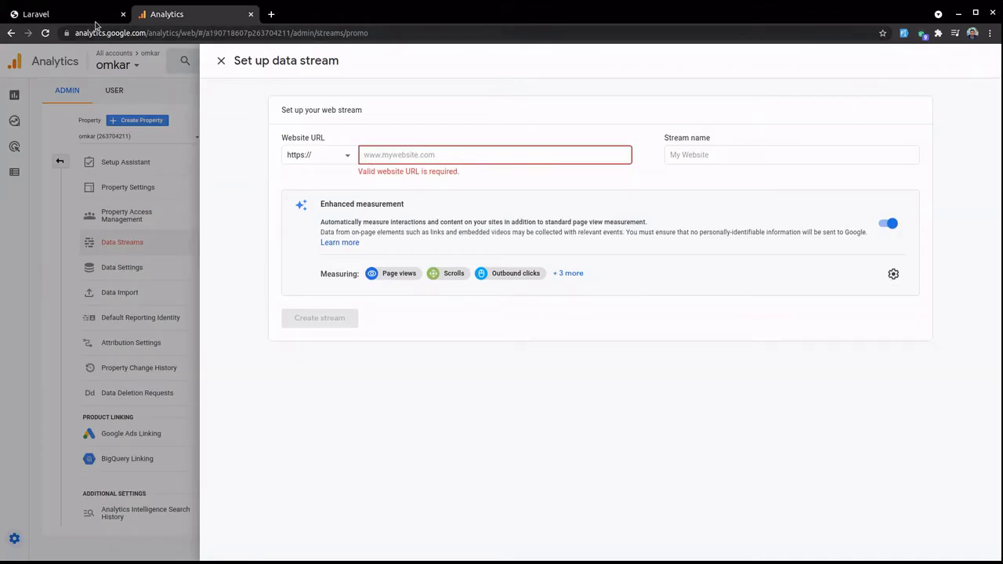
left_click(63, 14)
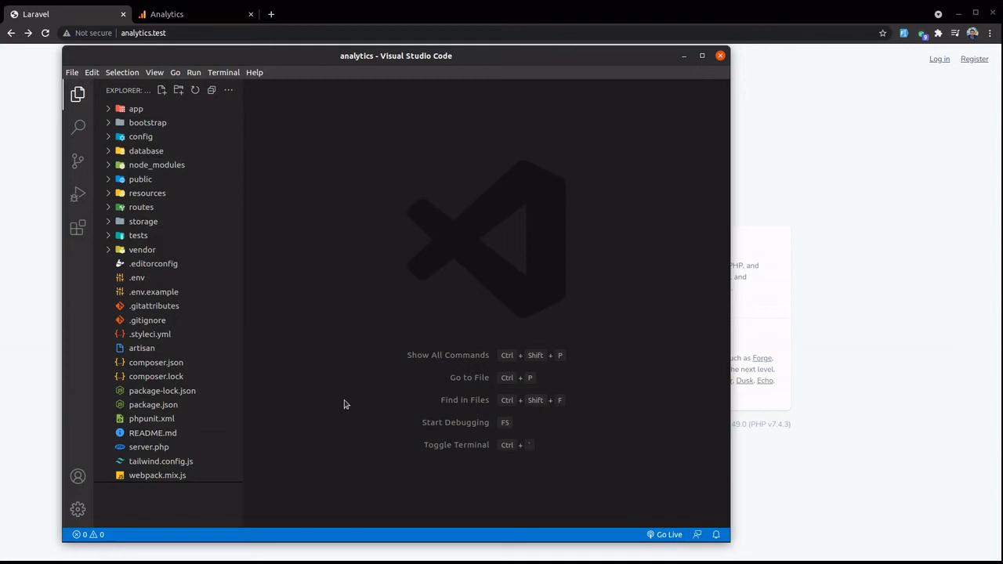
Step: Run 'valet share' in the VS Code terminal to start an ngrok tunnel for analytics.test
key("ctrl+`")
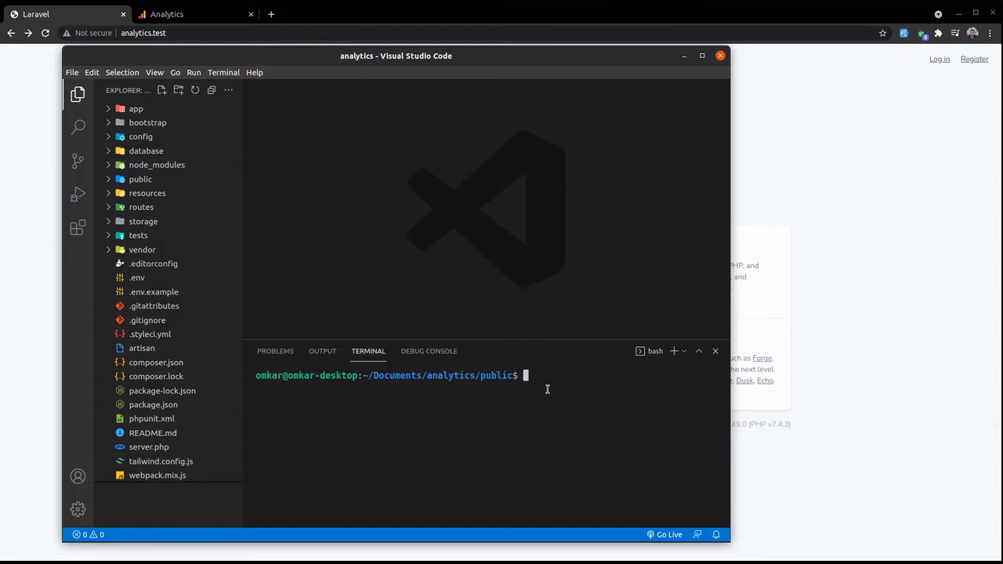
type("valet s")
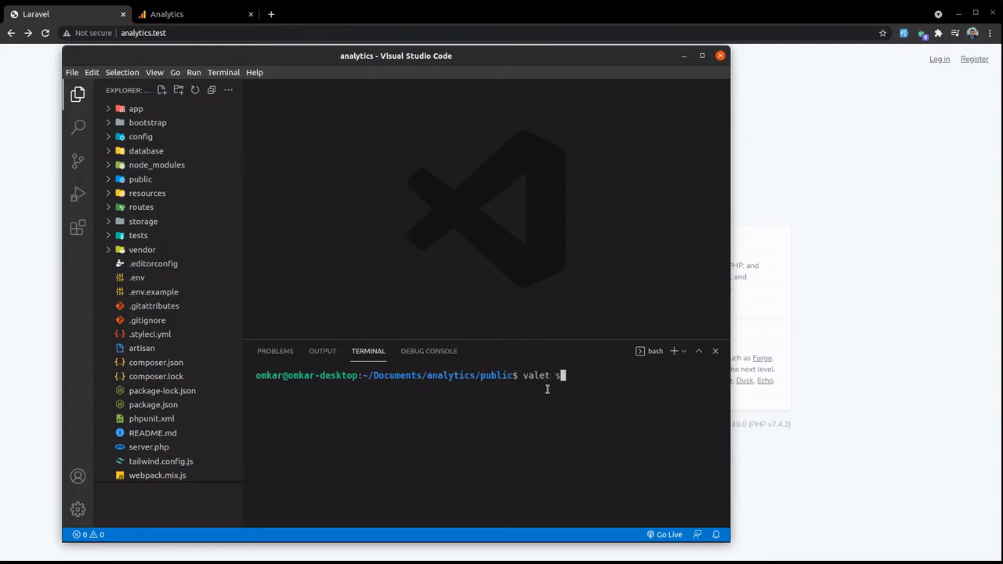
type("hare")
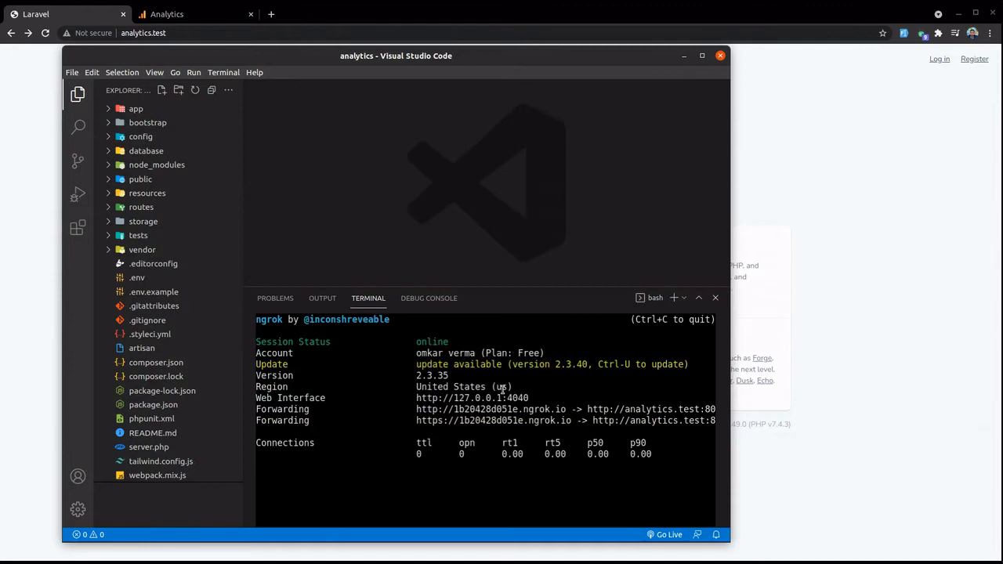
mouse_move(471, 420)
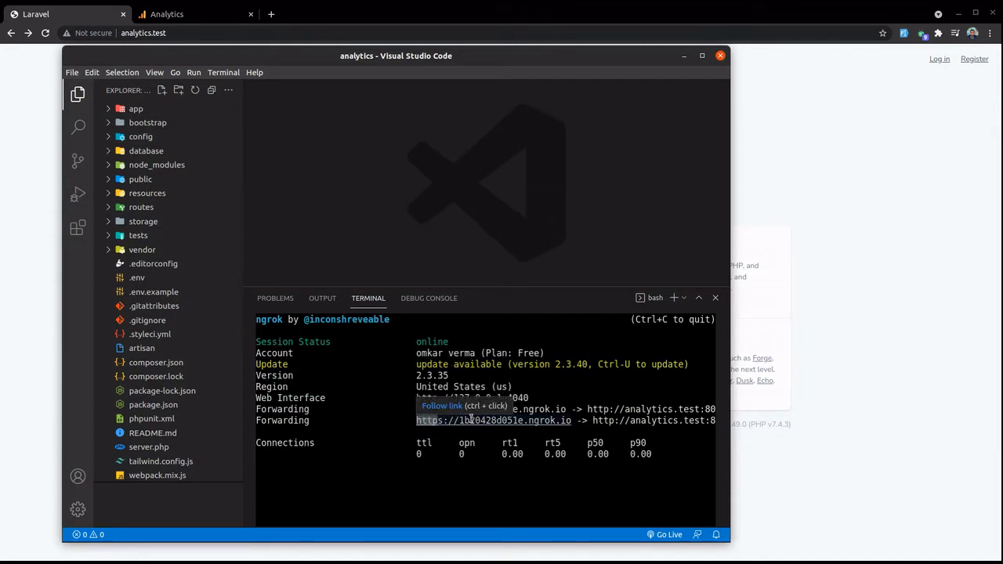
mouse_move(406, 420)
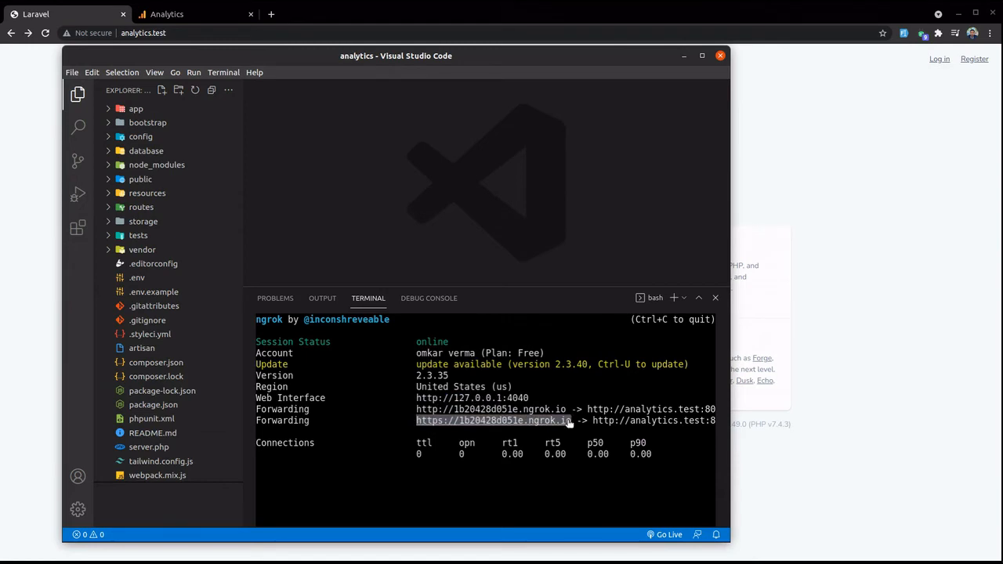
mouse_move(553, 226)
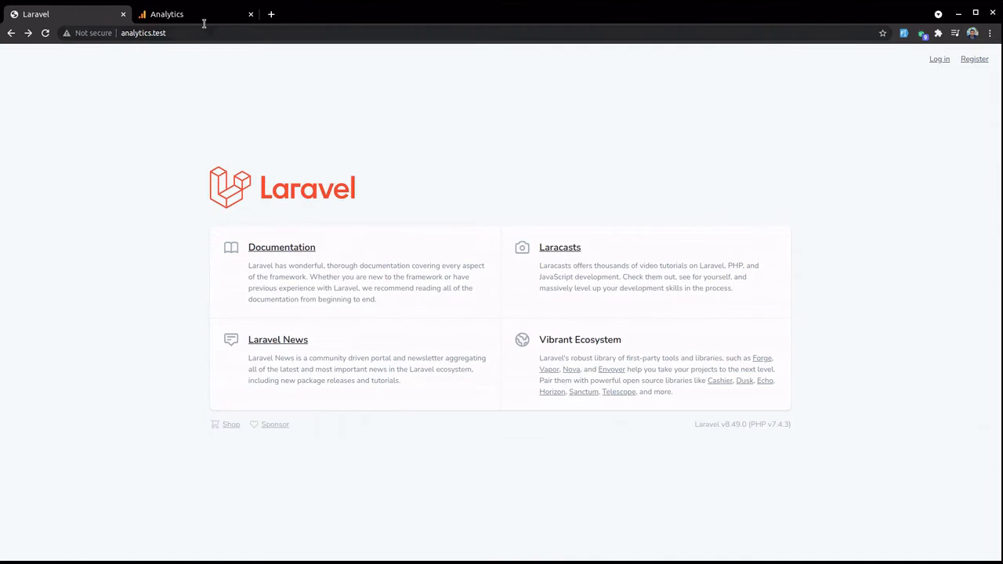
left_click(164, 14)
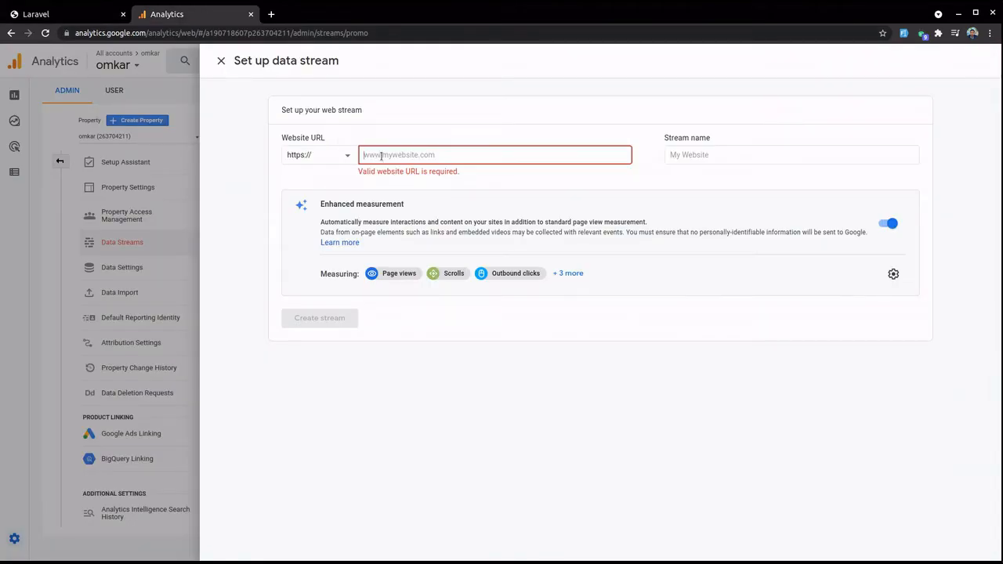
type("https://1b20428d051e.ngrok.io")
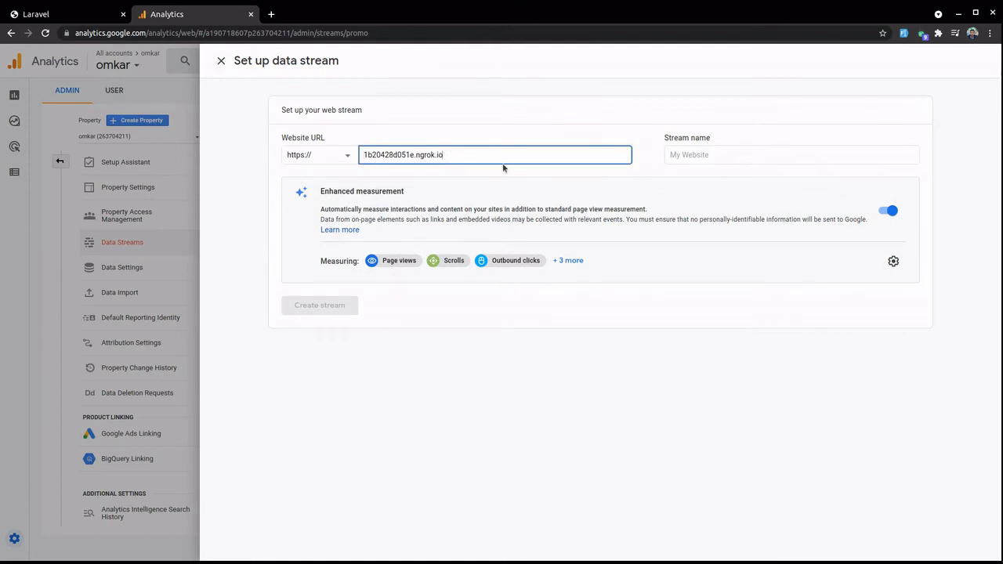
left_click(791, 154)
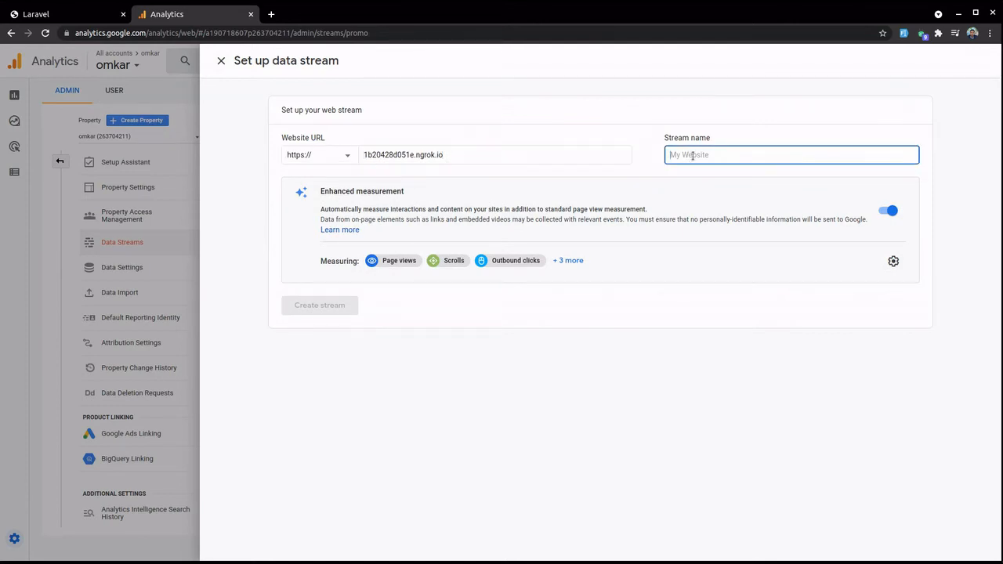
type("analytics")
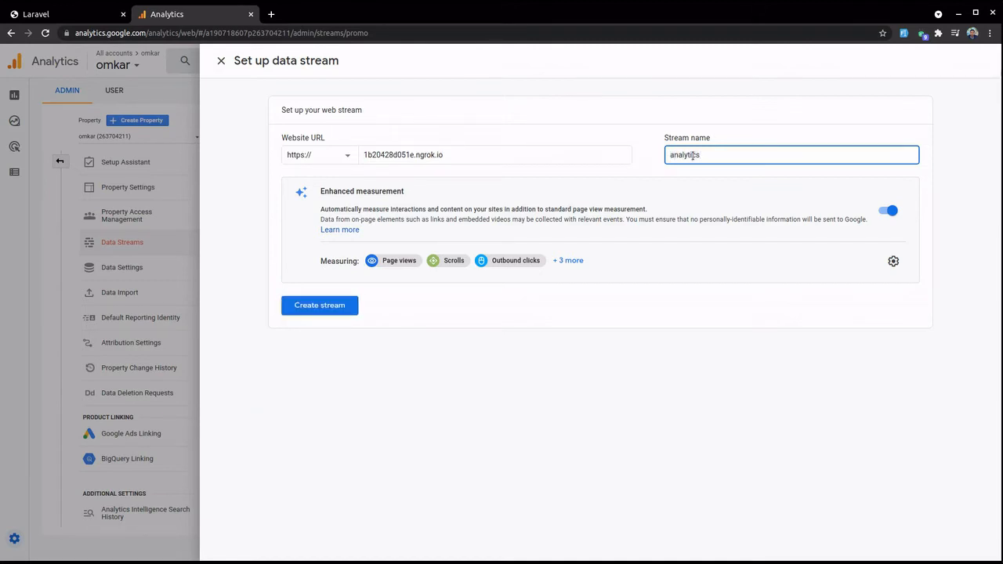
left_click(320, 306)
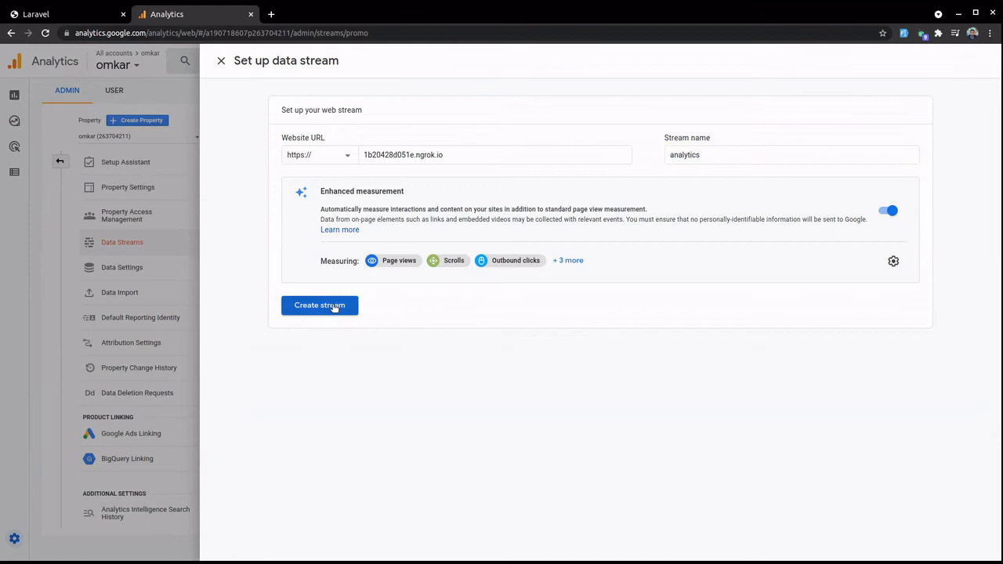
left_click(319, 305)
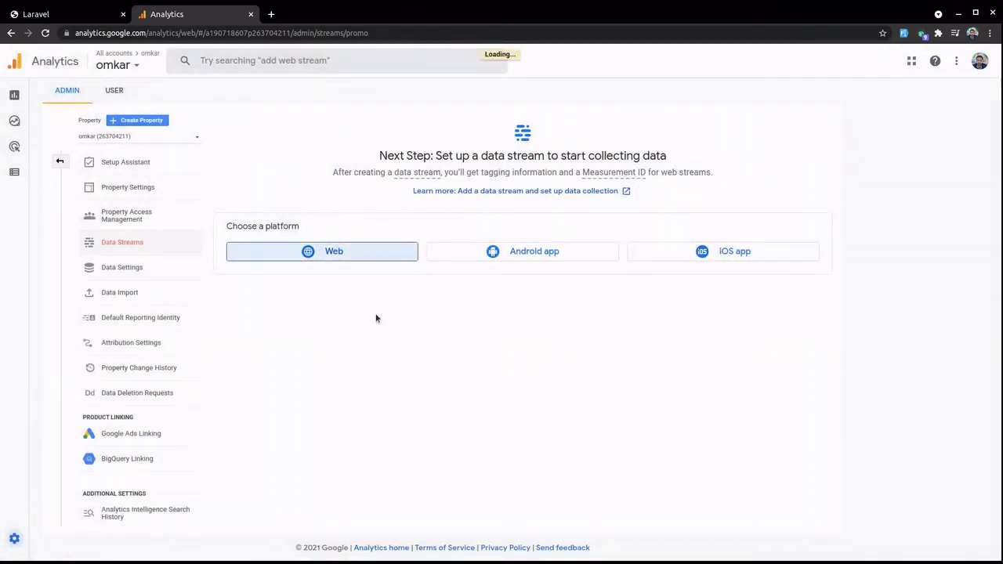
left_click(321, 251)
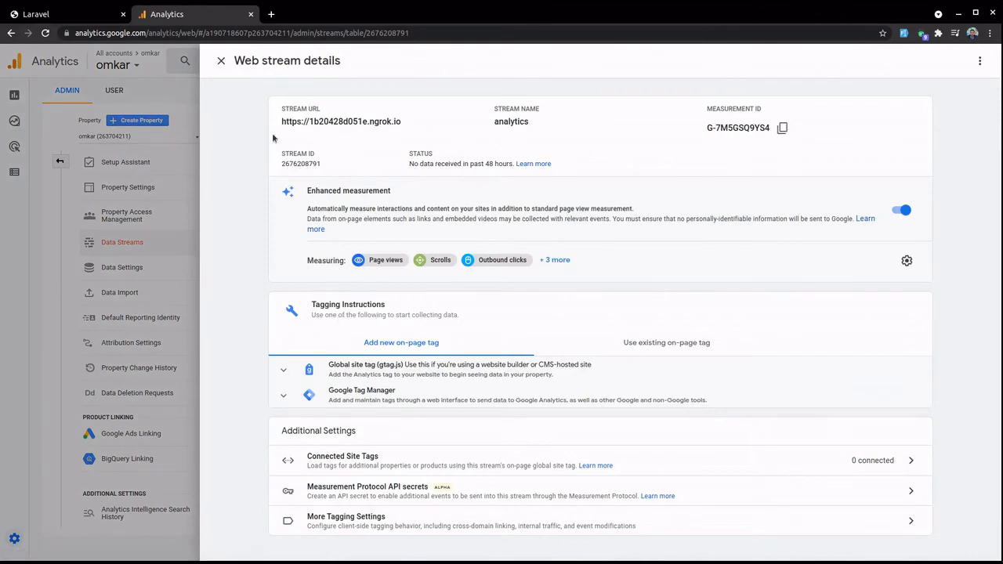
Step: Reopen the analytics web stream's details from the streams list
left_click(225, 60)
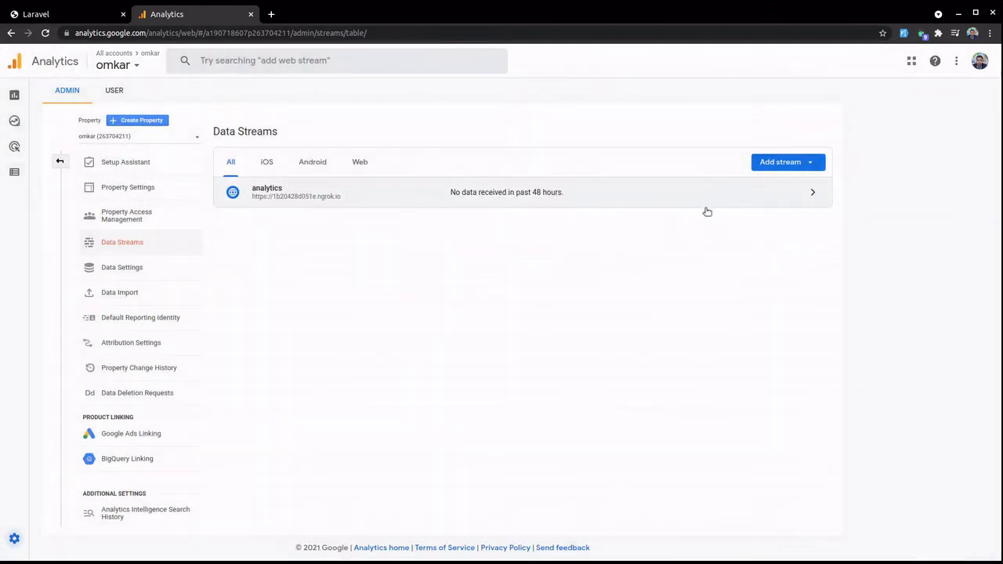
left_click(506, 192)
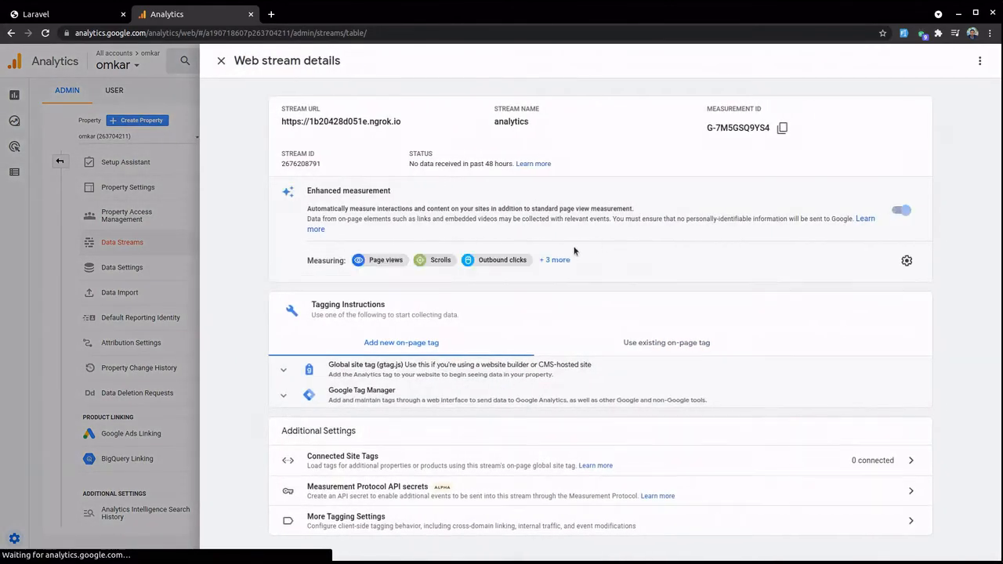
left_click(903, 210)
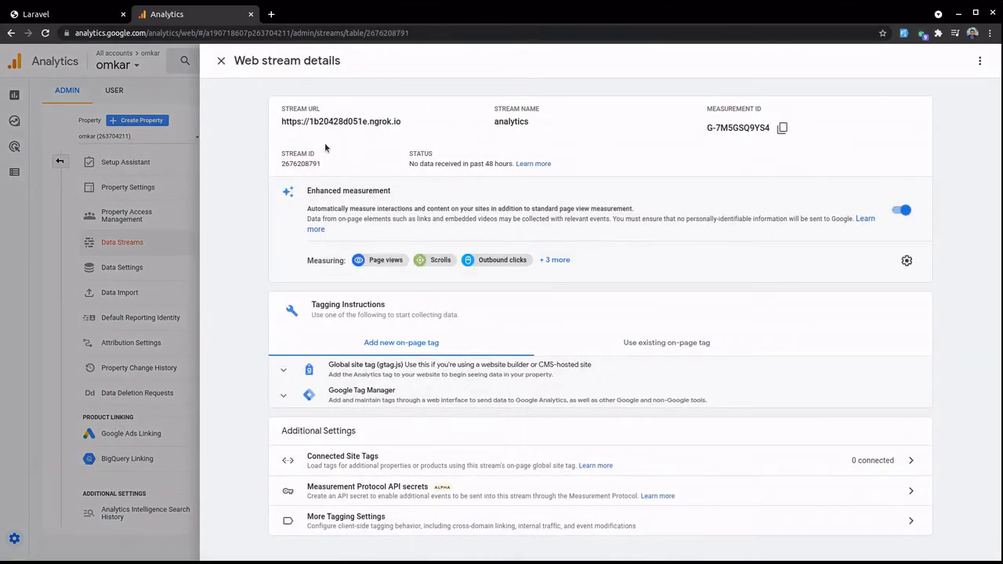
mouse_move(513, 174)
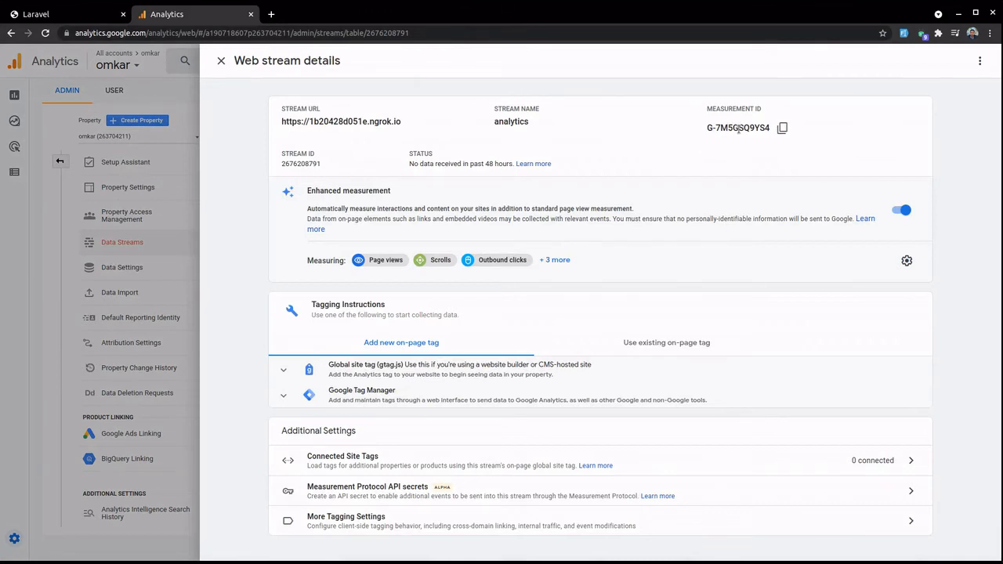
mouse_move(716, 156)
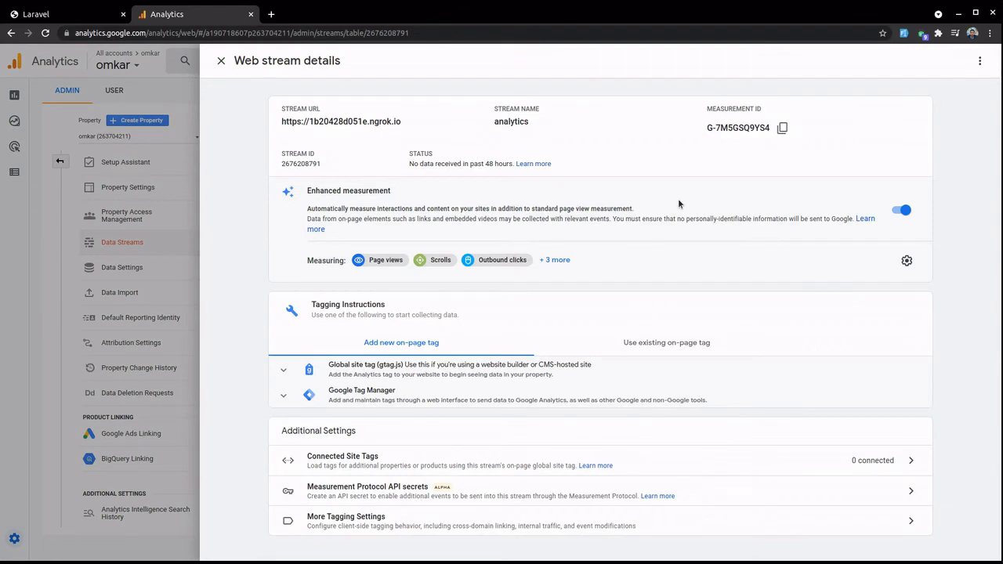
mouse_move(357, 373)
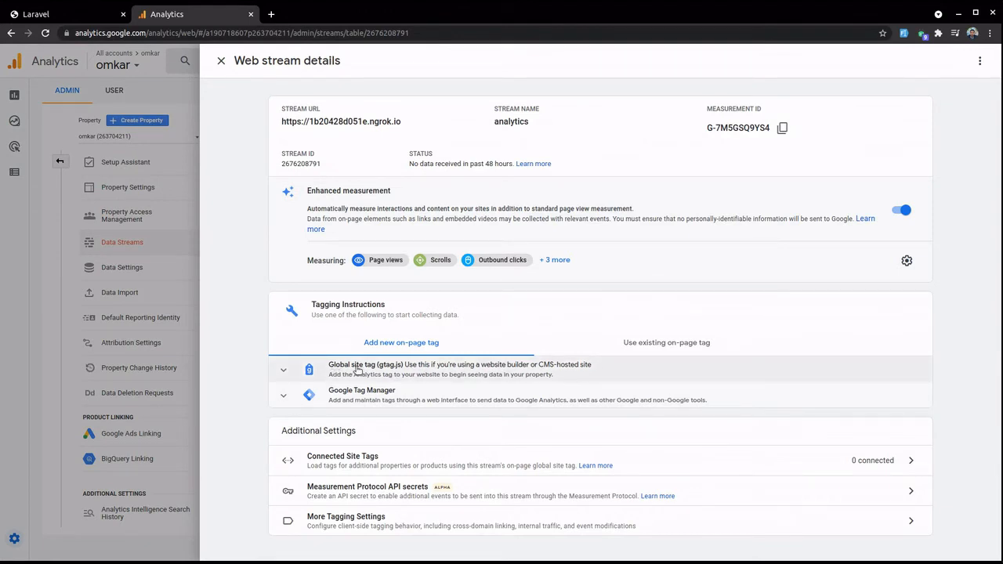
mouse_move(367, 368)
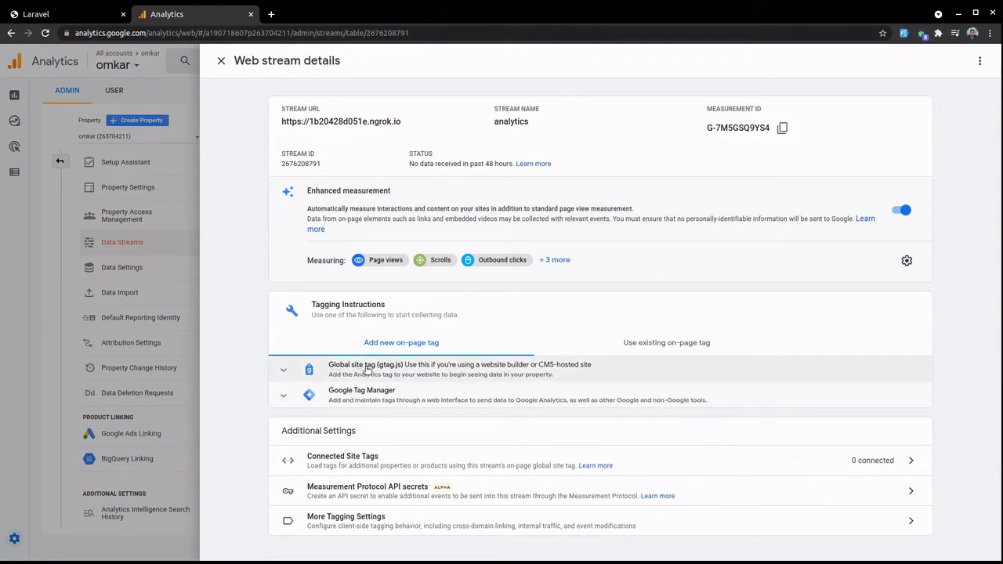
Step: Expand Global site tag (gtag.js), select and copy the whole script, then return to VS Code
left_click(282, 370)
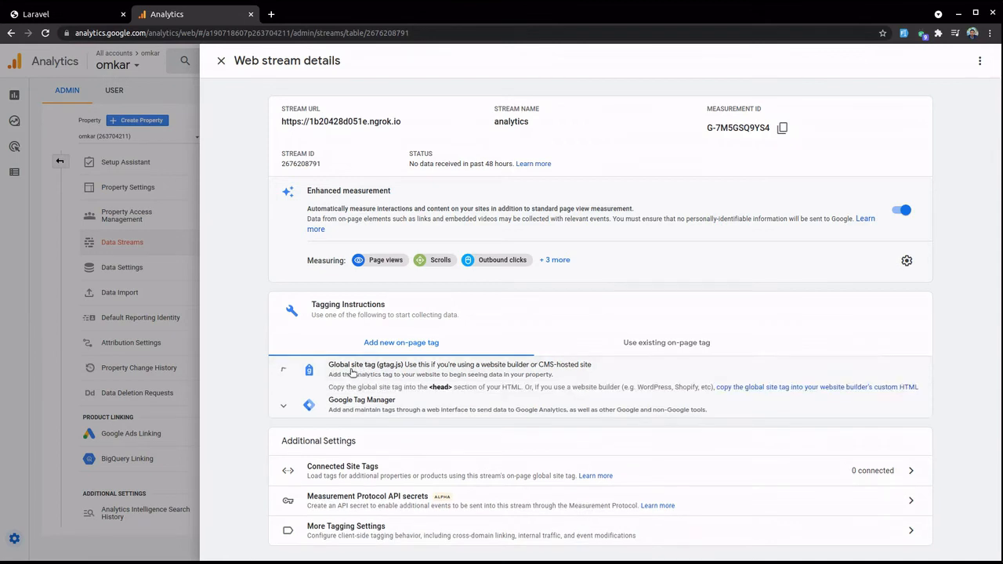
left_click(284, 370)
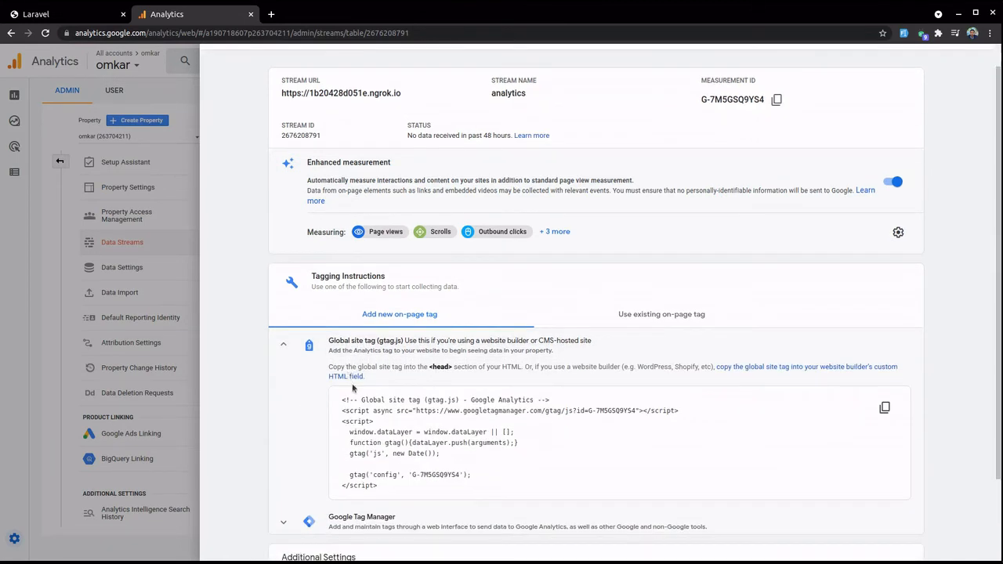
left_click_drag(343, 421, 377, 485)
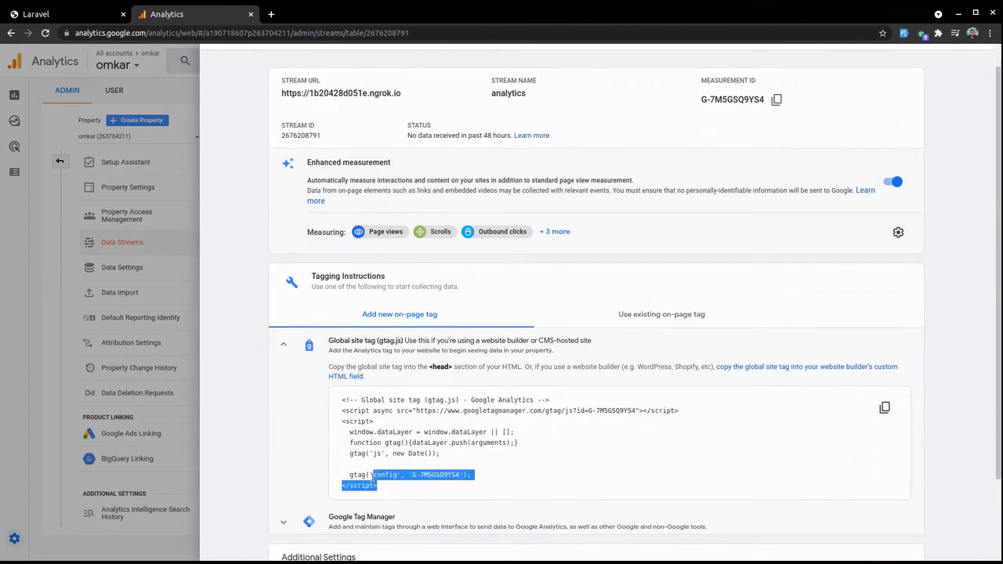
left_click_drag(374, 474, 342, 410)
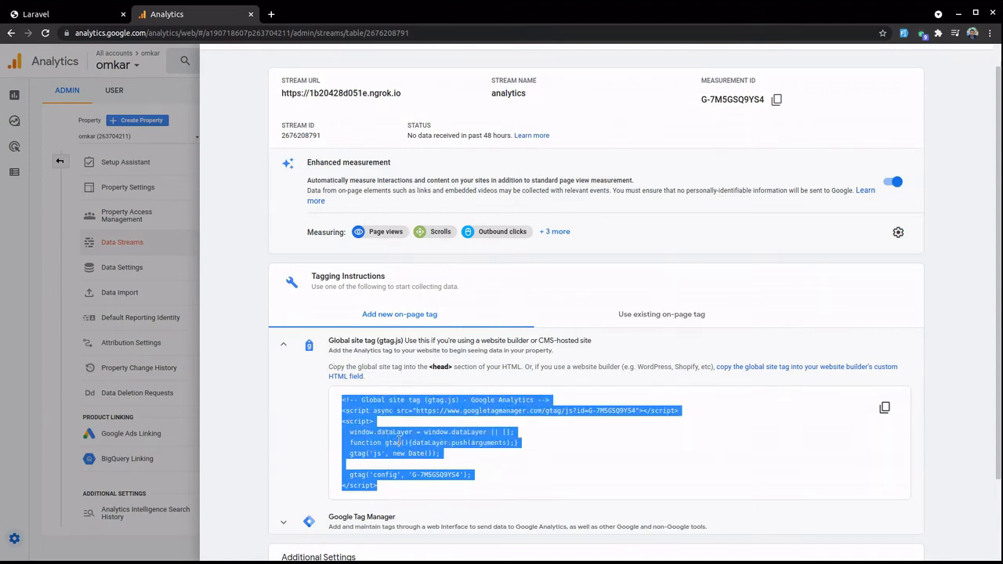
key("alt+tab")
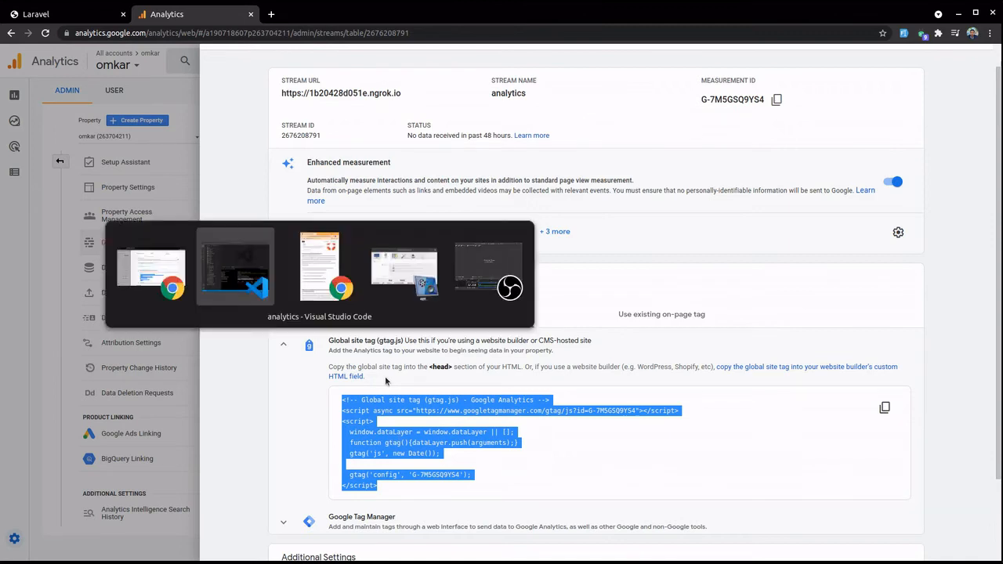
left_click(235, 266)
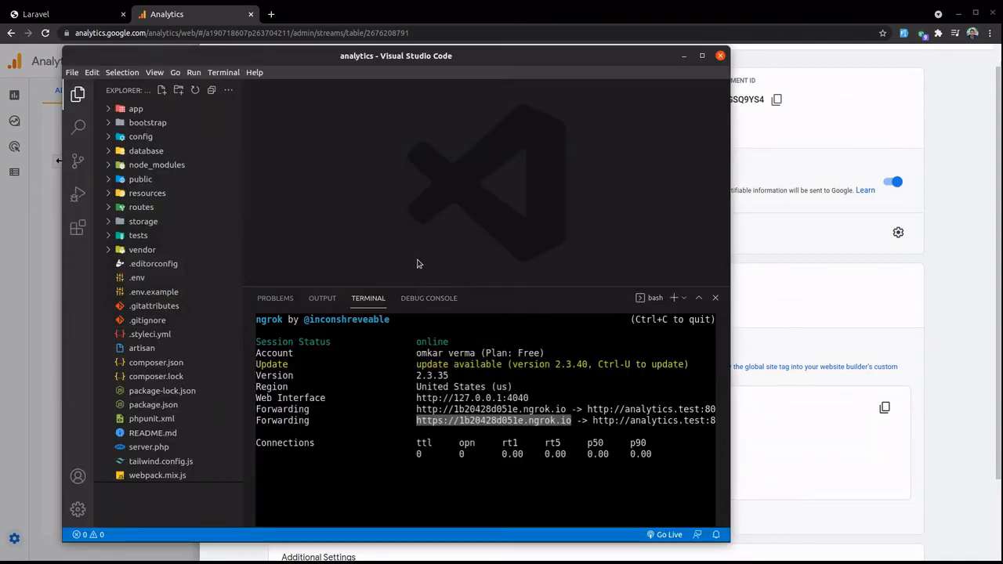
Step: Open welcome.blade.php and re-indent the pasted gtag script inside its head section
key("Ctrl+P")
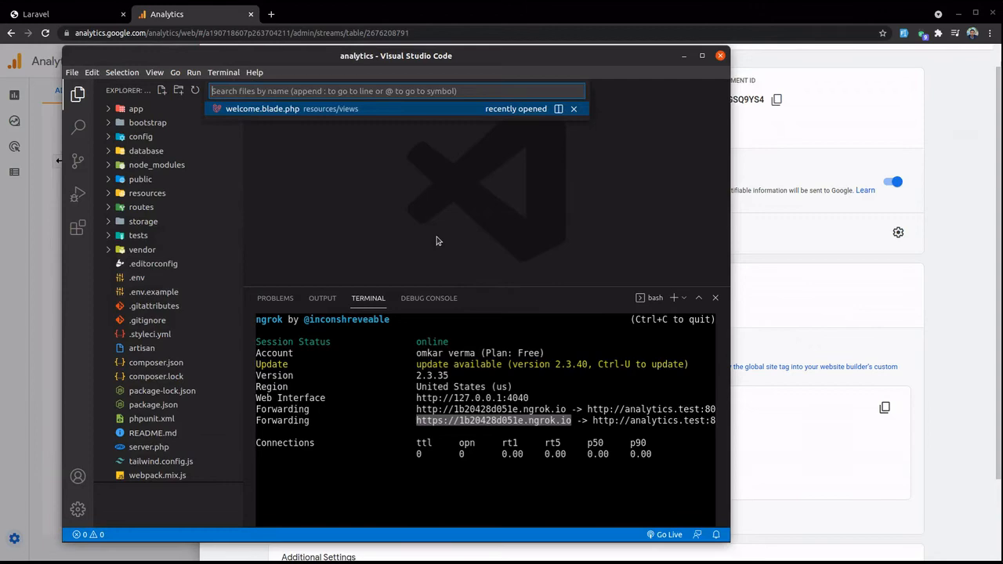
type("welcome")
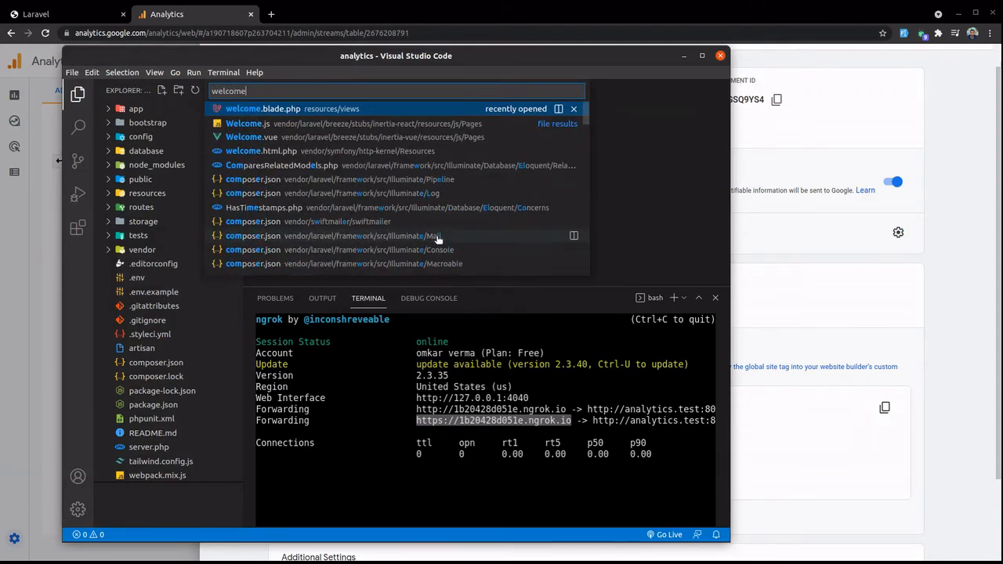
left_click(264, 108)
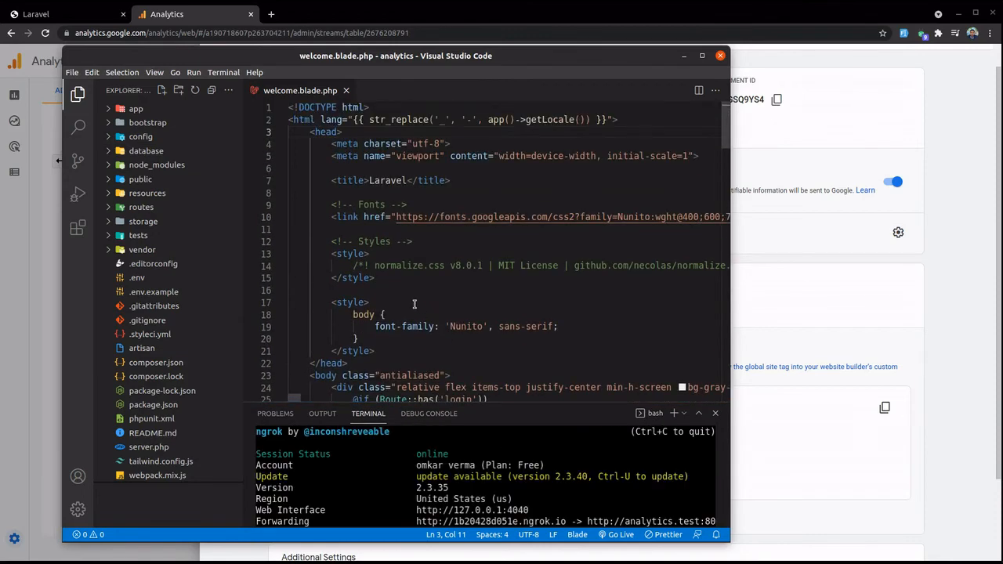
left_click(324, 131)
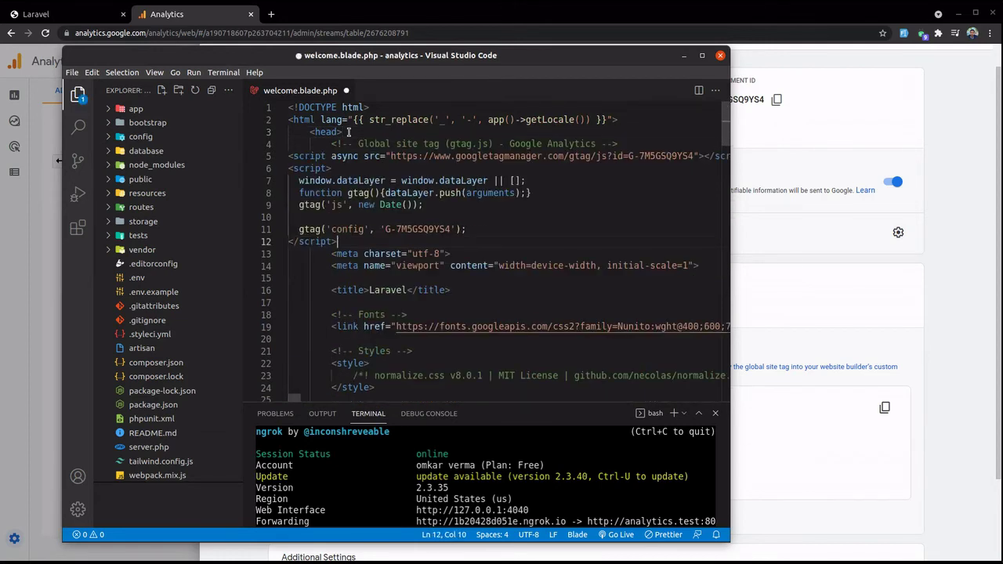
left_click_drag(298, 186, 337, 242)
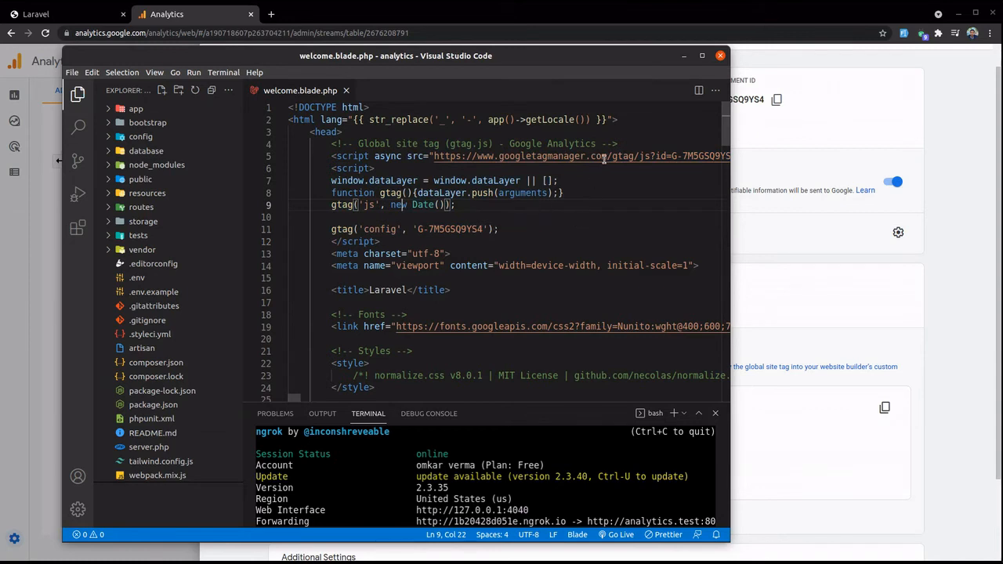
mouse_move(626, 247)
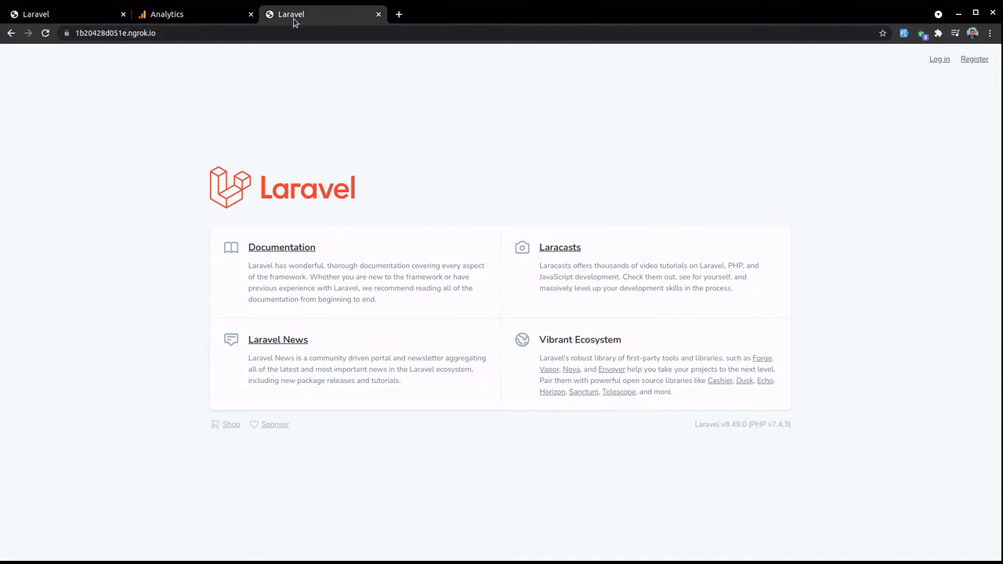
Step: Close the duplicate Laravel tab and visit the ngrok site's login and forgot-password pages
left_click(122, 14)
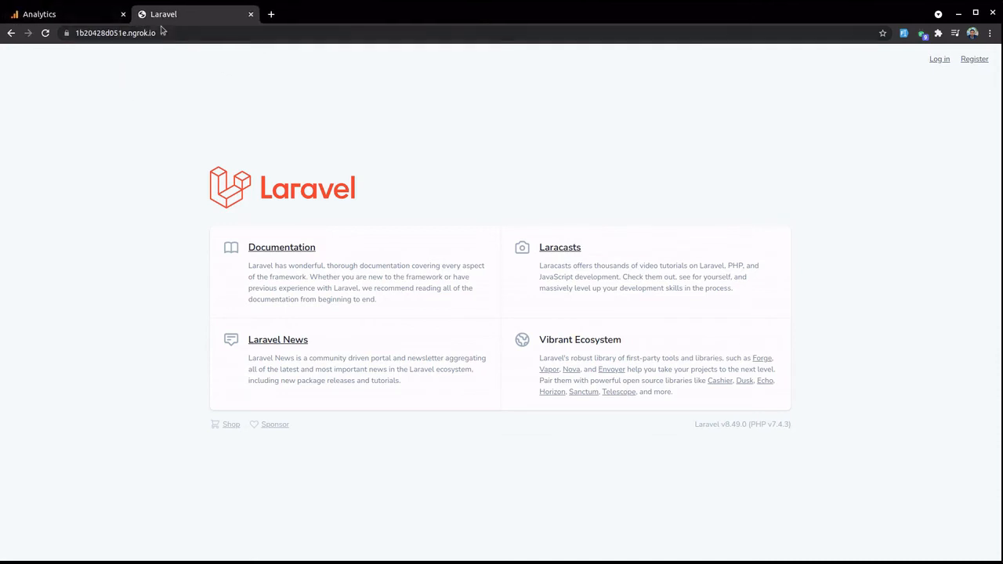
mouse_move(546, 165)
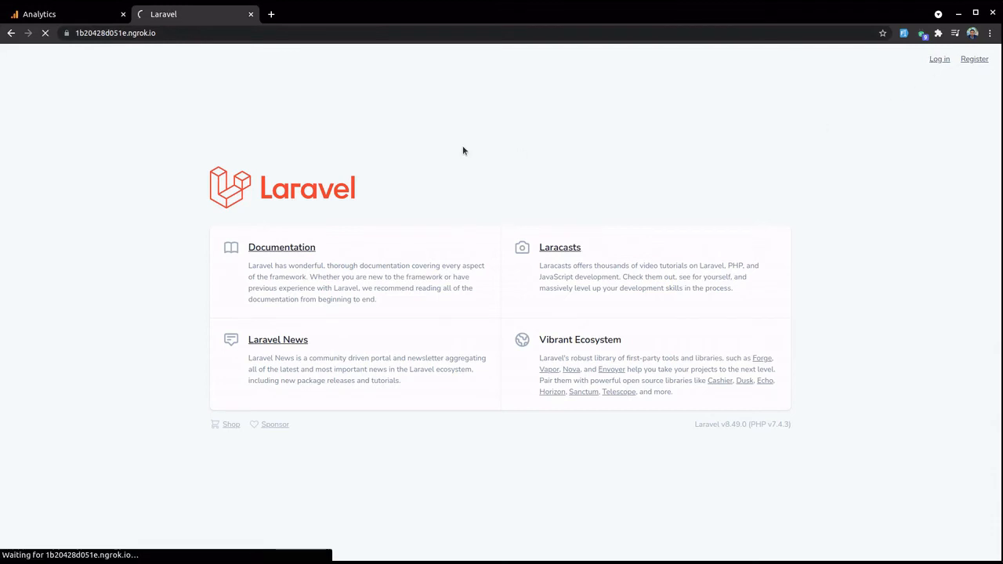
left_click(939, 58)
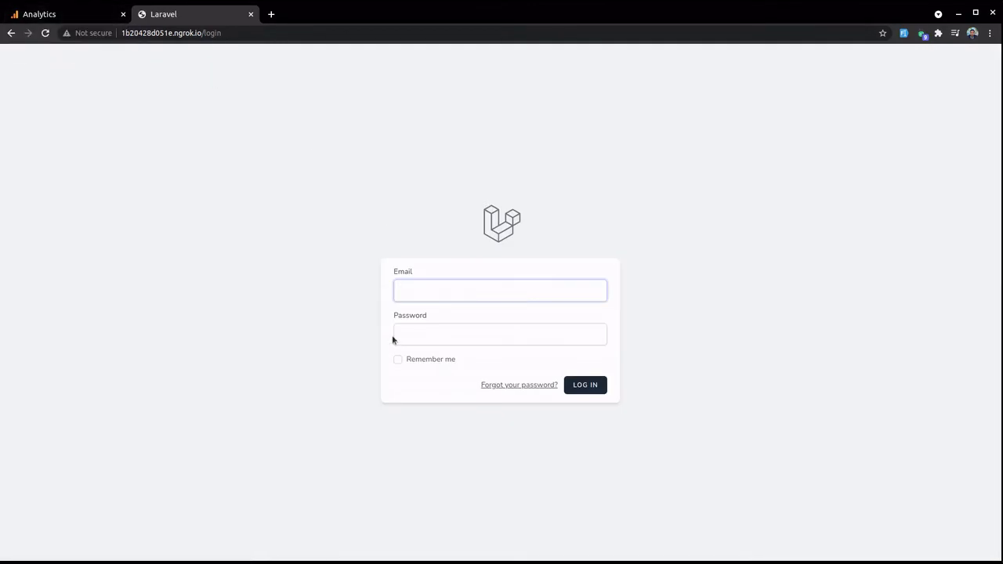
mouse_move(516, 387)
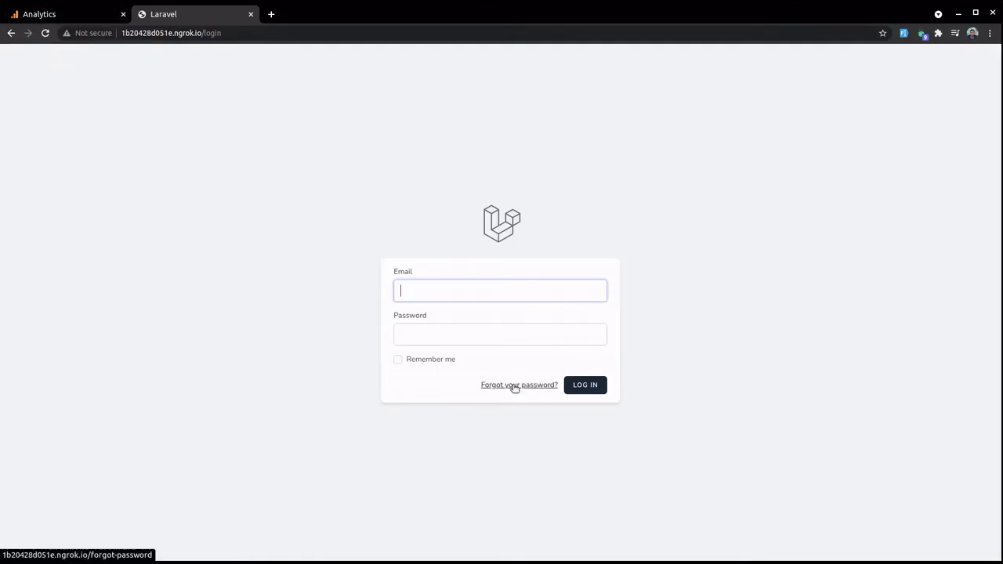
left_click(519, 385)
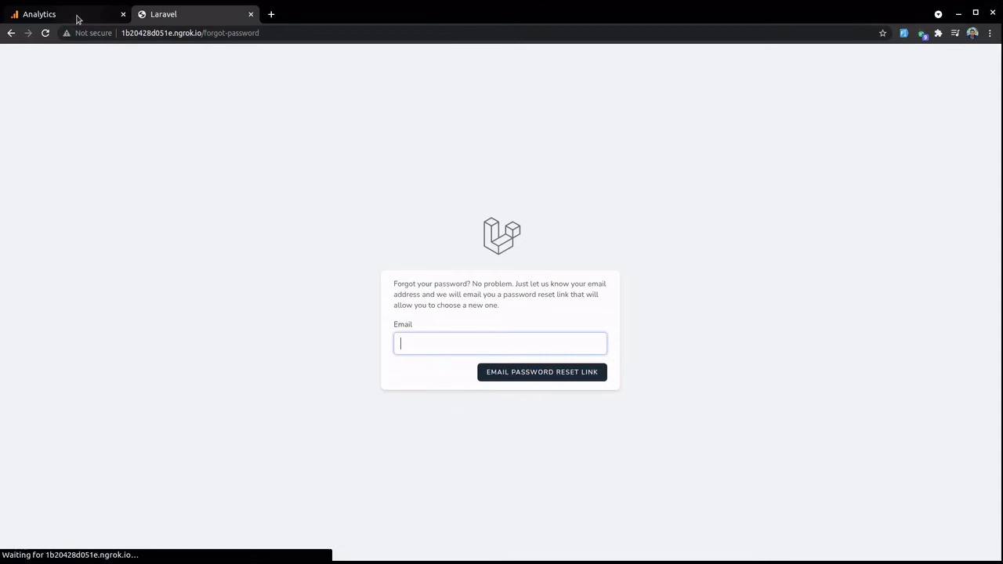
Step: Return to the Google Analytics tab and load the Reports section from the sidebar
left_click(47, 13)
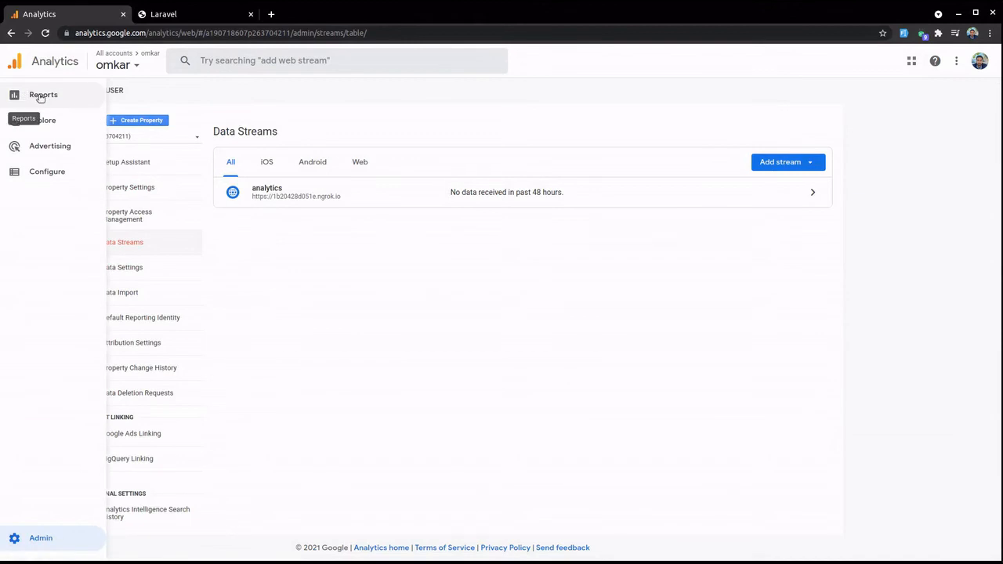
left_click(43, 95)
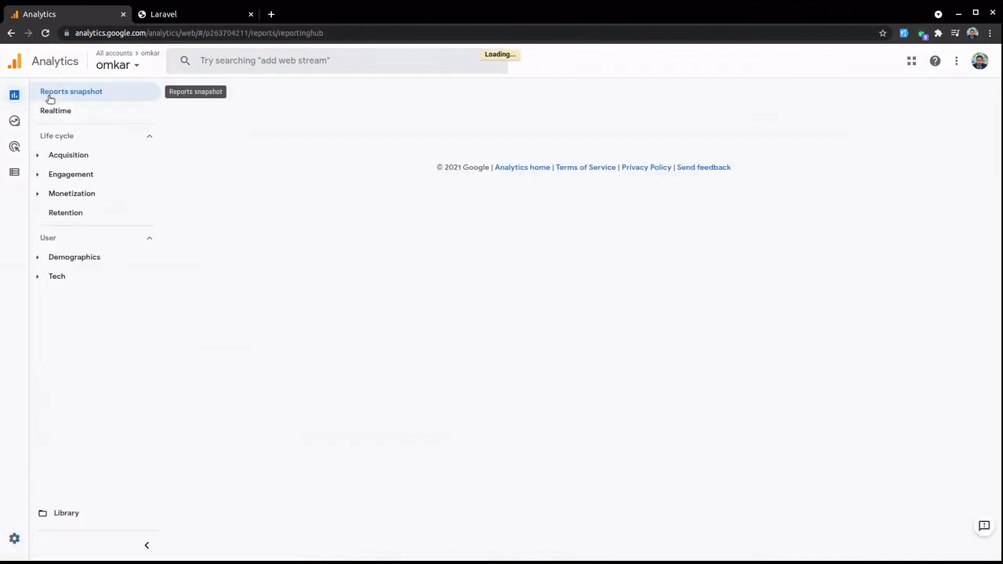
Step: Open the Realtime overview from Reports snapshot, showing 0 users, then return to Laravel
left_click(71, 91)
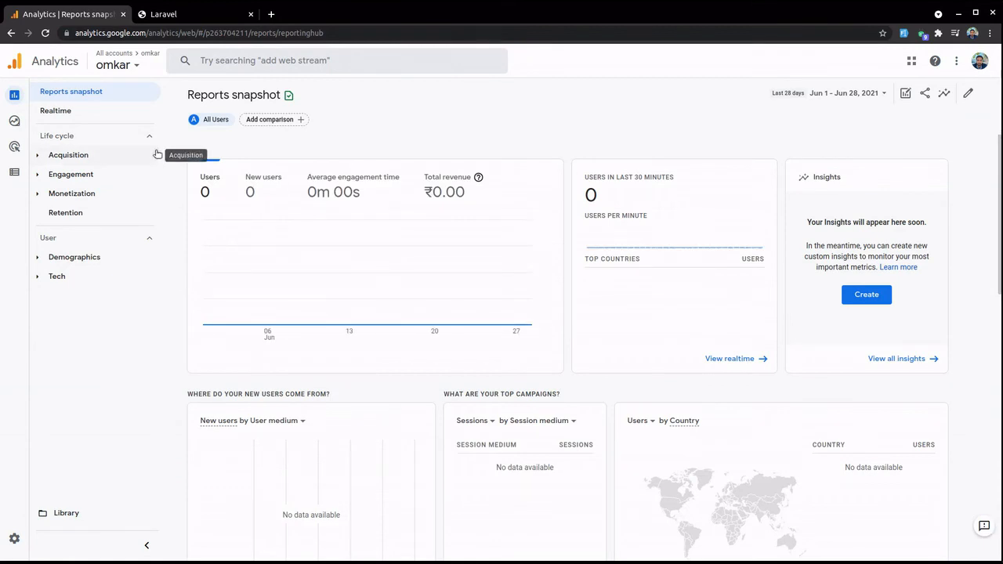
mouse_move(172, 167)
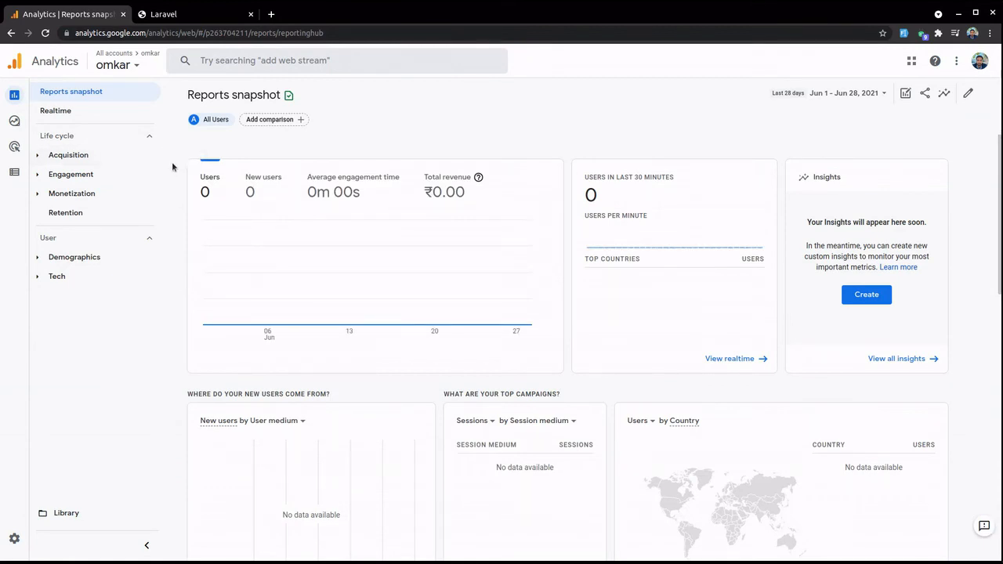
mouse_move(179, 197)
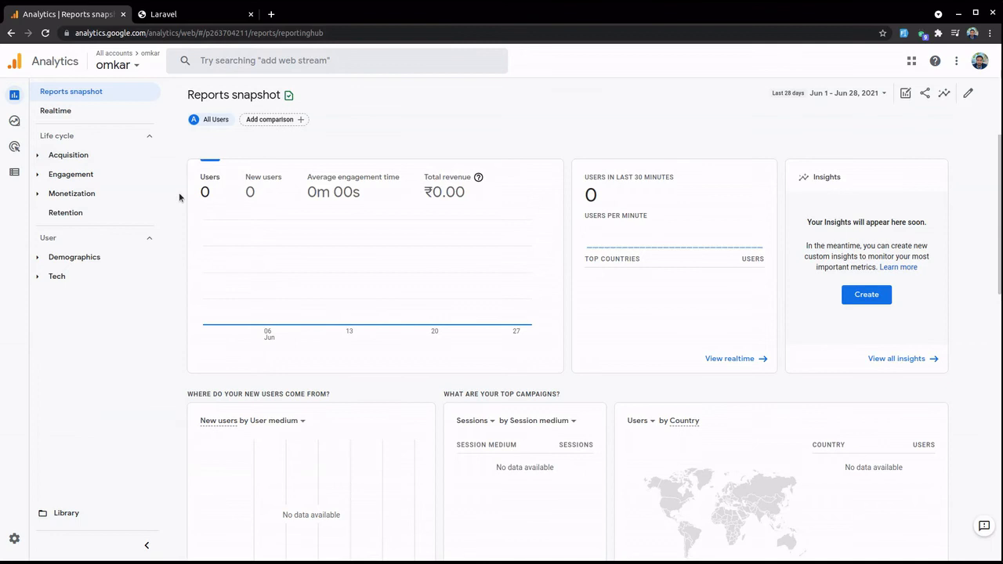
mouse_move(160, 251)
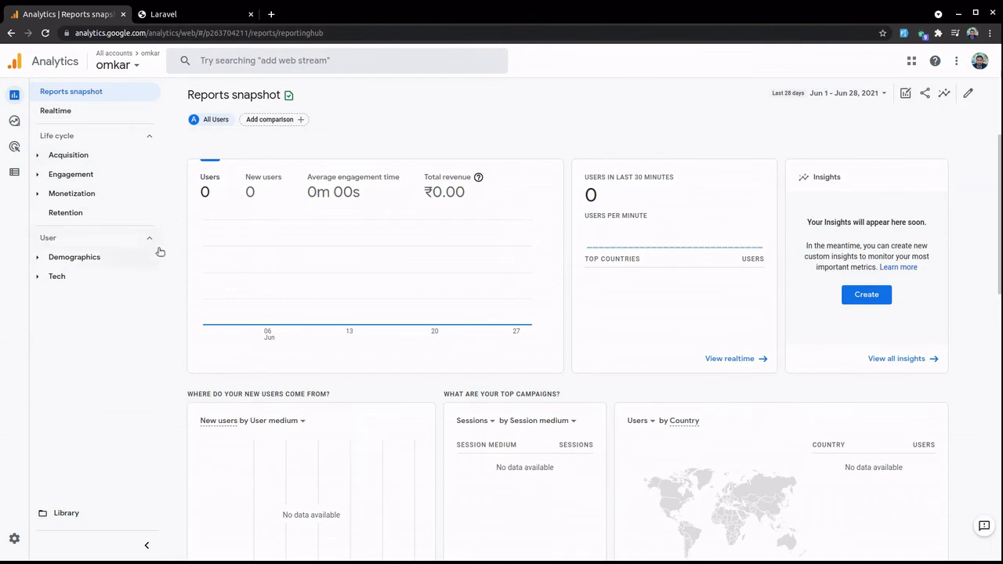
mouse_move(201, 196)
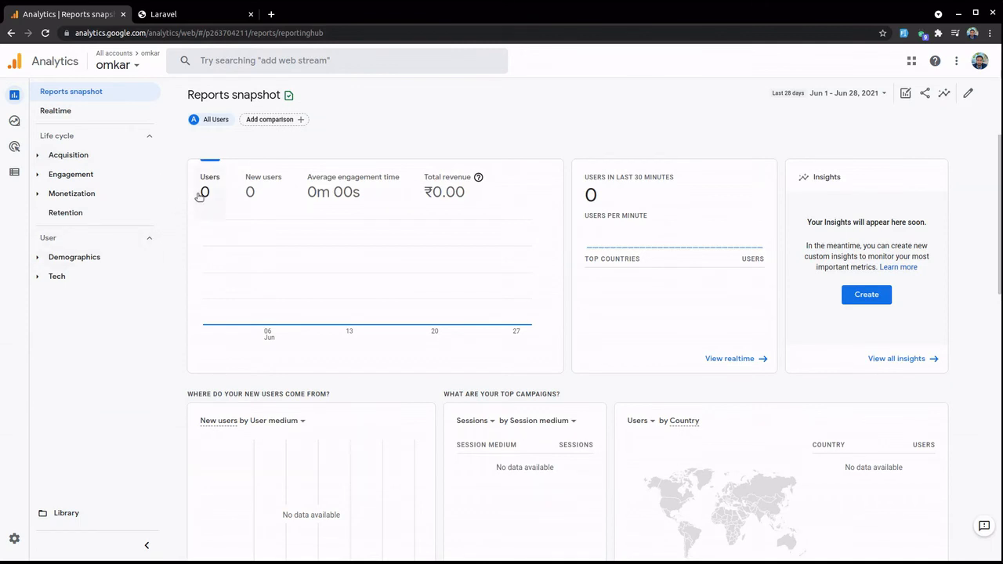
mouse_move(202, 206)
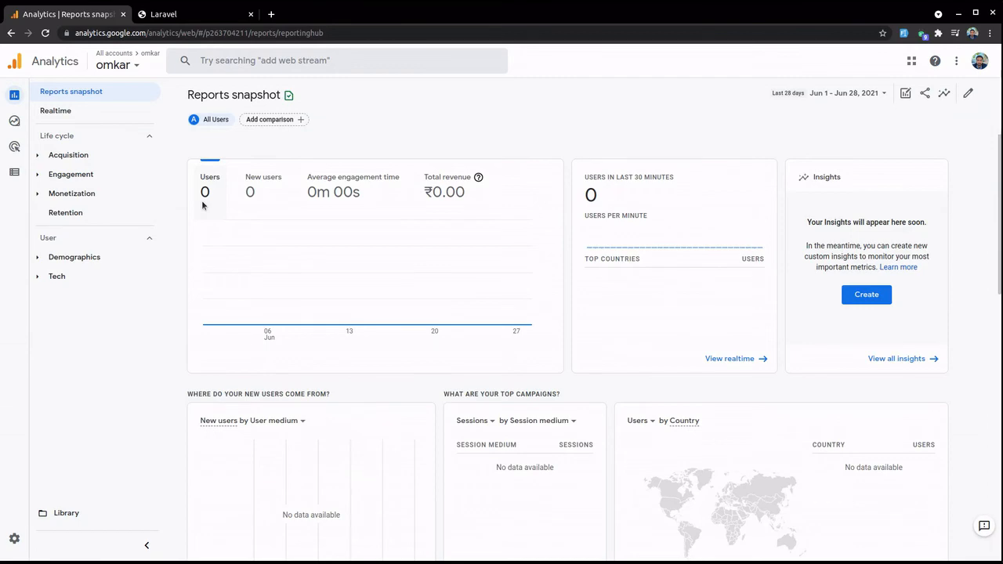
scroll("down", 3)
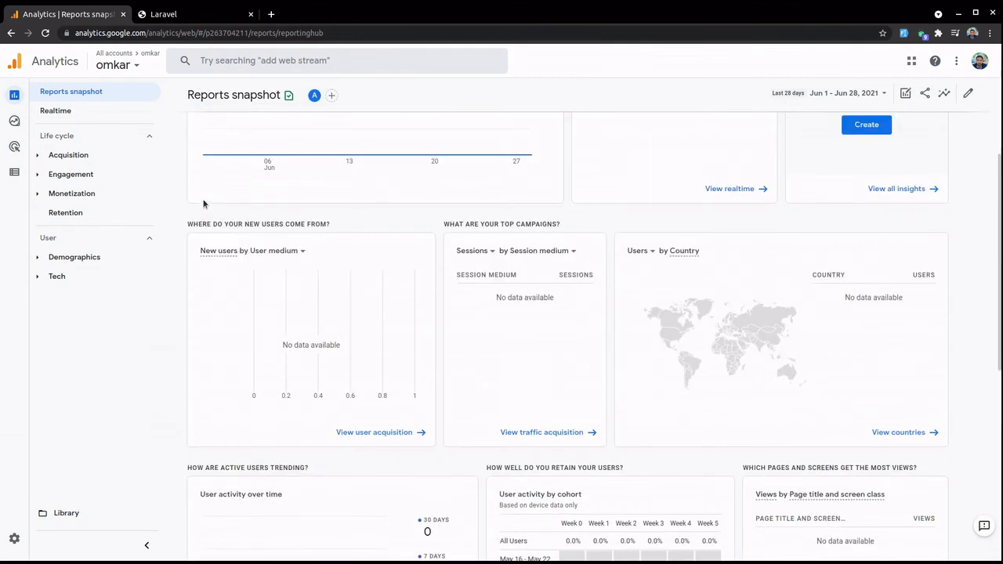
left_click(55, 111)
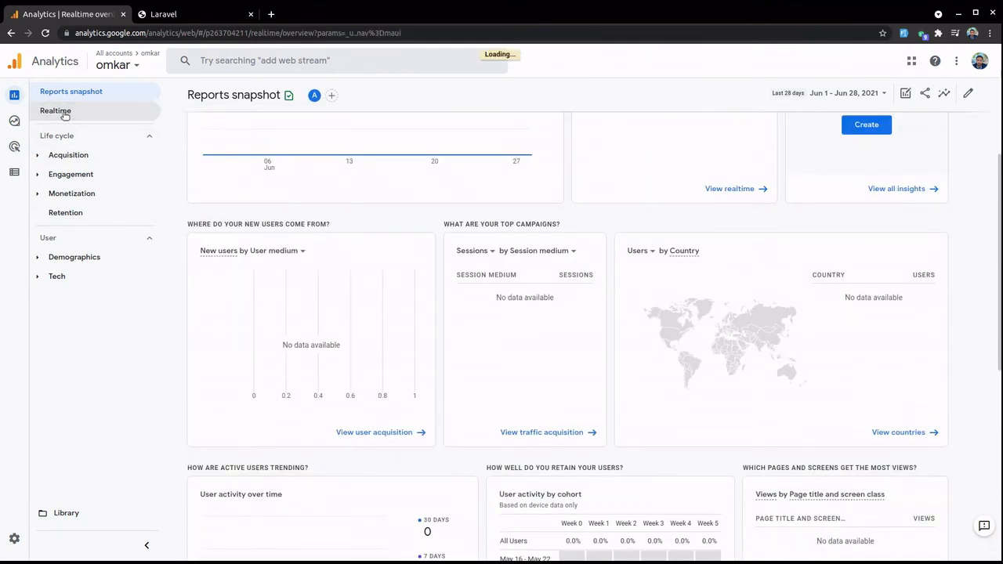
left_click(55, 111)
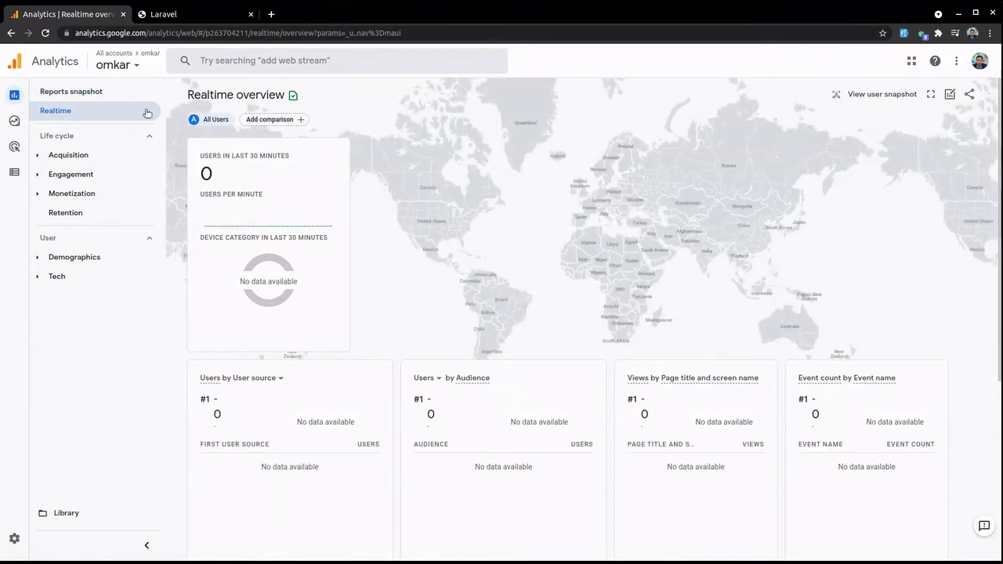
left_click(188, 14)
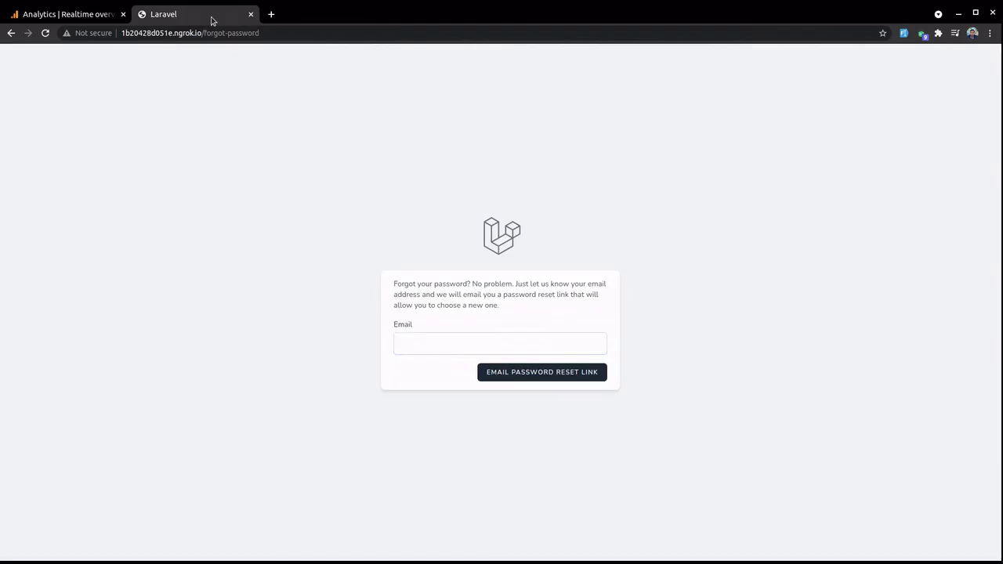
Step: Go back to the Laravel welcome page and open Register, then return to Analytics
left_click(500, 343)
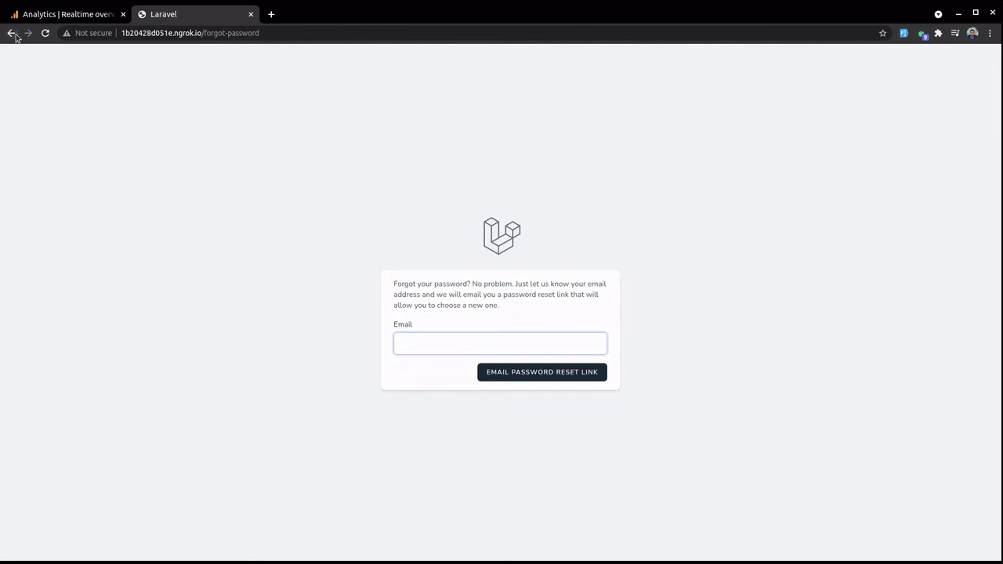
left_click(10, 33)
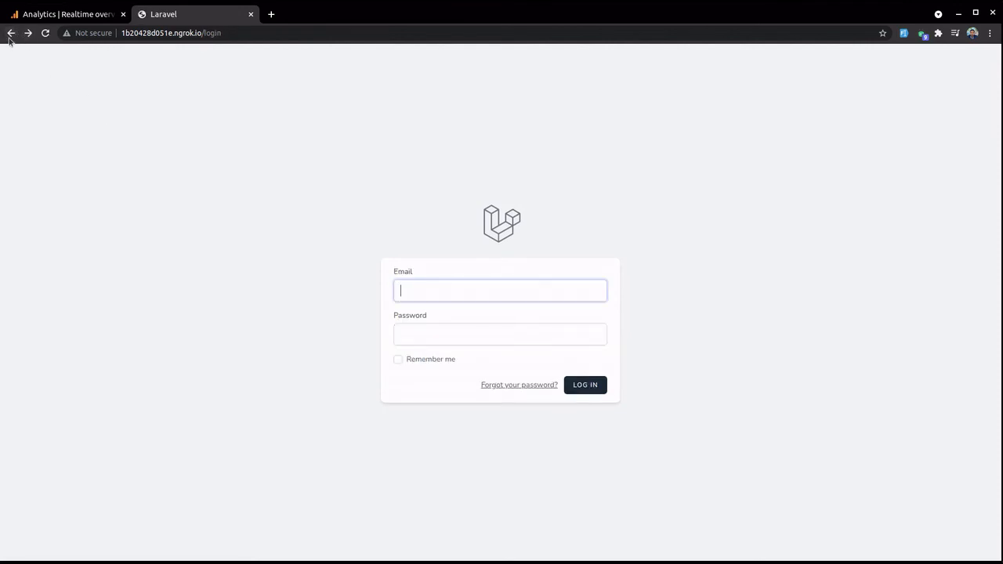
mouse_move(63, 79)
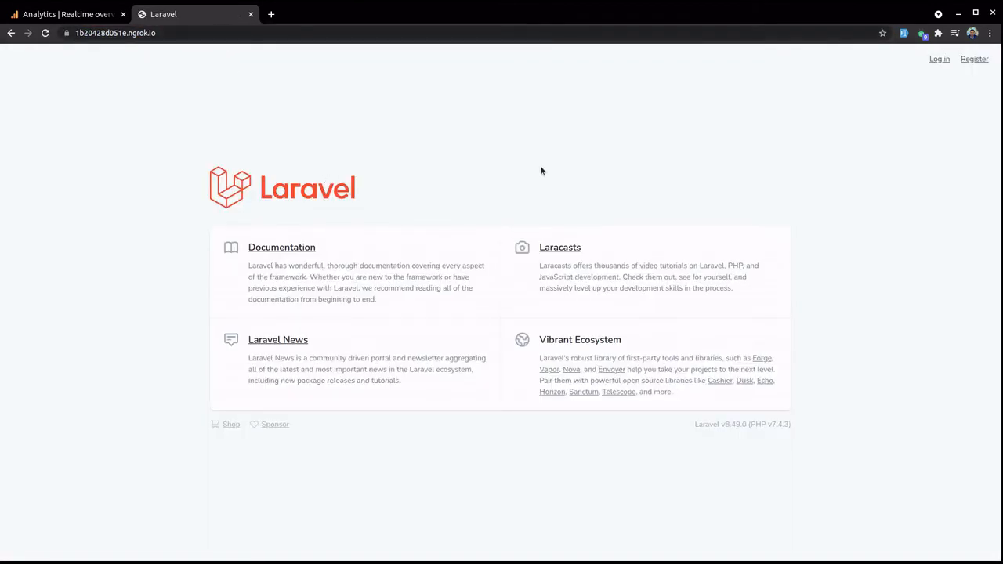
left_click(974, 58)
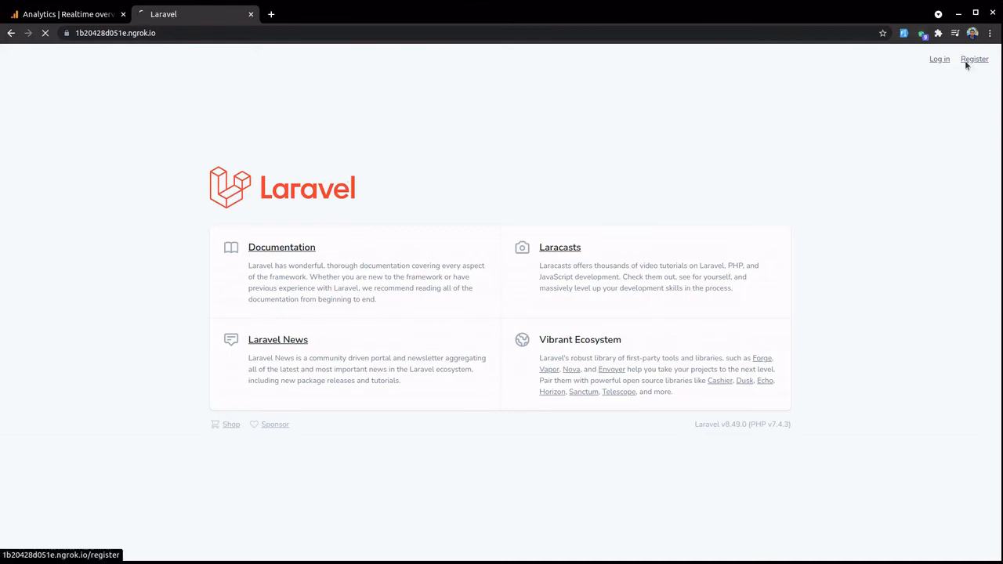
left_click(975, 59)
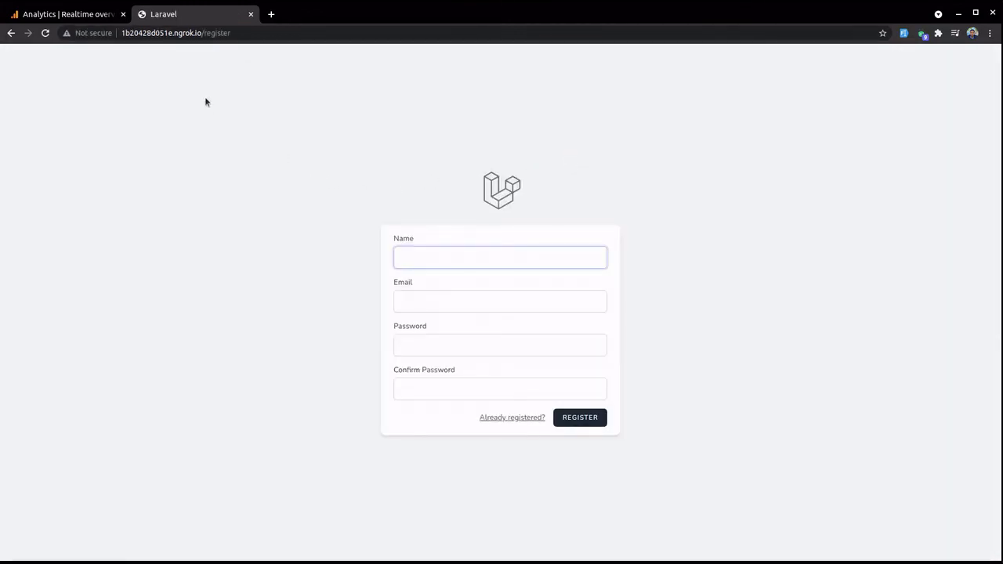
left_click(70, 15)
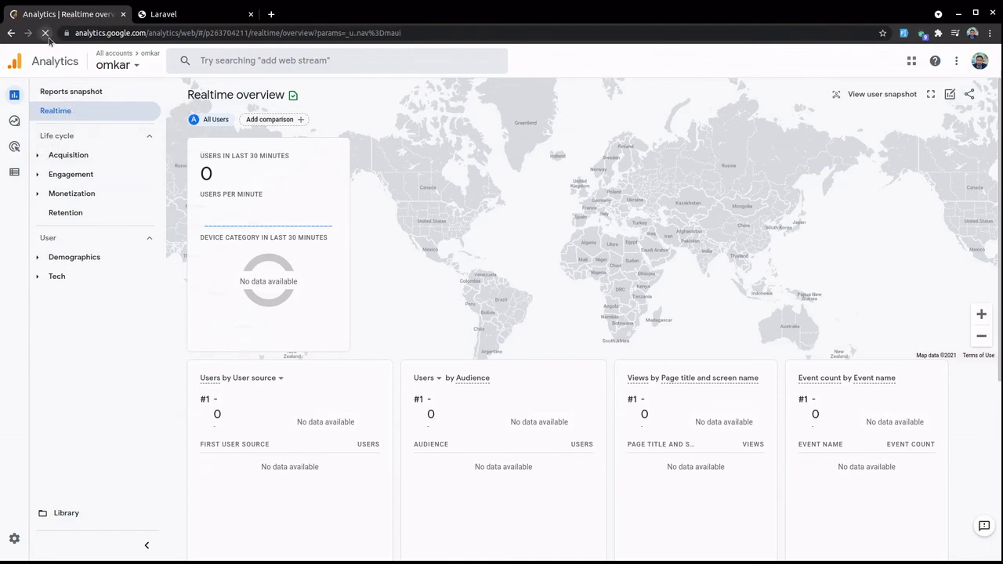
mouse_move(41, 32)
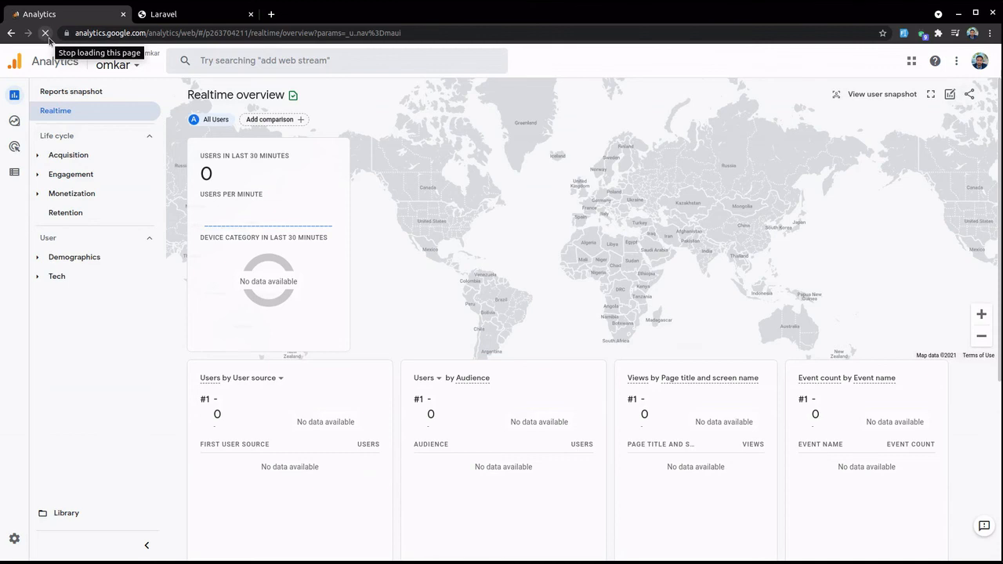
Step: Refresh Realtime and alternate with the Laravel tab until one mobile user from India appears
left_click(39, 32)
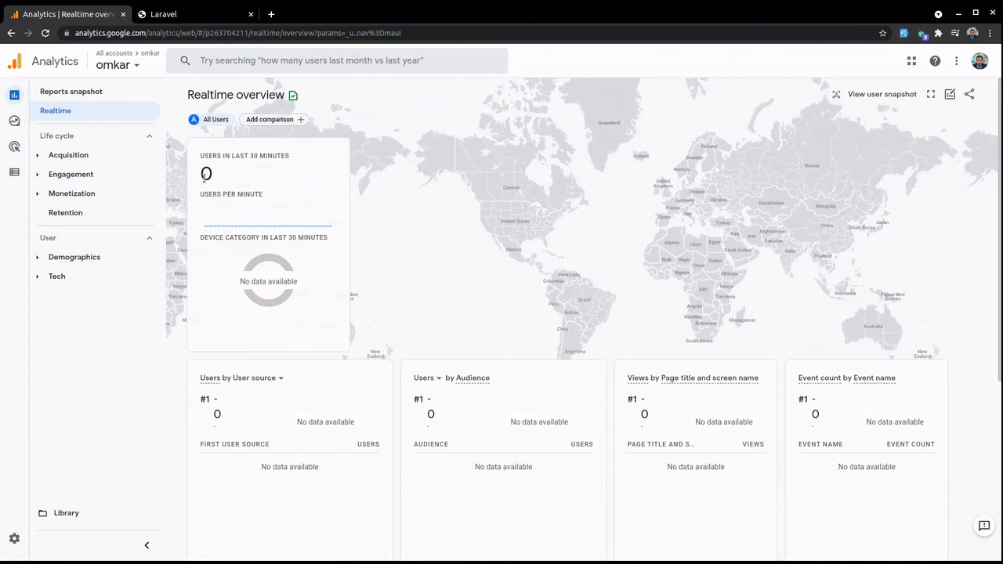
left_click(165, 16)
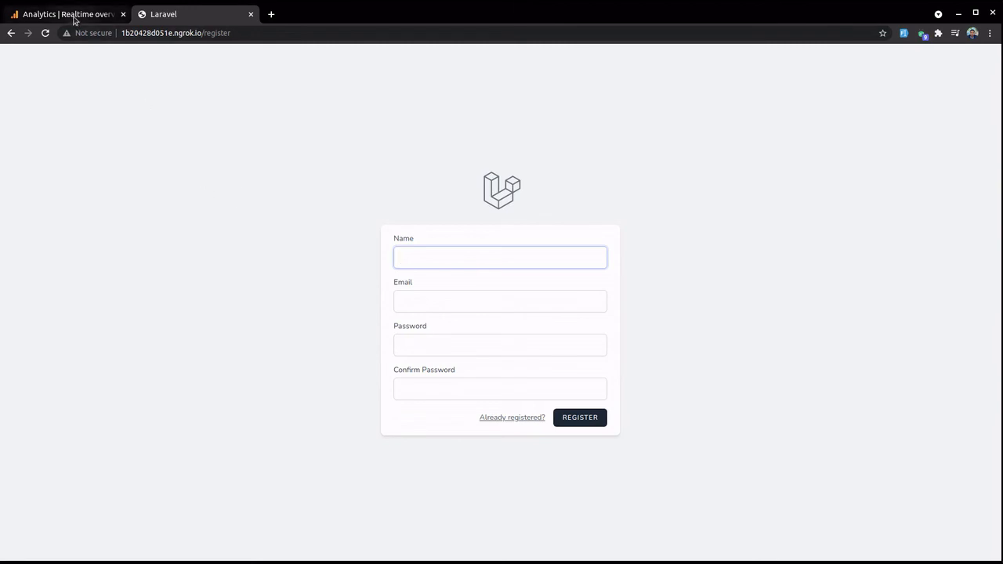
left_click(70, 14)
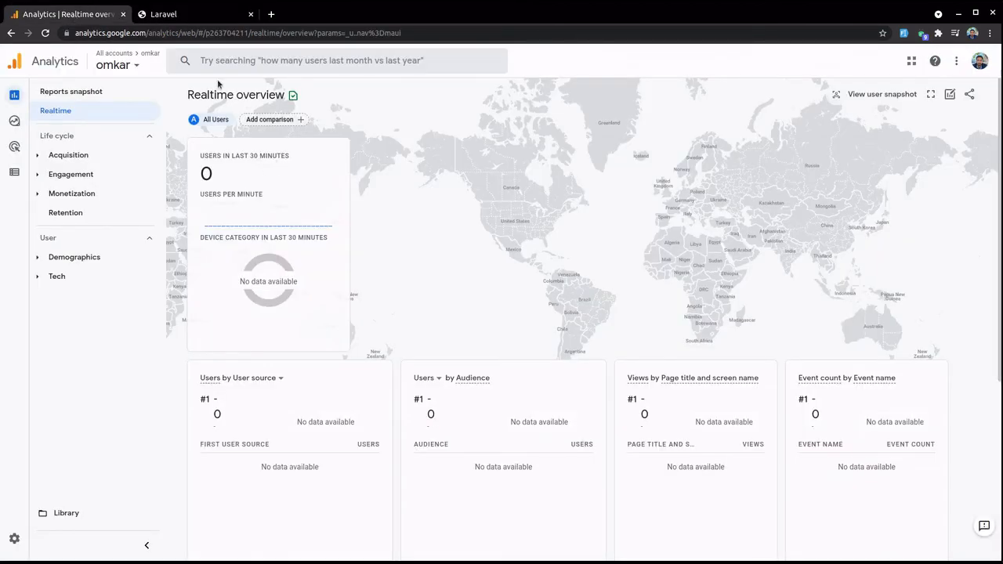
mouse_move(257, 194)
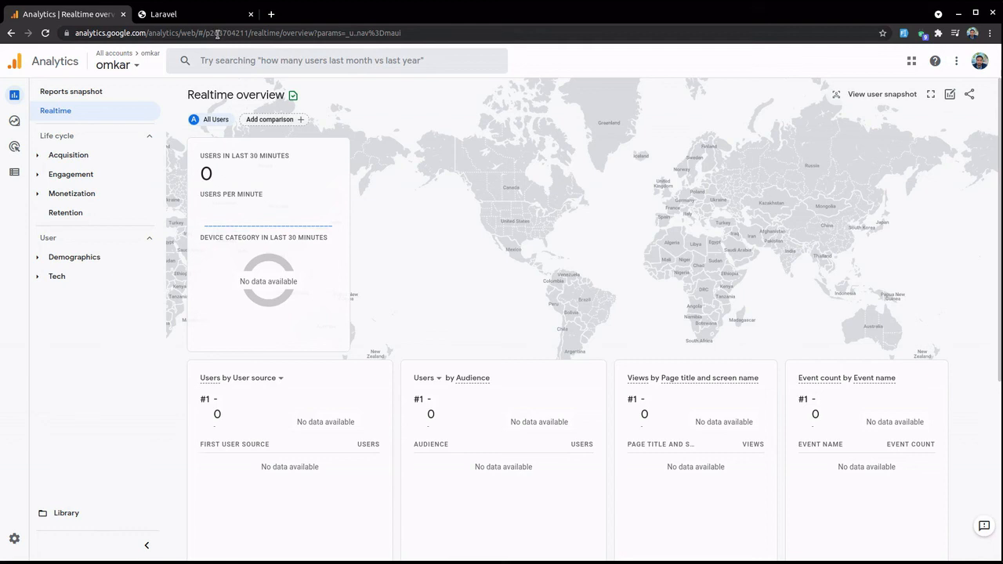
left_click(180, 14)
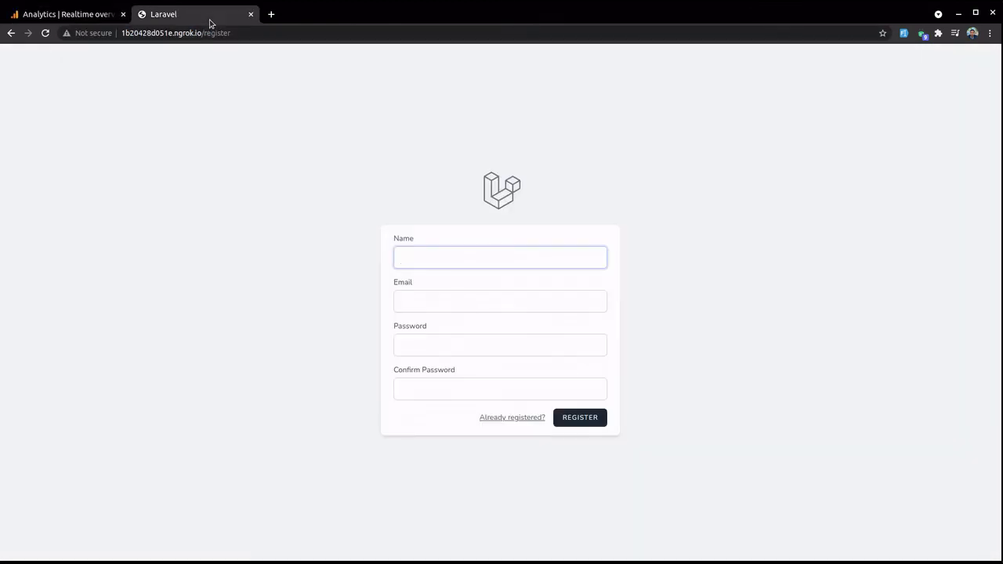
left_click(71, 14)
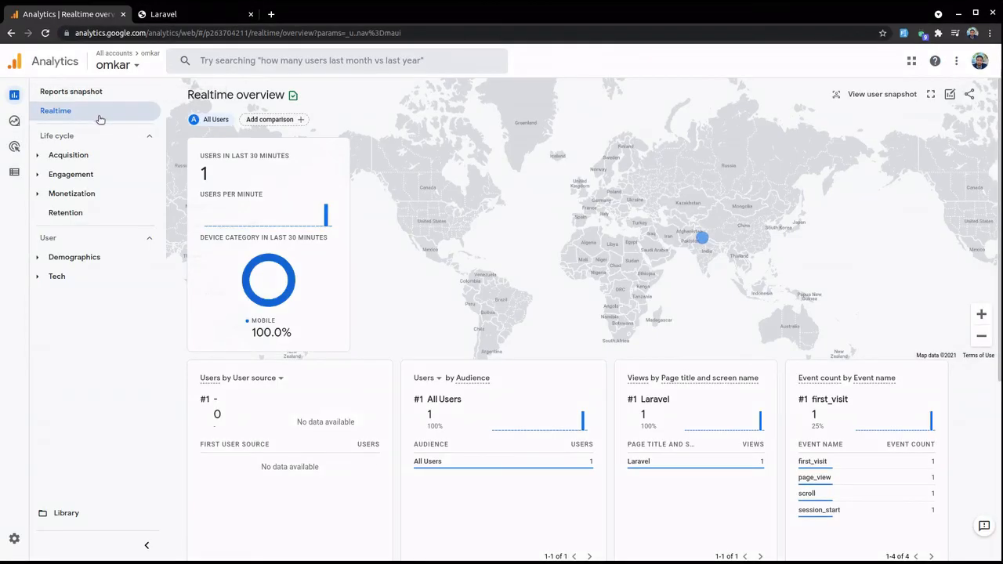
mouse_move(136, 197)
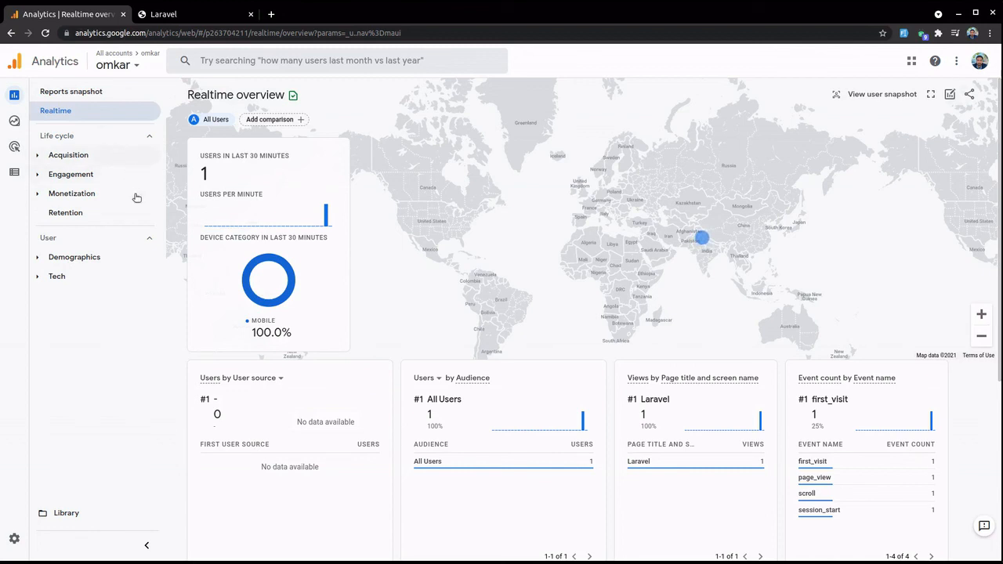
mouse_move(149, 275)
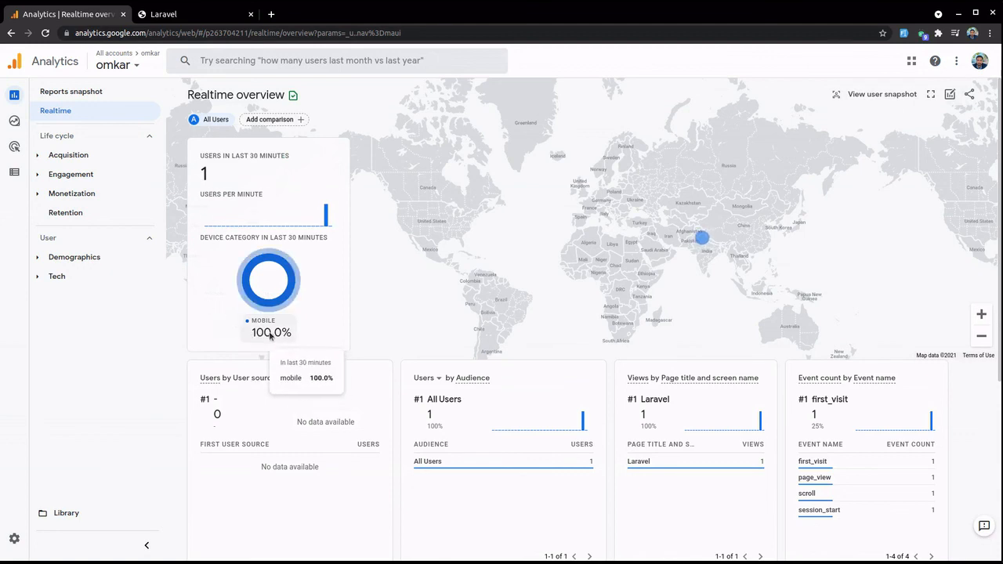
mouse_move(287, 339)
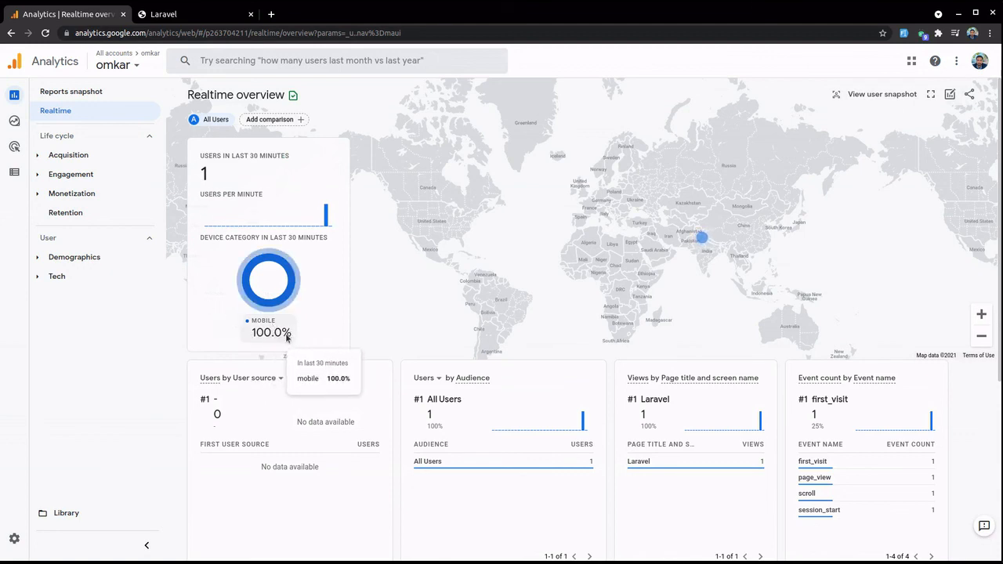
mouse_move(160, 271)
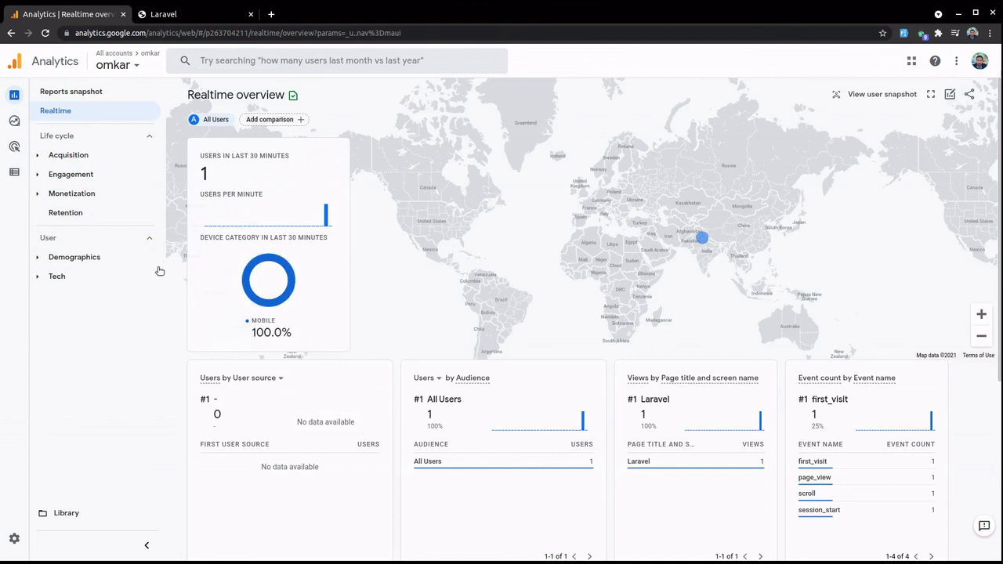
mouse_move(118, 262)
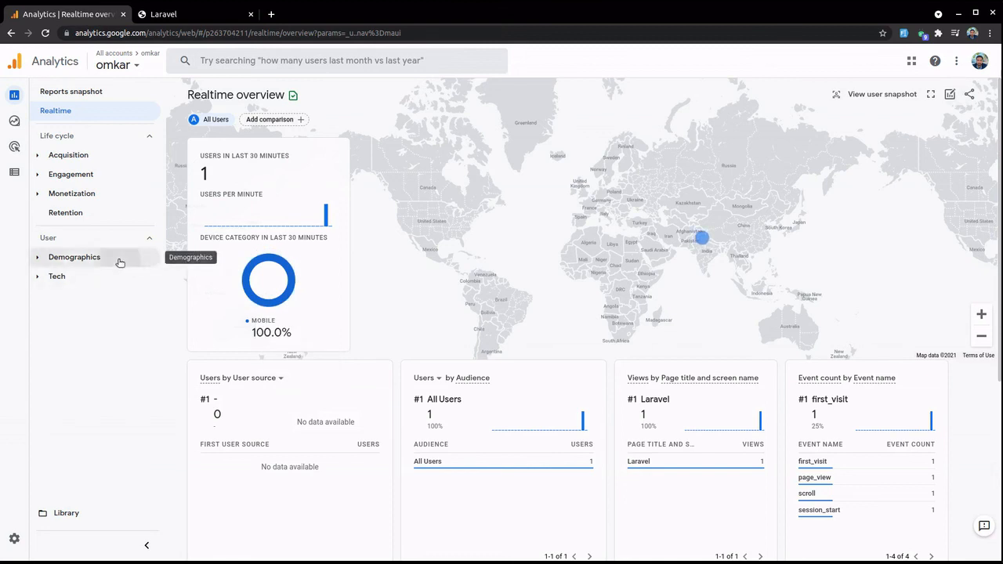
Step: Expand Demographics under User and open the Demographics overview report
left_click(75, 257)
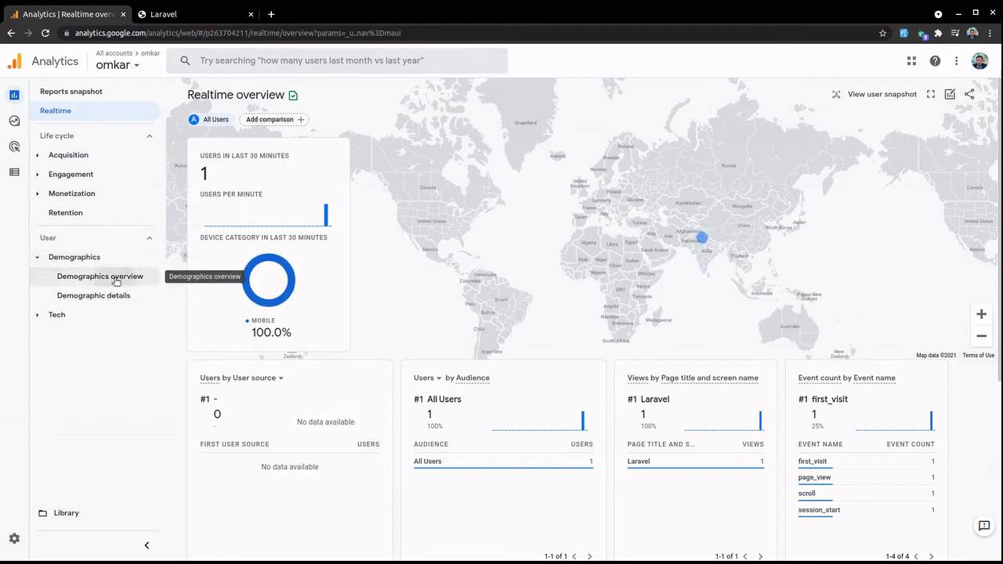
left_click(100, 276)
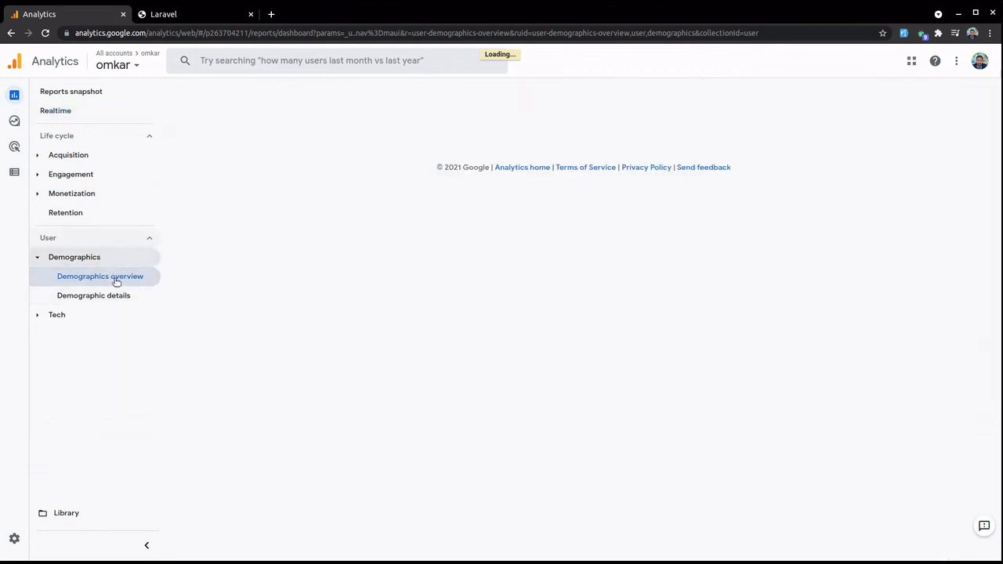
Step: Scroll the mostly empty Demographics overview cards, then return to Realtime showing one mobile user
left_click(99, 276)
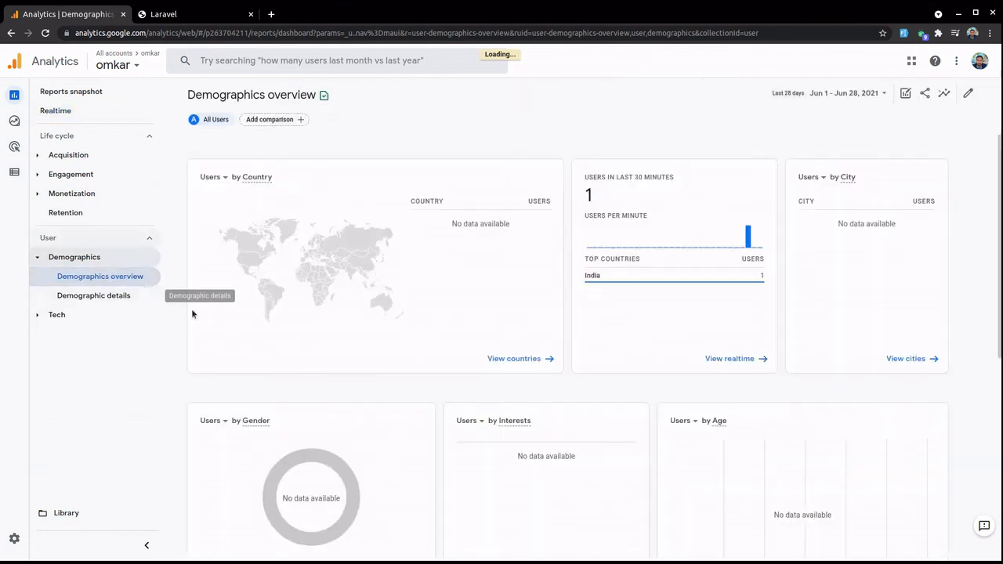
mouse_move(378, 300)
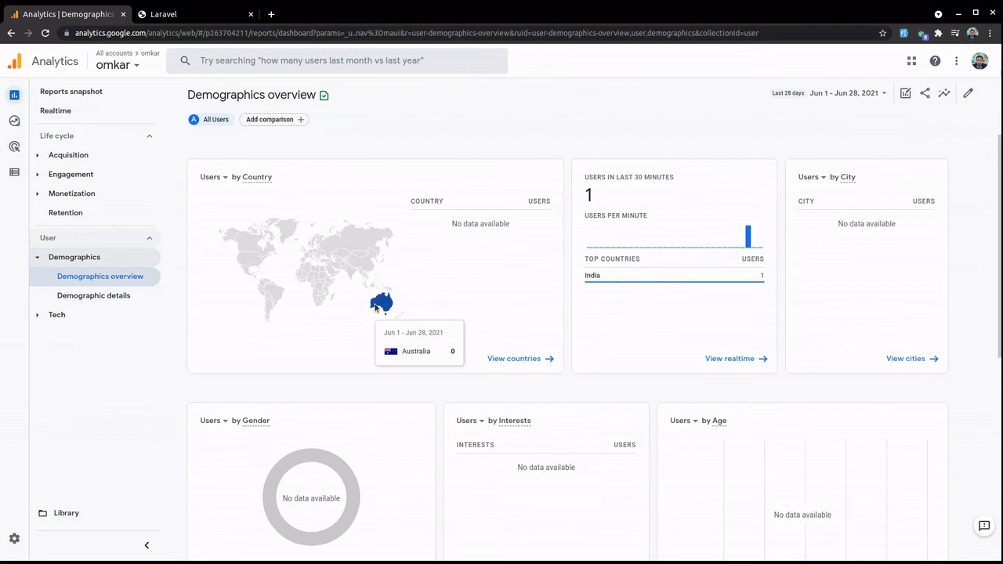
mouse_move(251, 187)
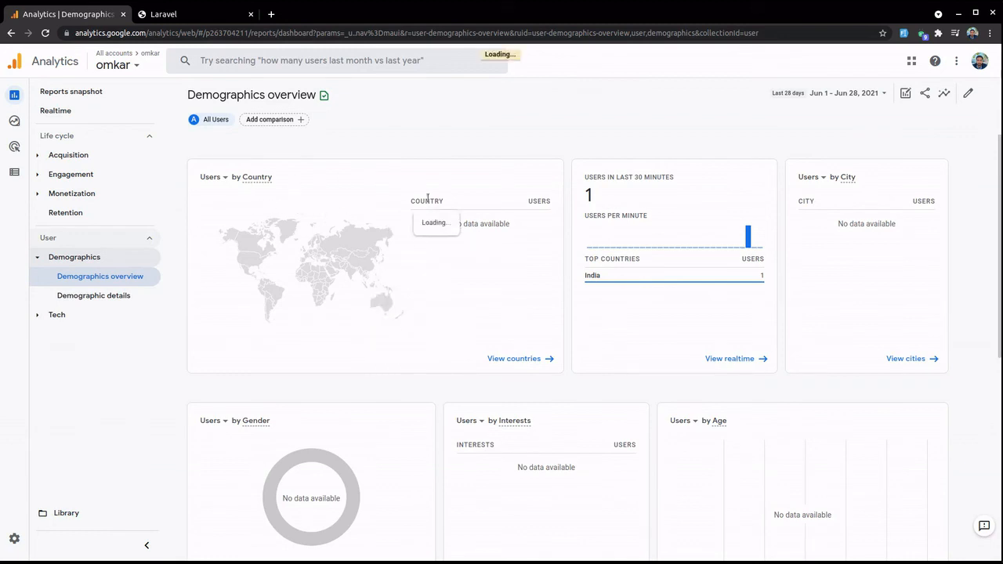
scroll("down", 3)
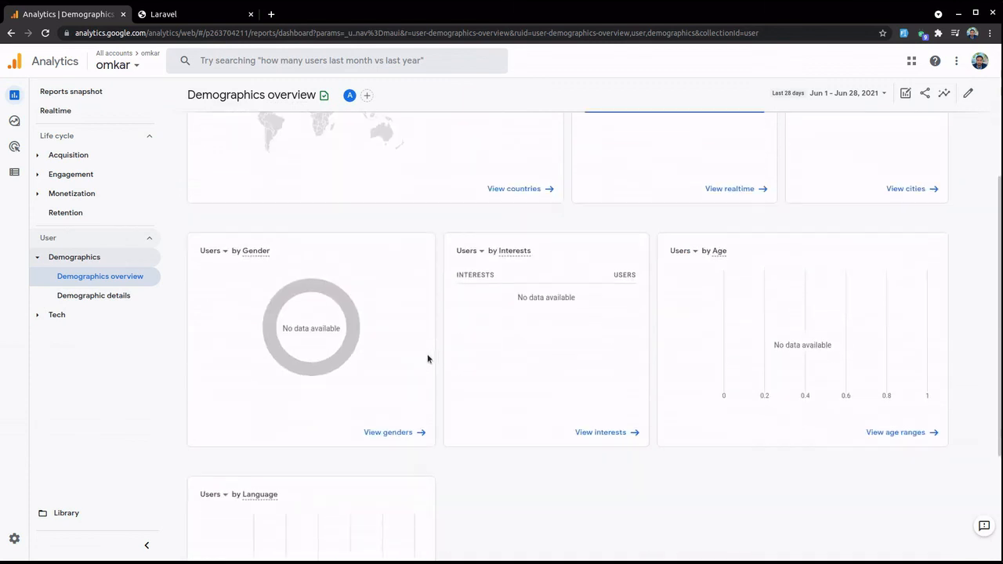
mouse_move(537, 272)
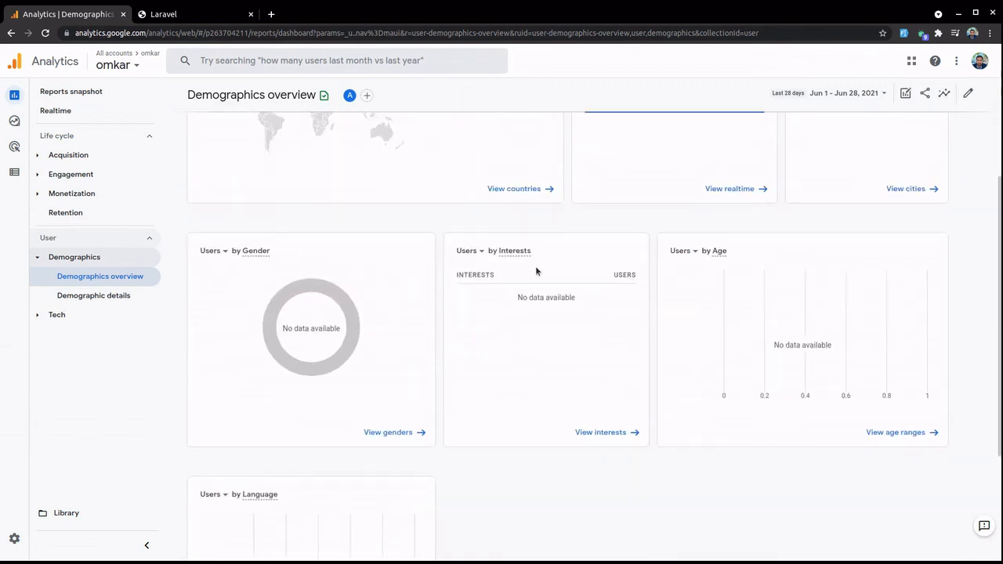
scroll("down", 3)
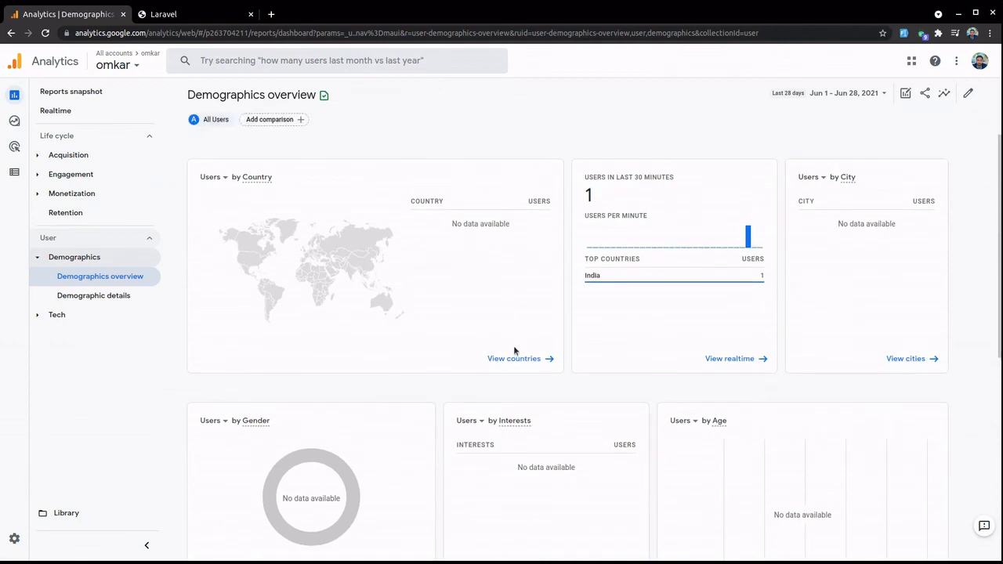
mouse_move(547, 330)
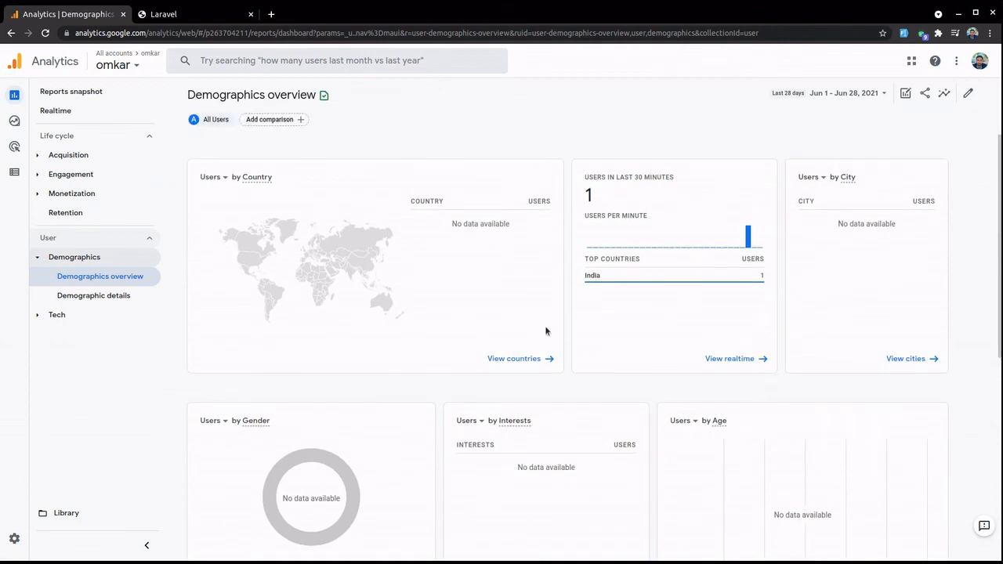
mouse_move(118, 174)
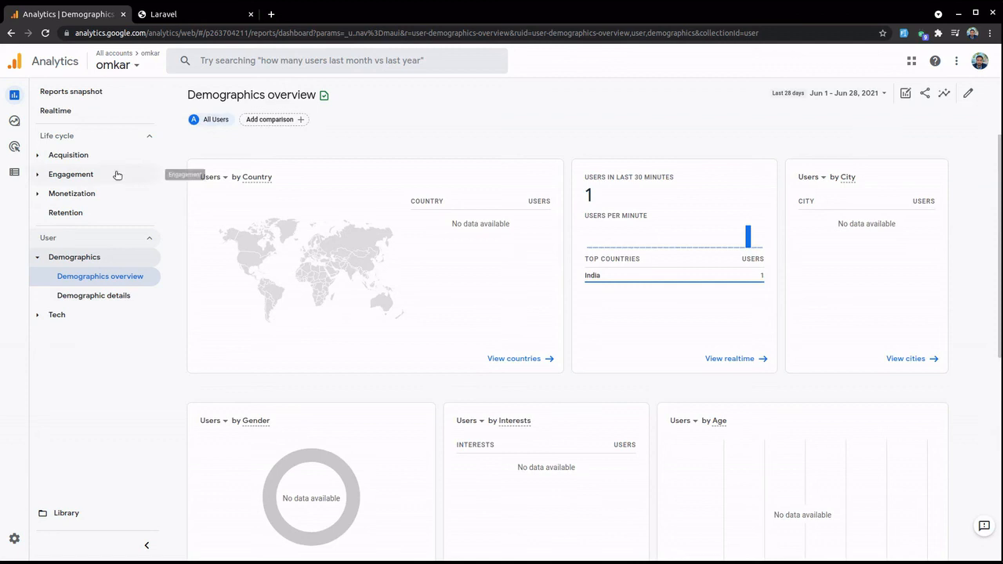
left_click(55, 111)
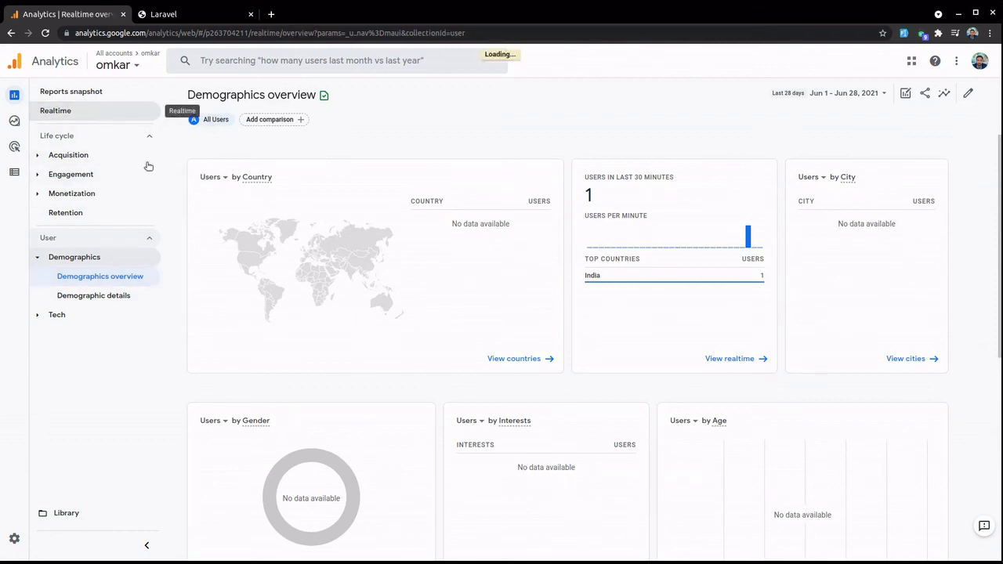
left_click(55, 110)
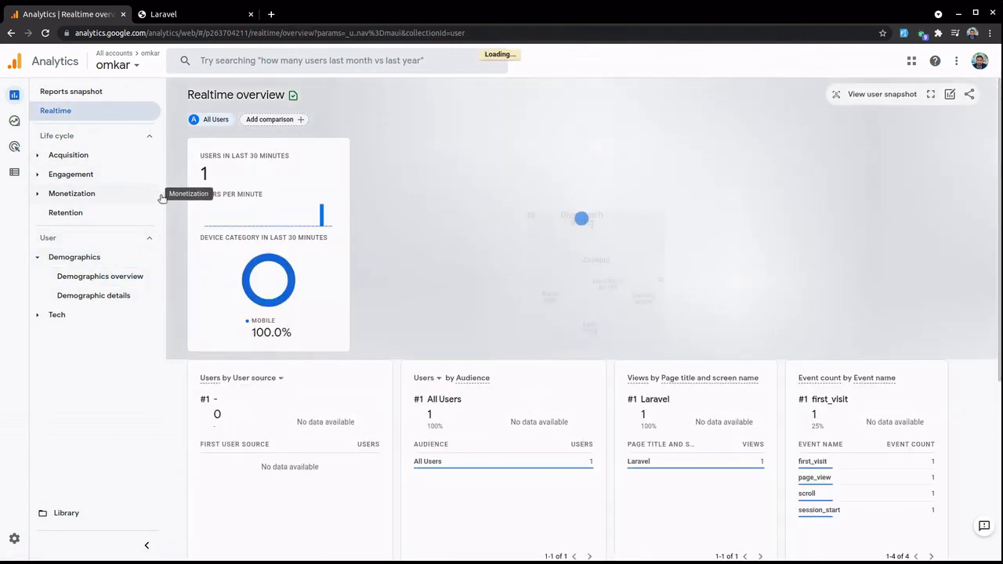